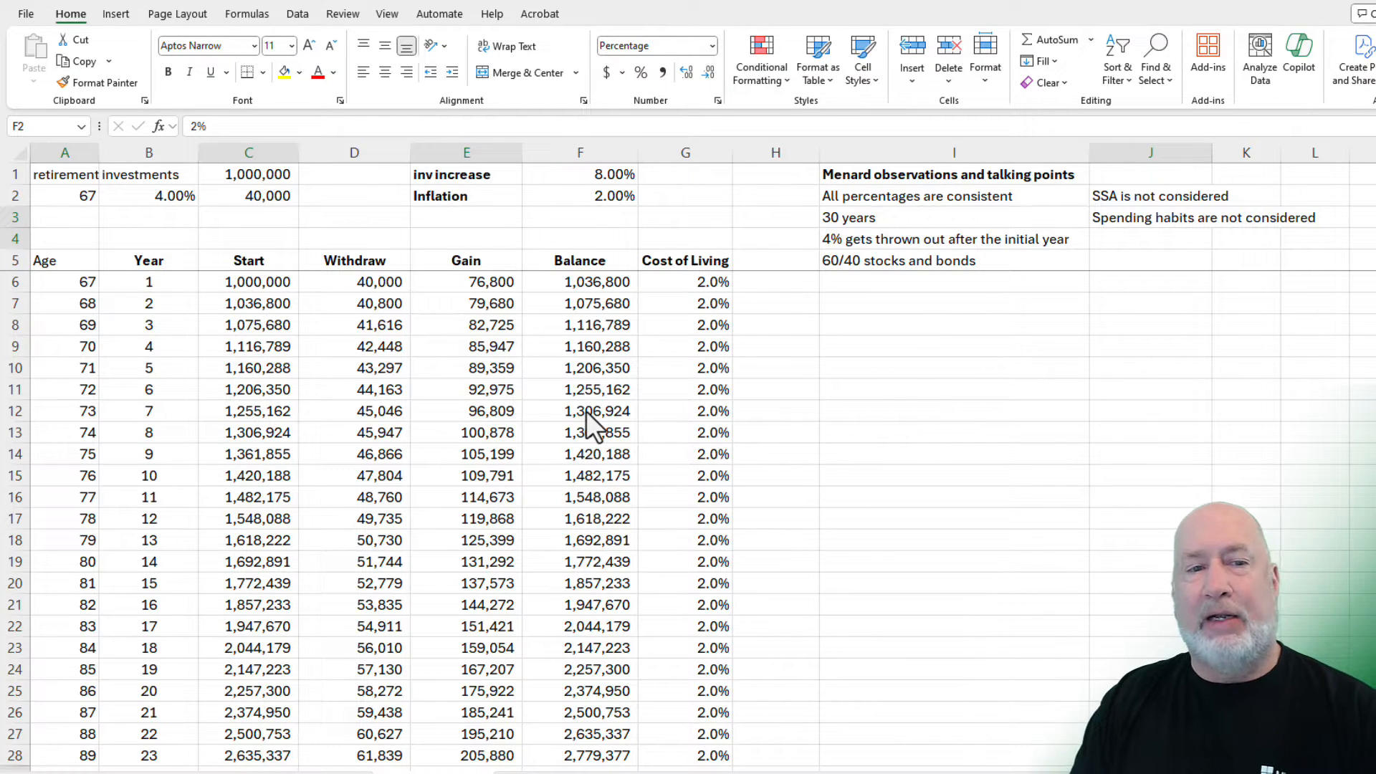
Step: Check the inflation rate and starting investment, then scroll through the age column
left_click(579, 196)
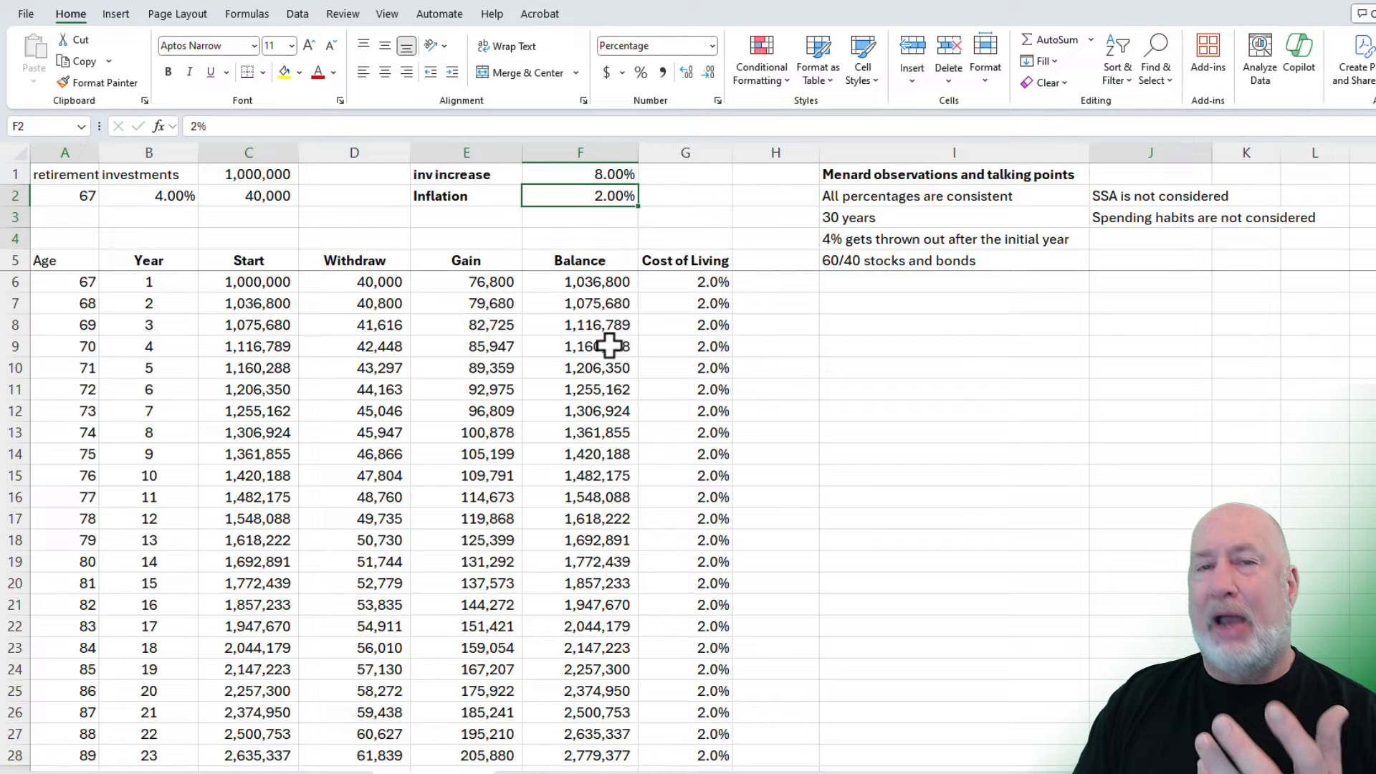
left_click(249, 174)
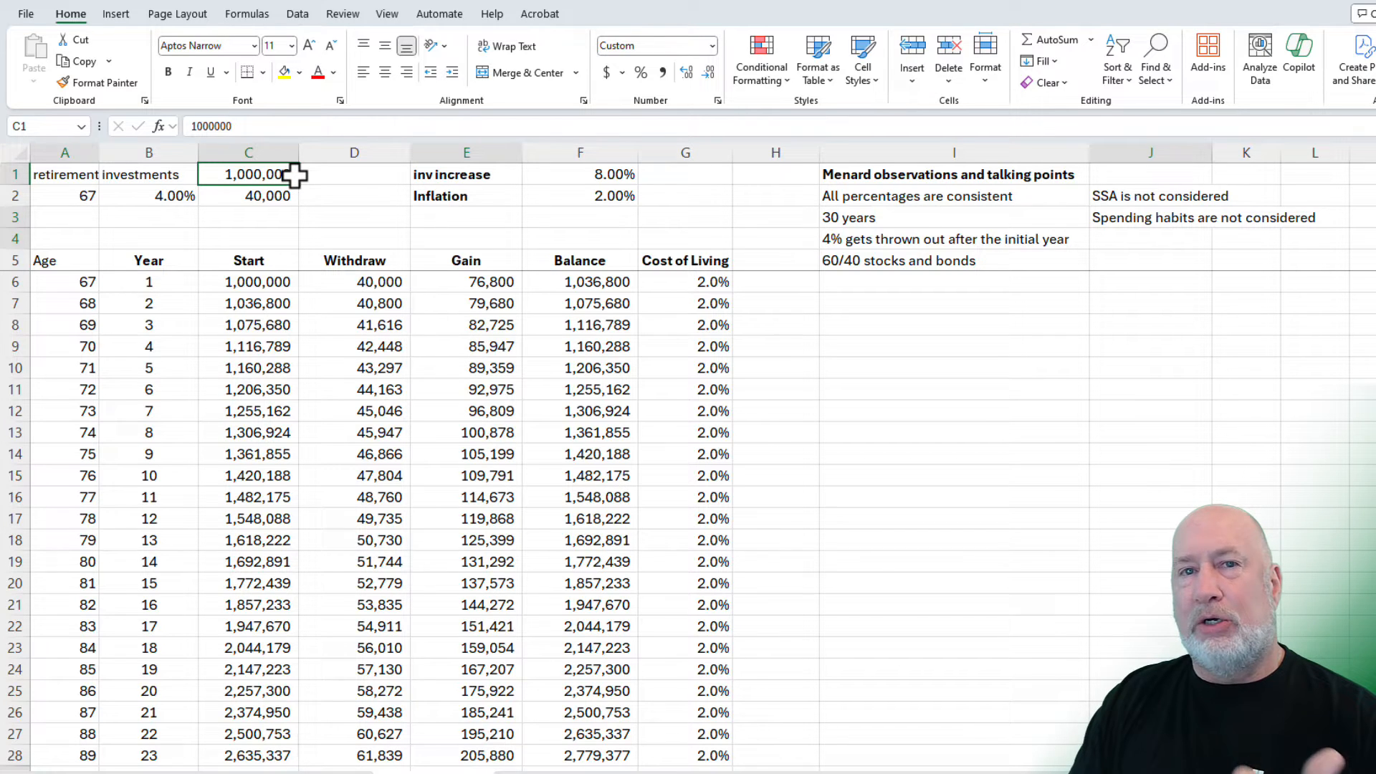
mouse_move(224, 226)
type("65")
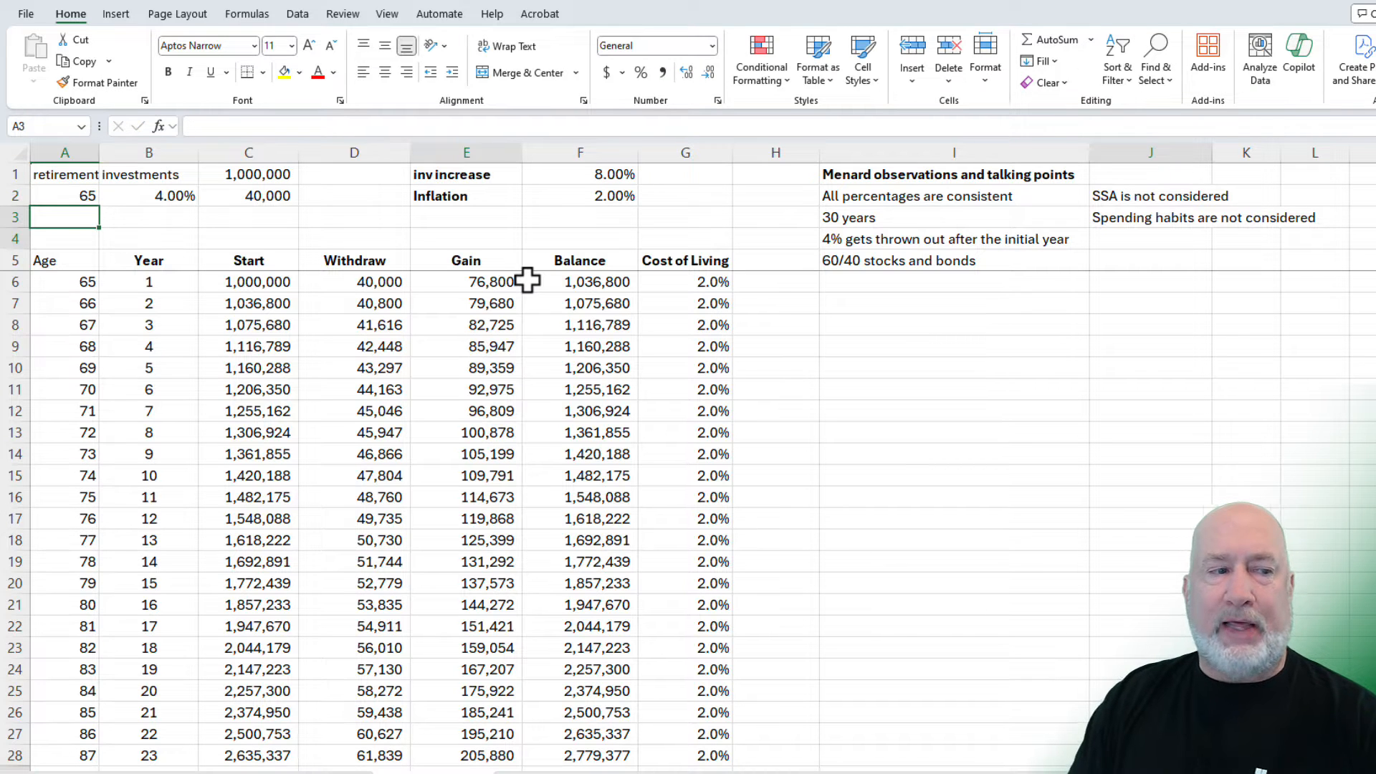
scroll("down", 3)
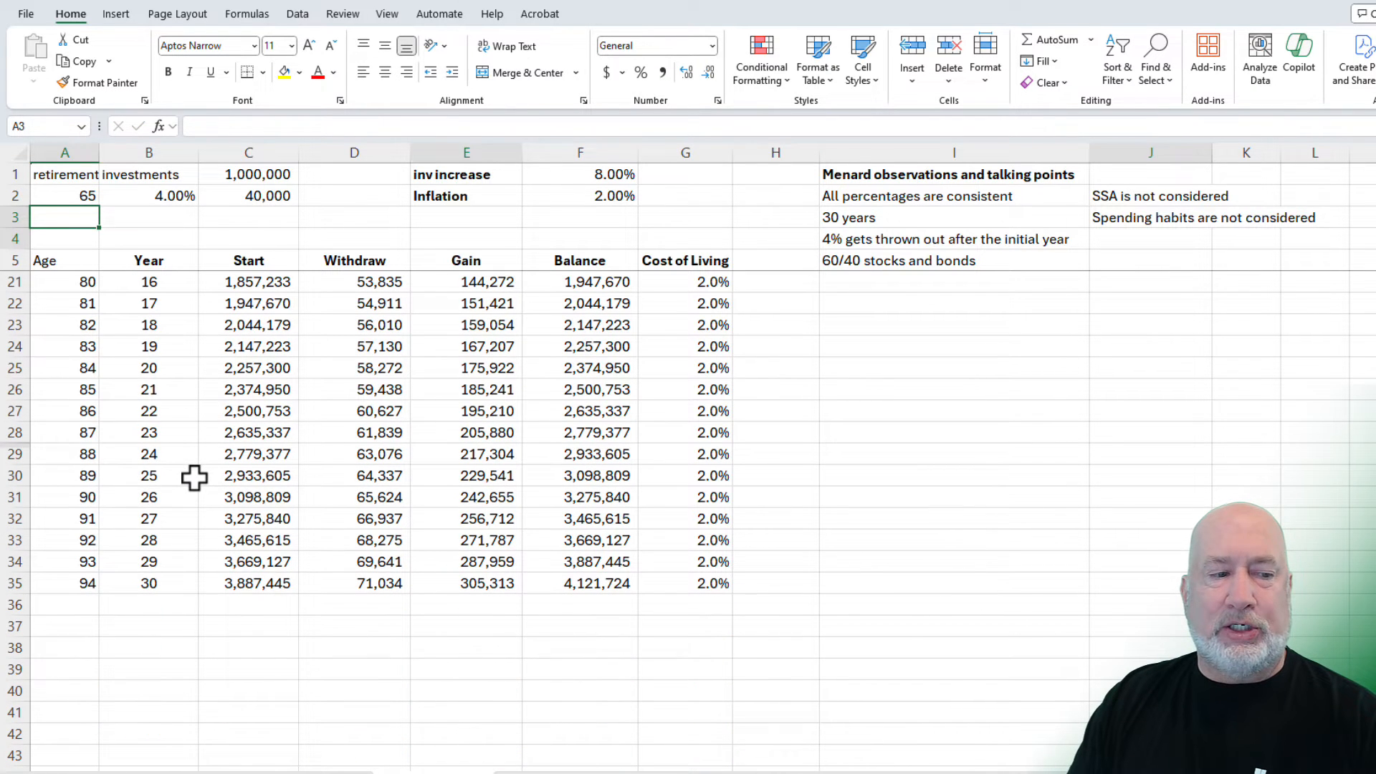
scroll("up", 3)
type("67")
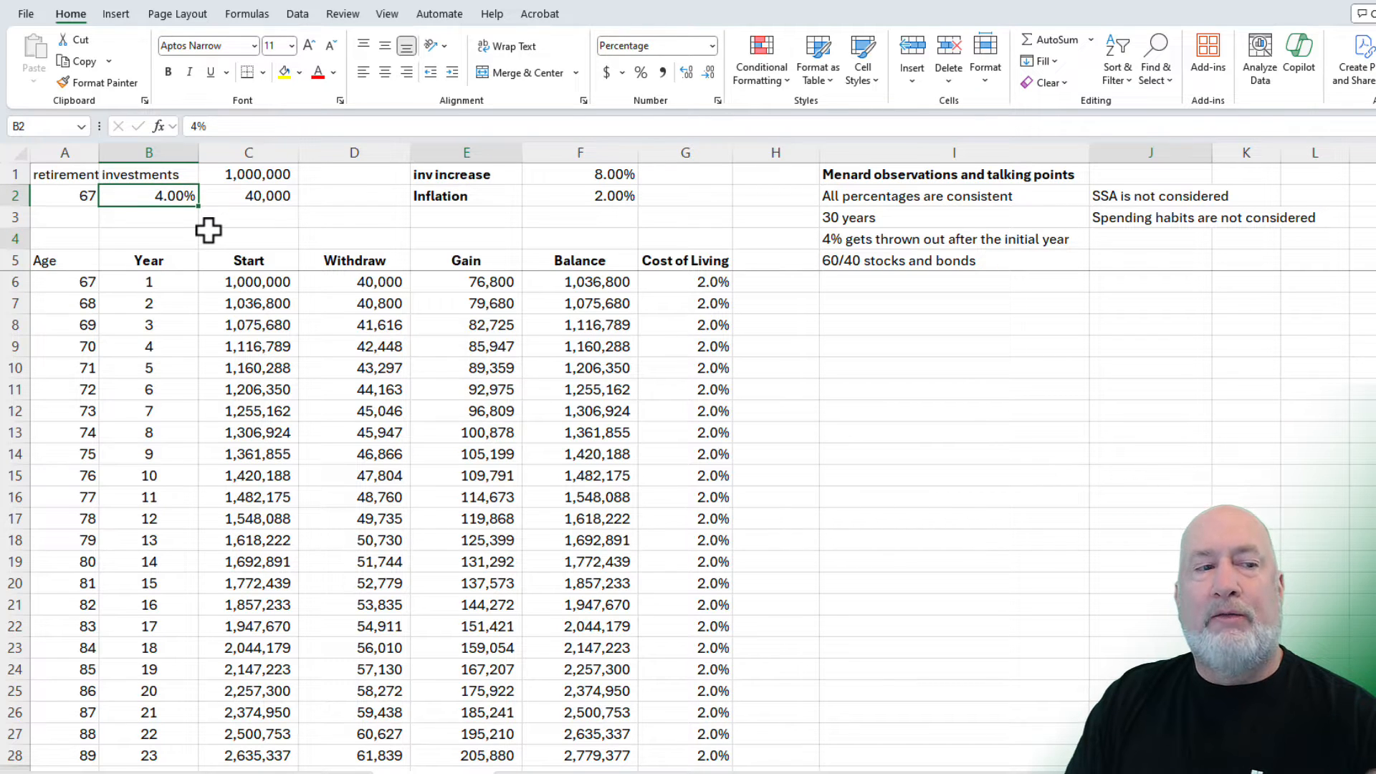
Step: Trace the year-1 withdrawal, start balance and gain formulas, and the growth and inflation rates
left_click(247, 196)
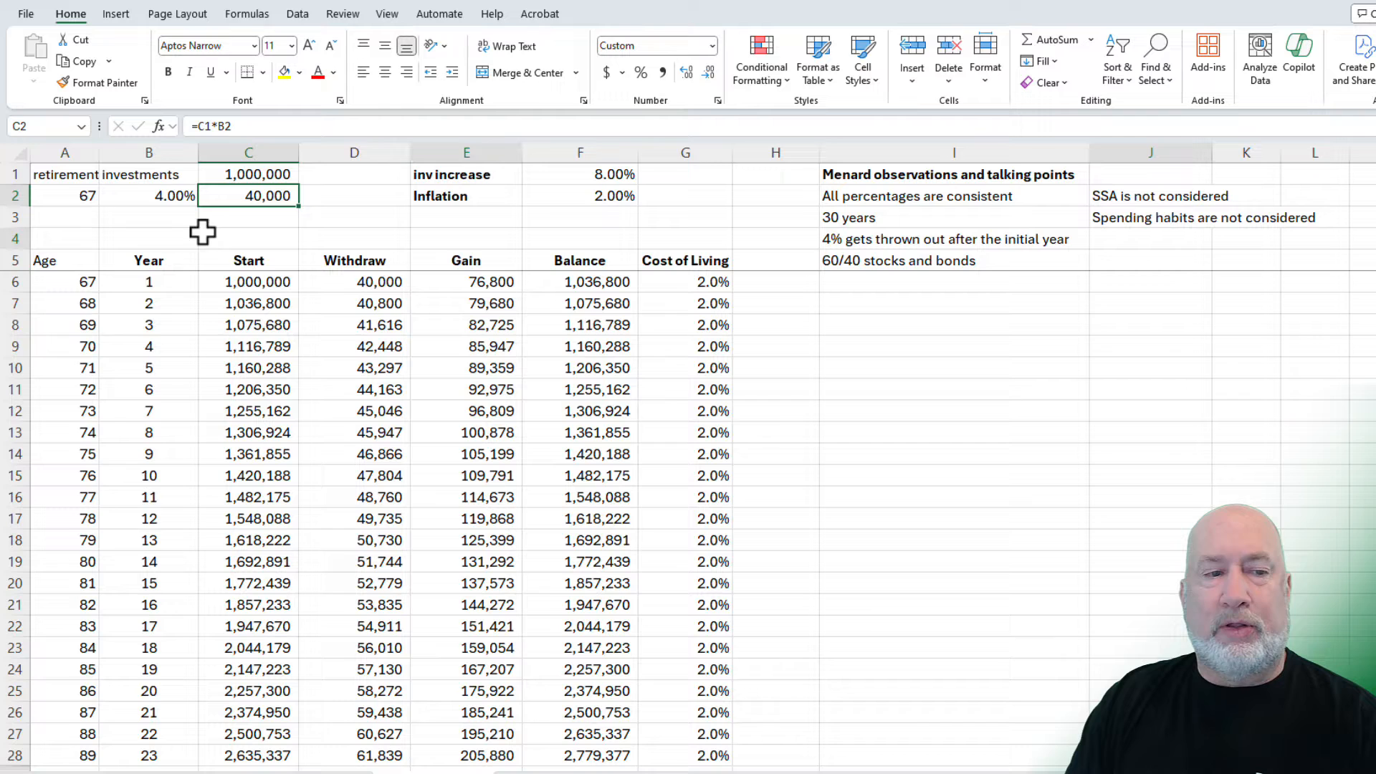
left_click(353, 282)
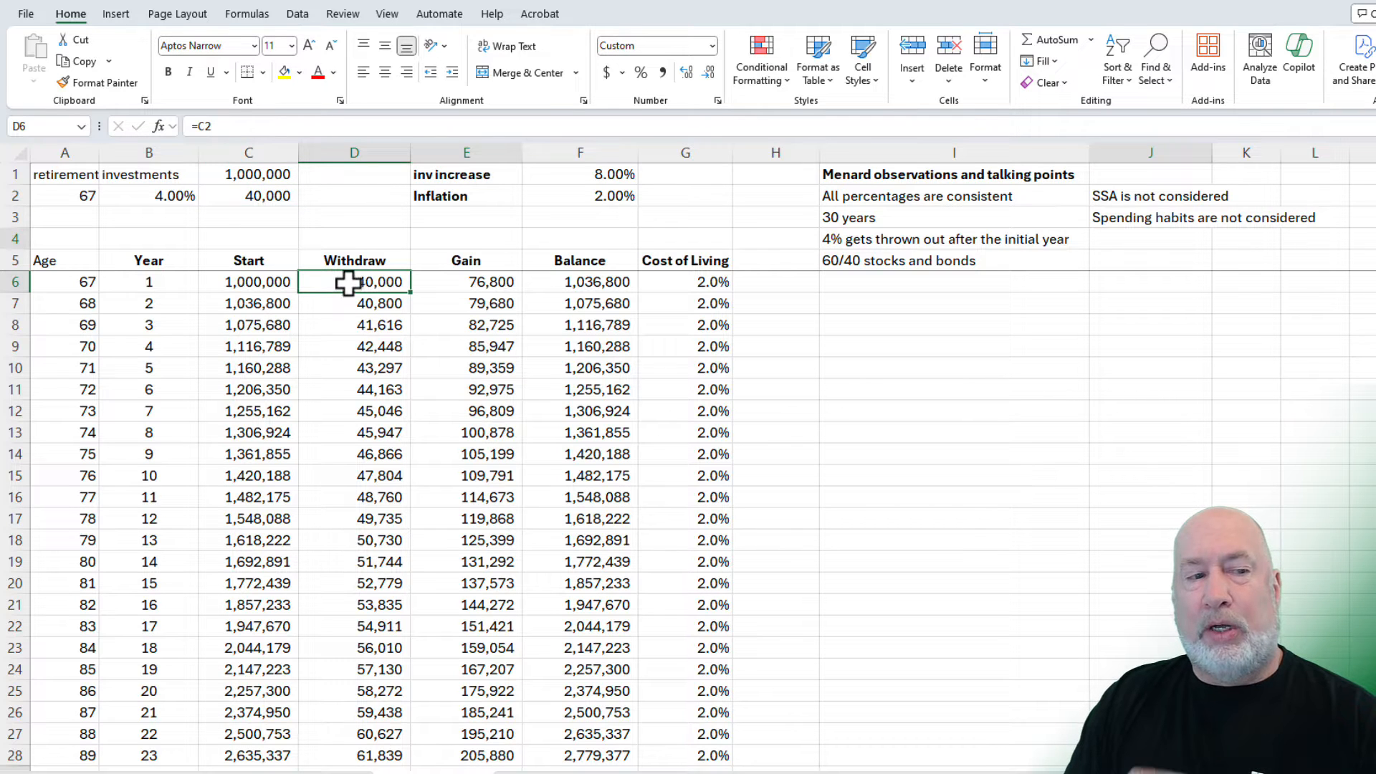
left_click(249, 281)
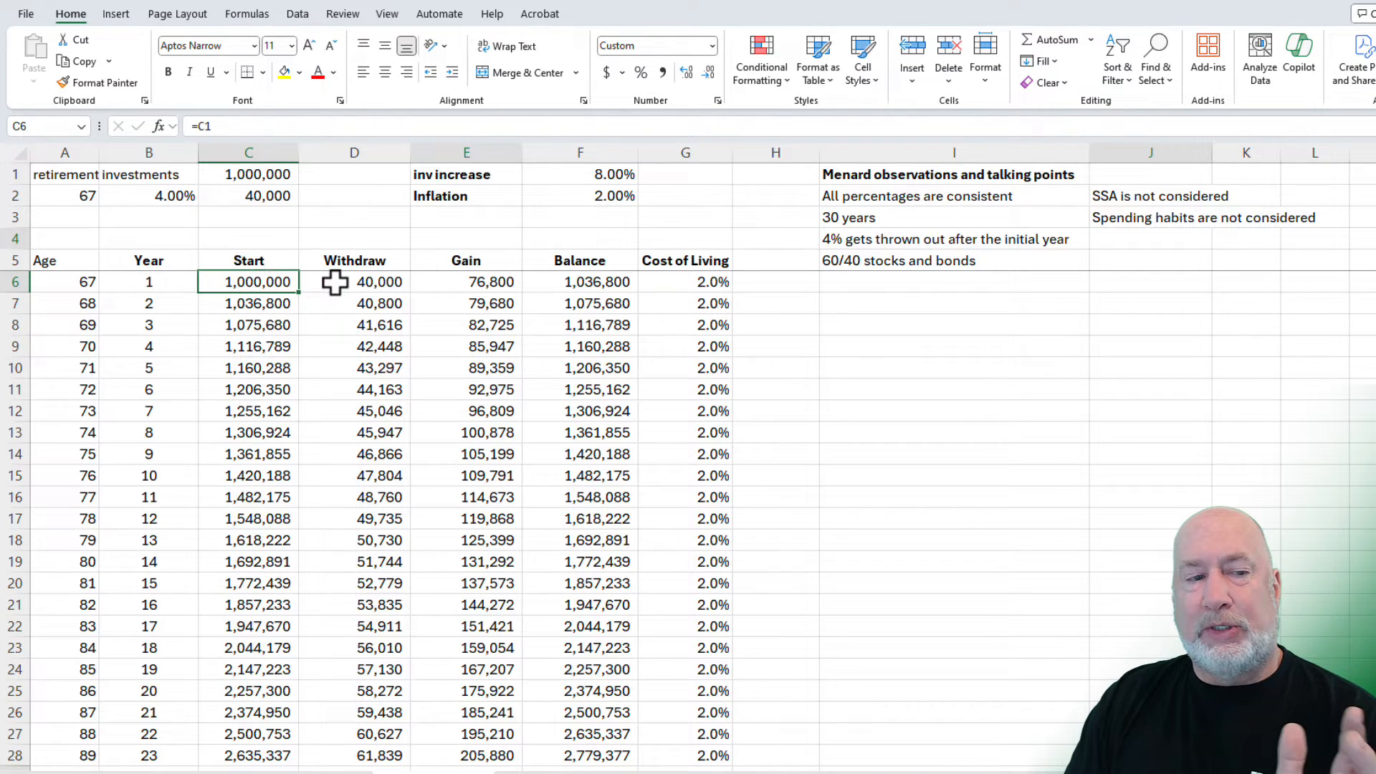
left_click(353, 281)
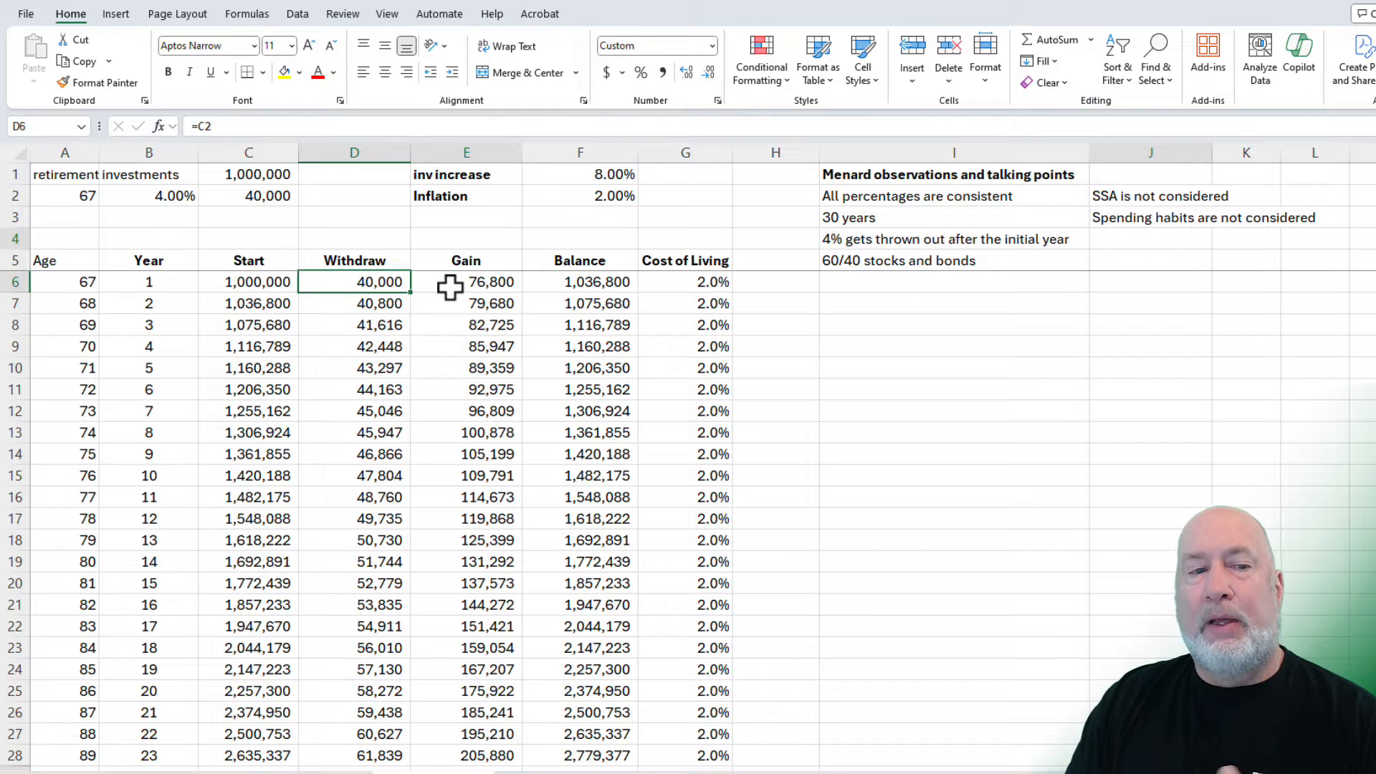
left_click(466, 282)
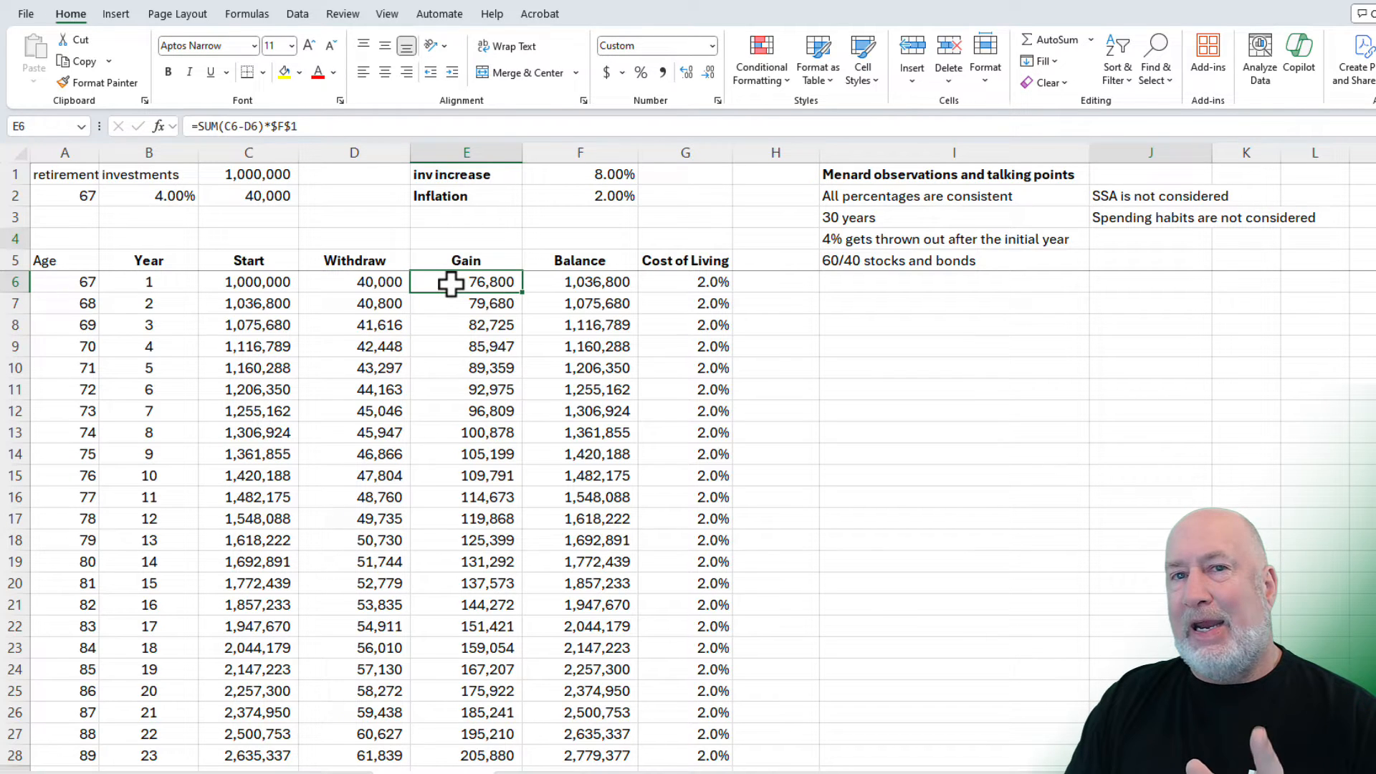
mouse_move(579, 177)
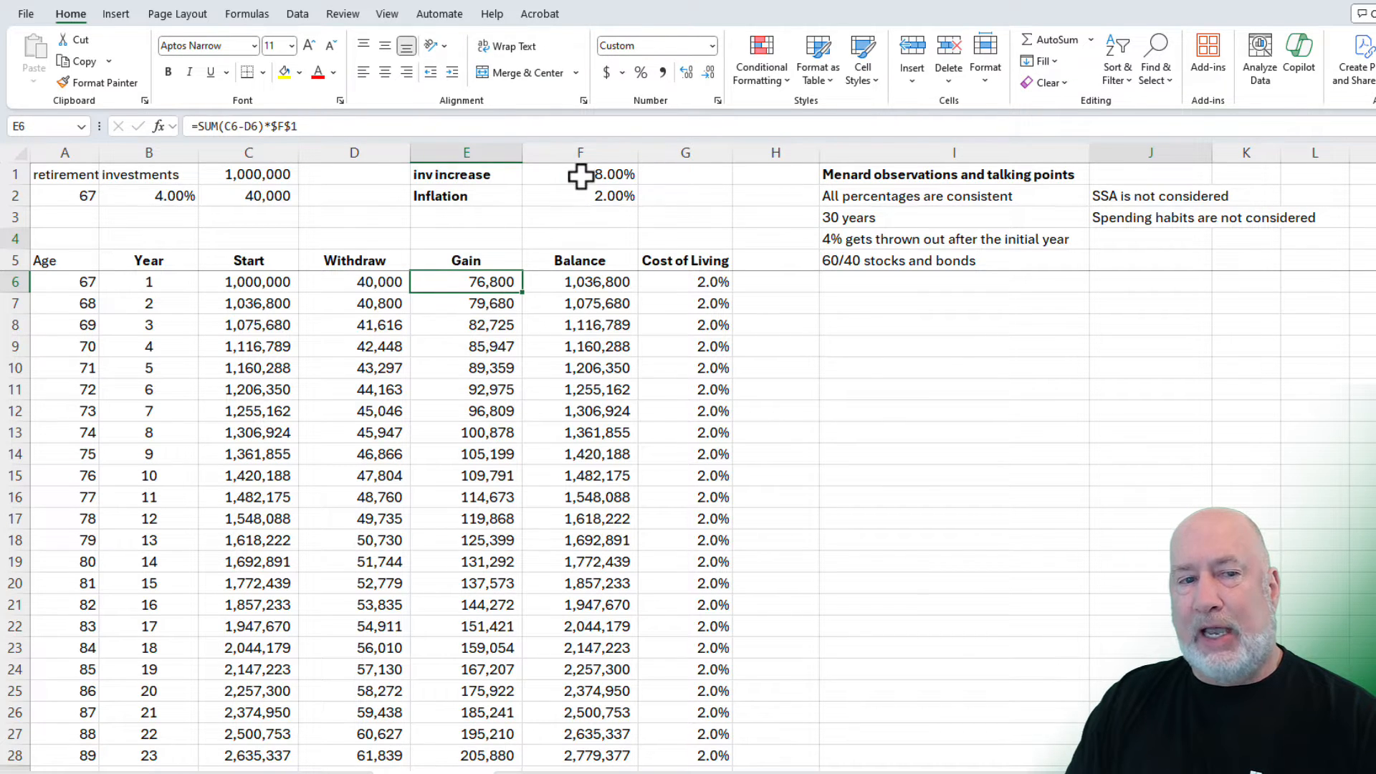
left_click(579, 174)
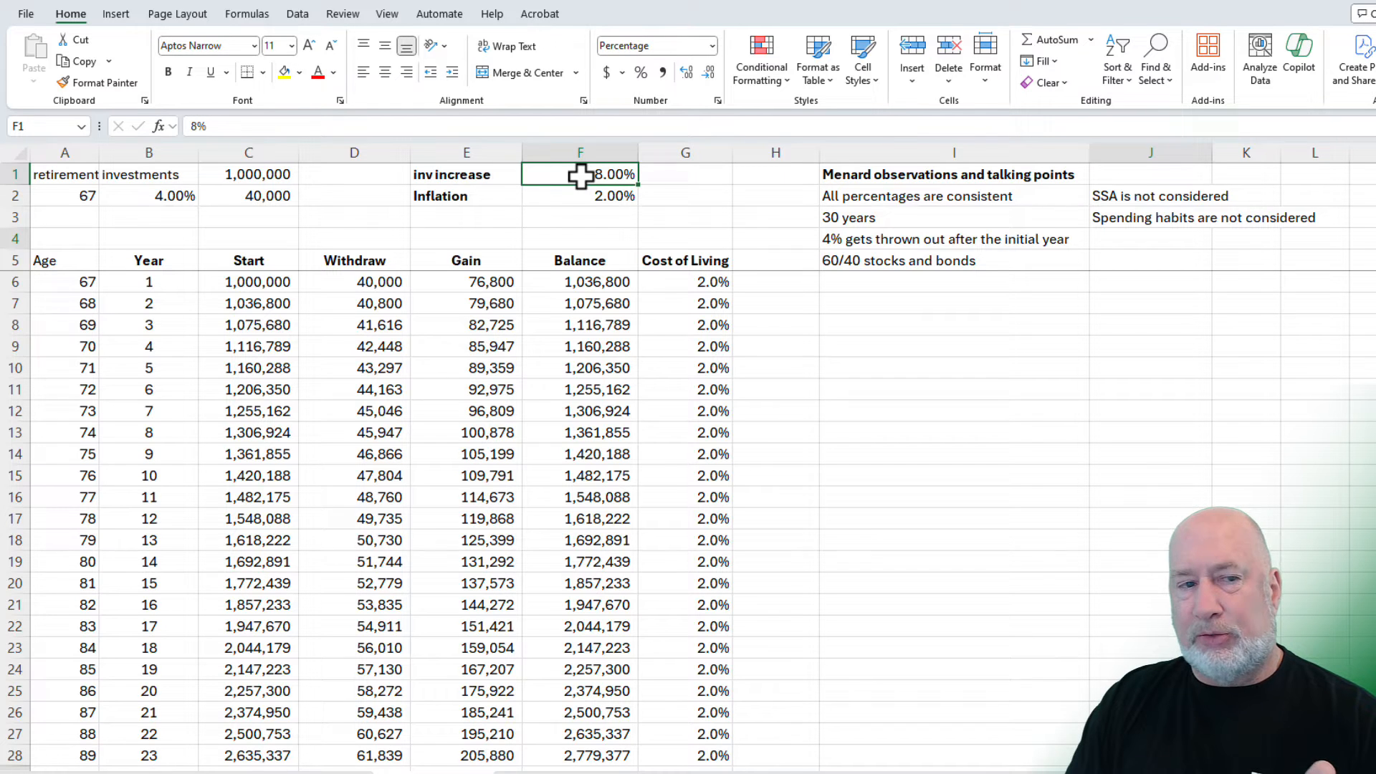
left_click(579, 196)
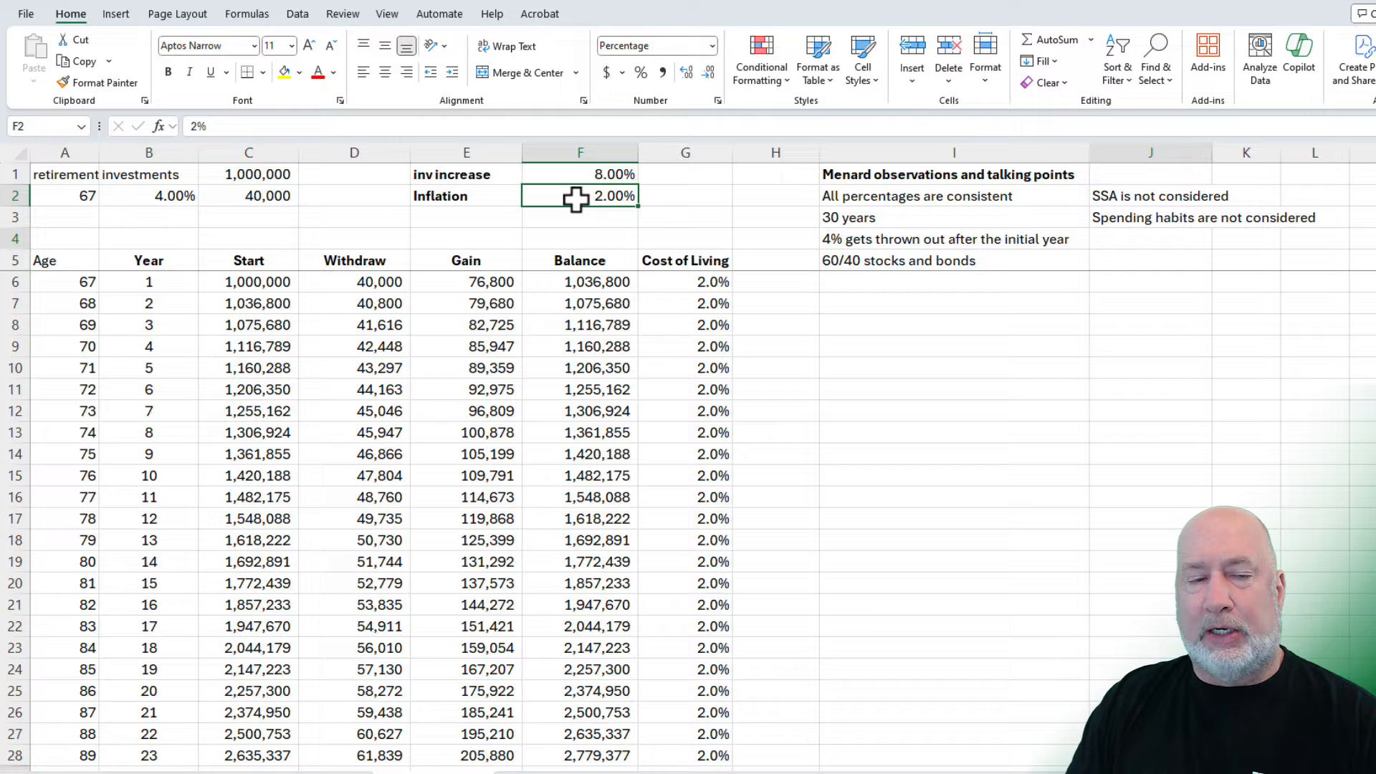
mouse_move(958, 279)
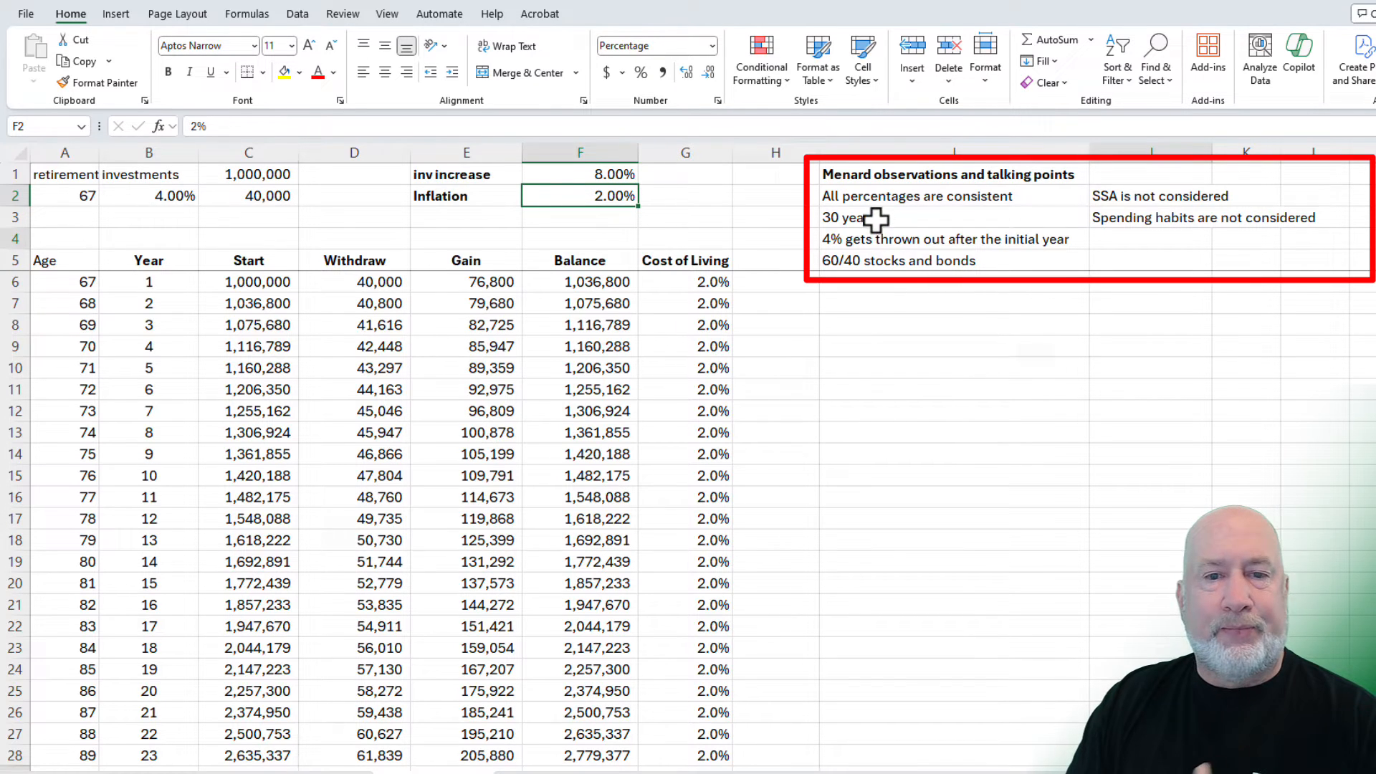
left_click(878, 218)
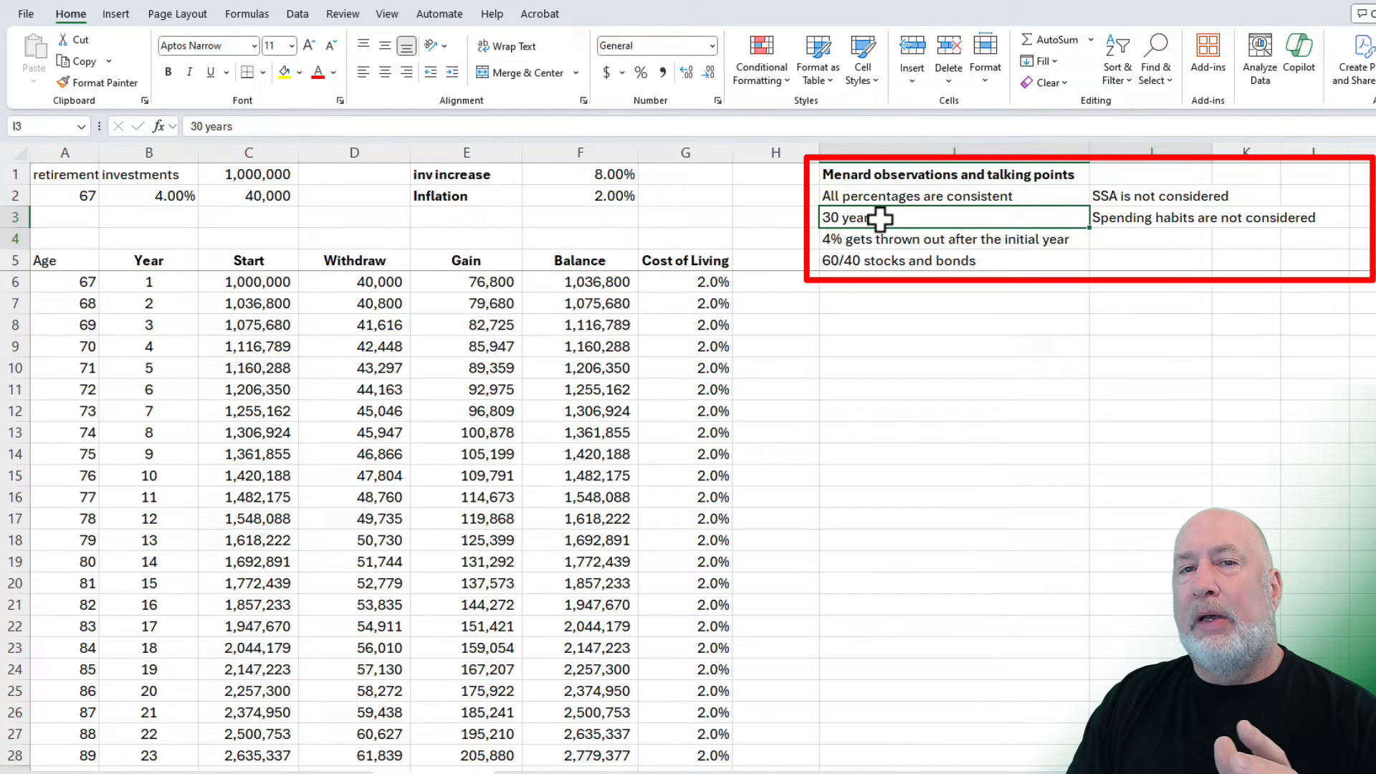
mouse_move(904, 222)
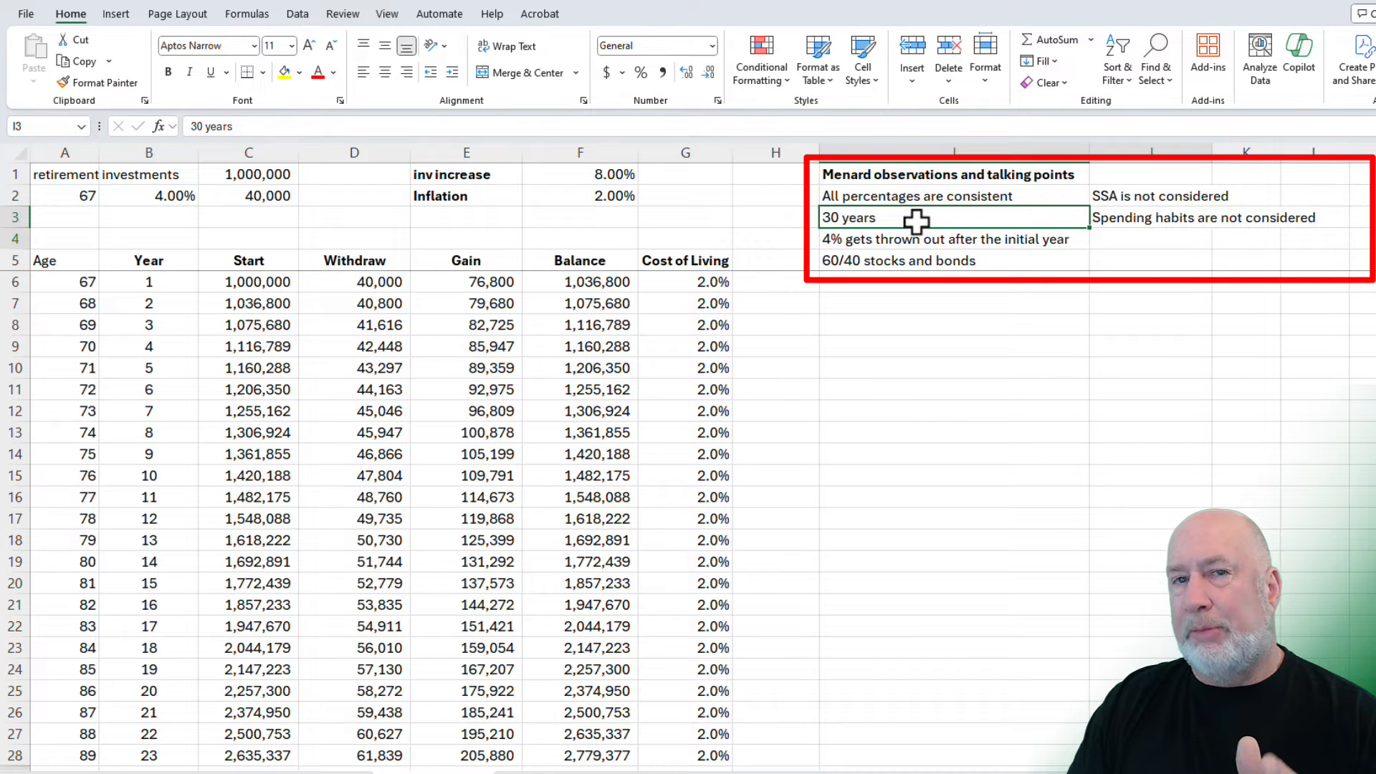
mouse_move(950, 220)
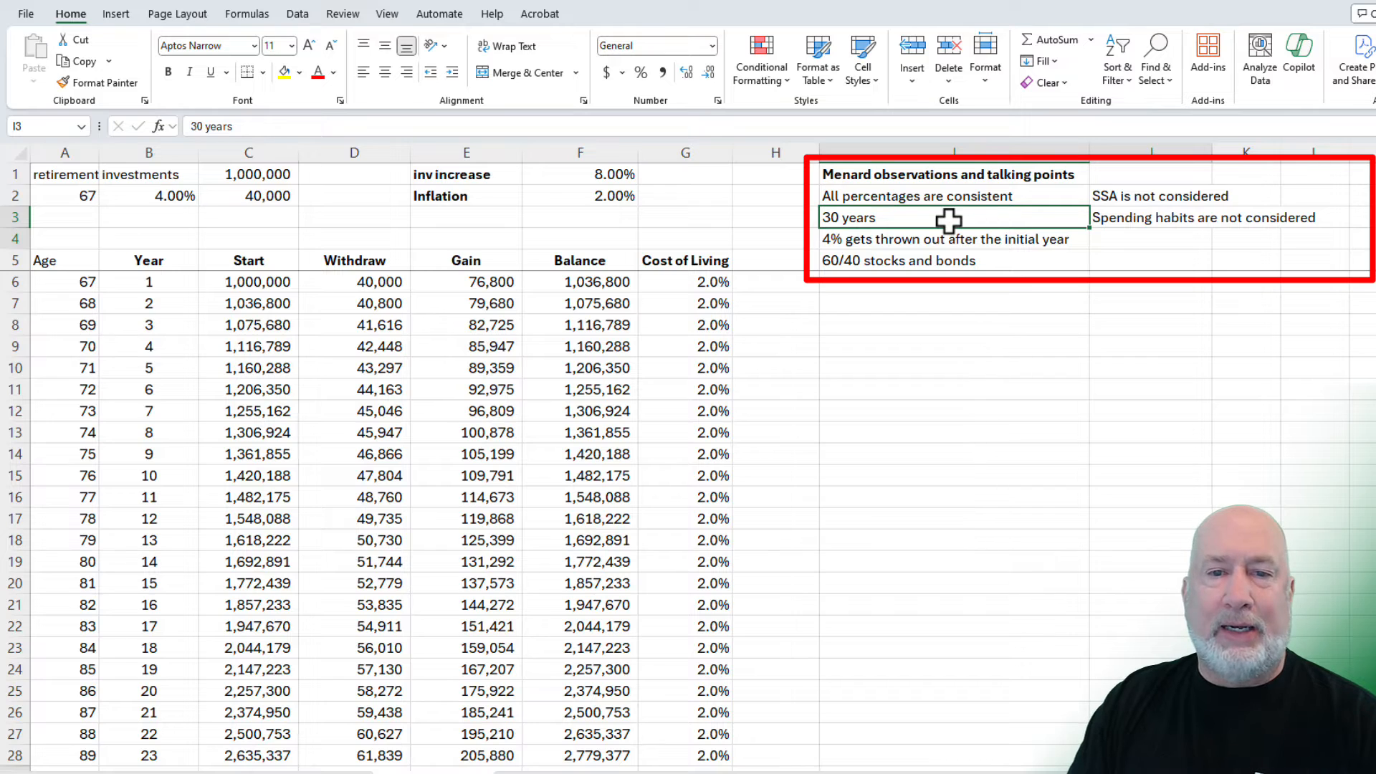
scroll("down", 3)
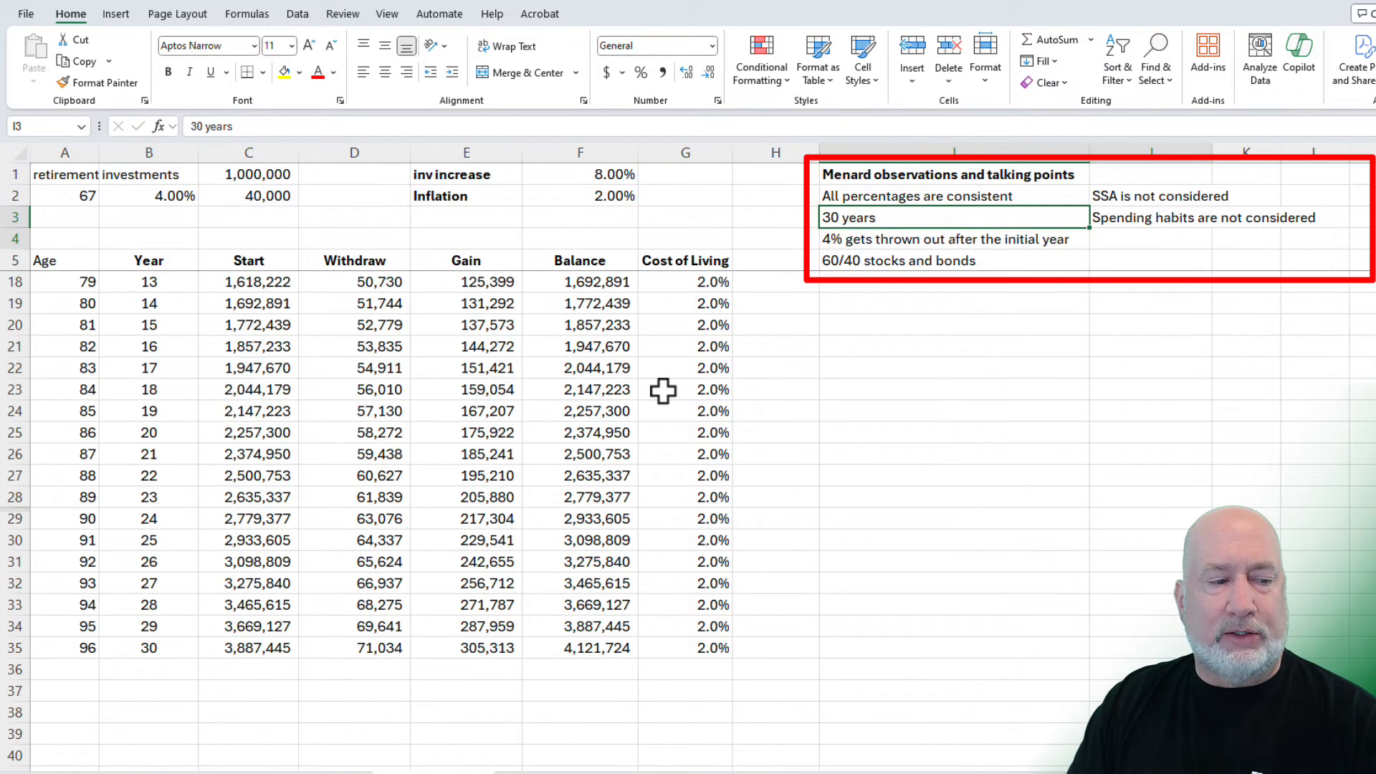
scroll("up", 3)
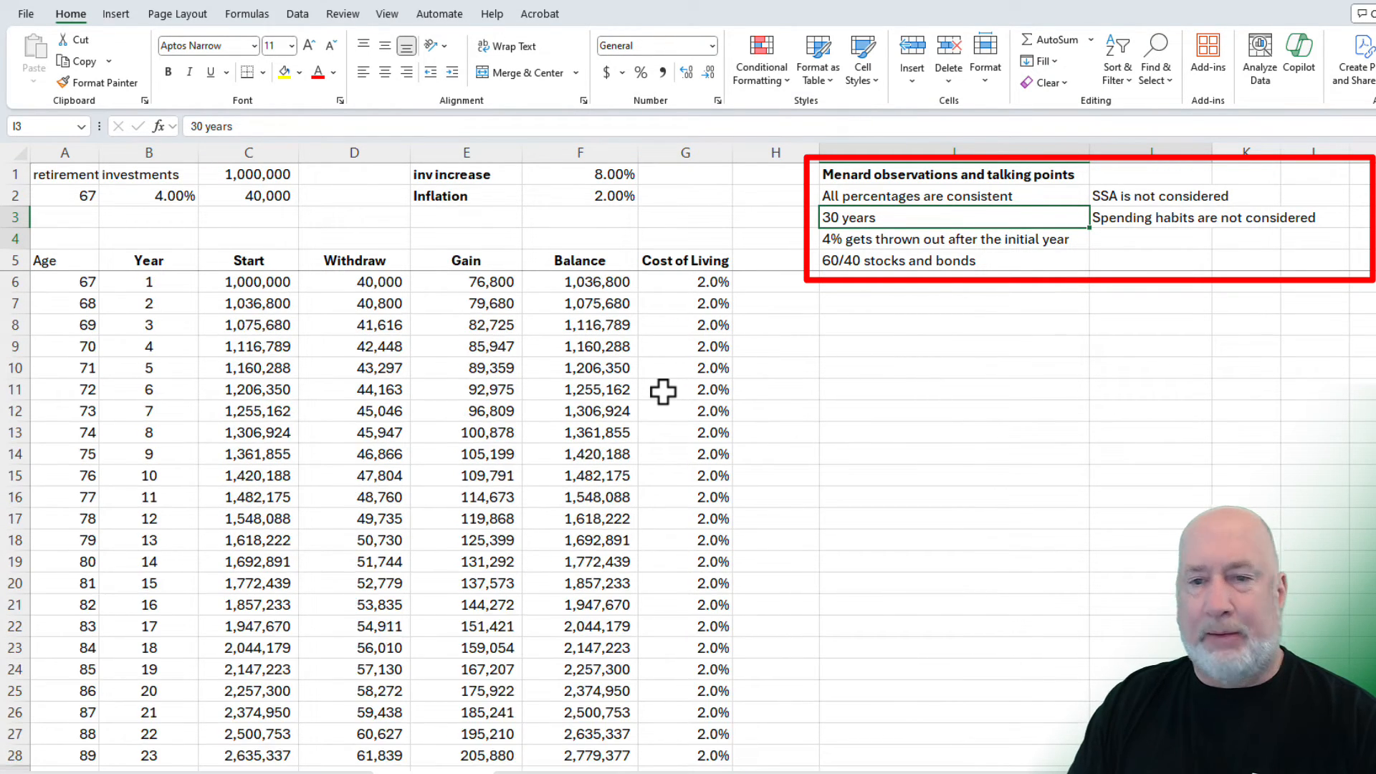
left_click(1150, 196)
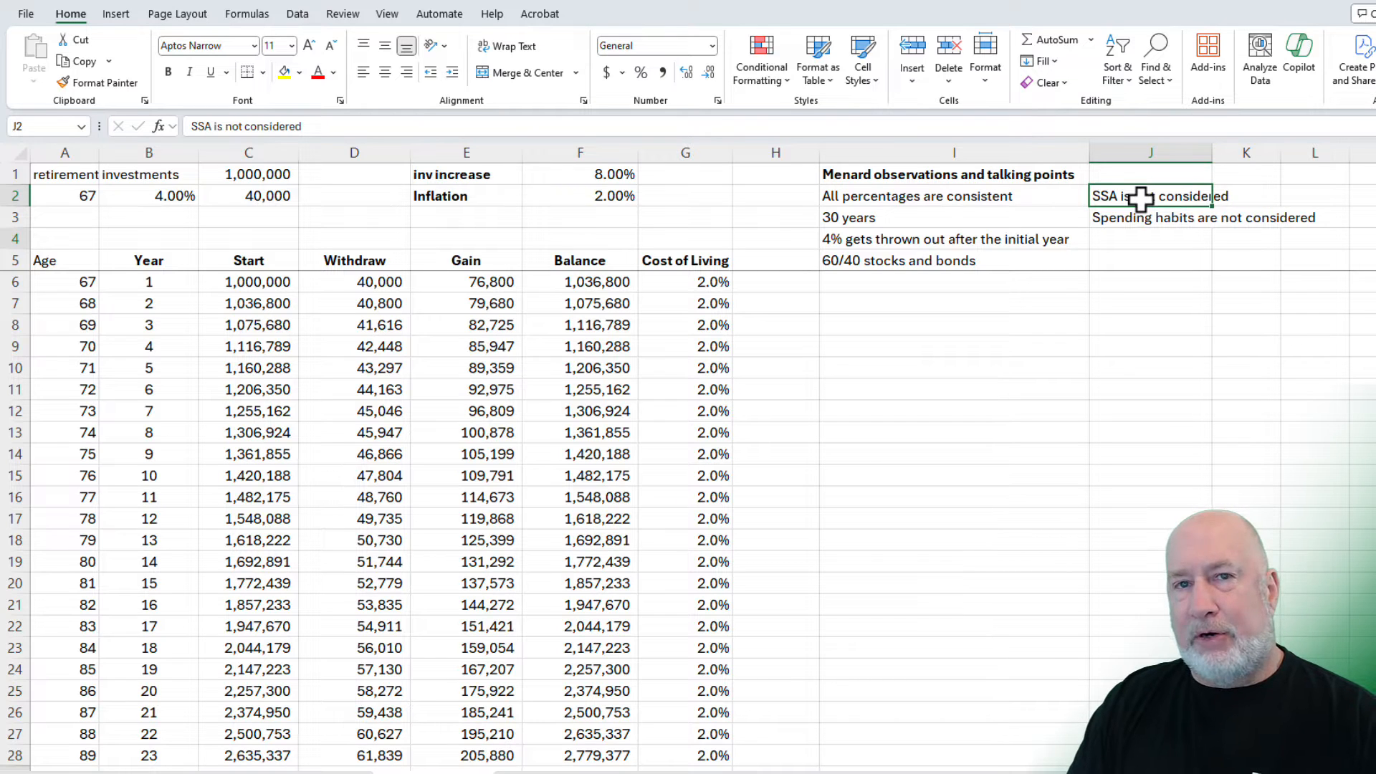
mouse_move(1157, 242)
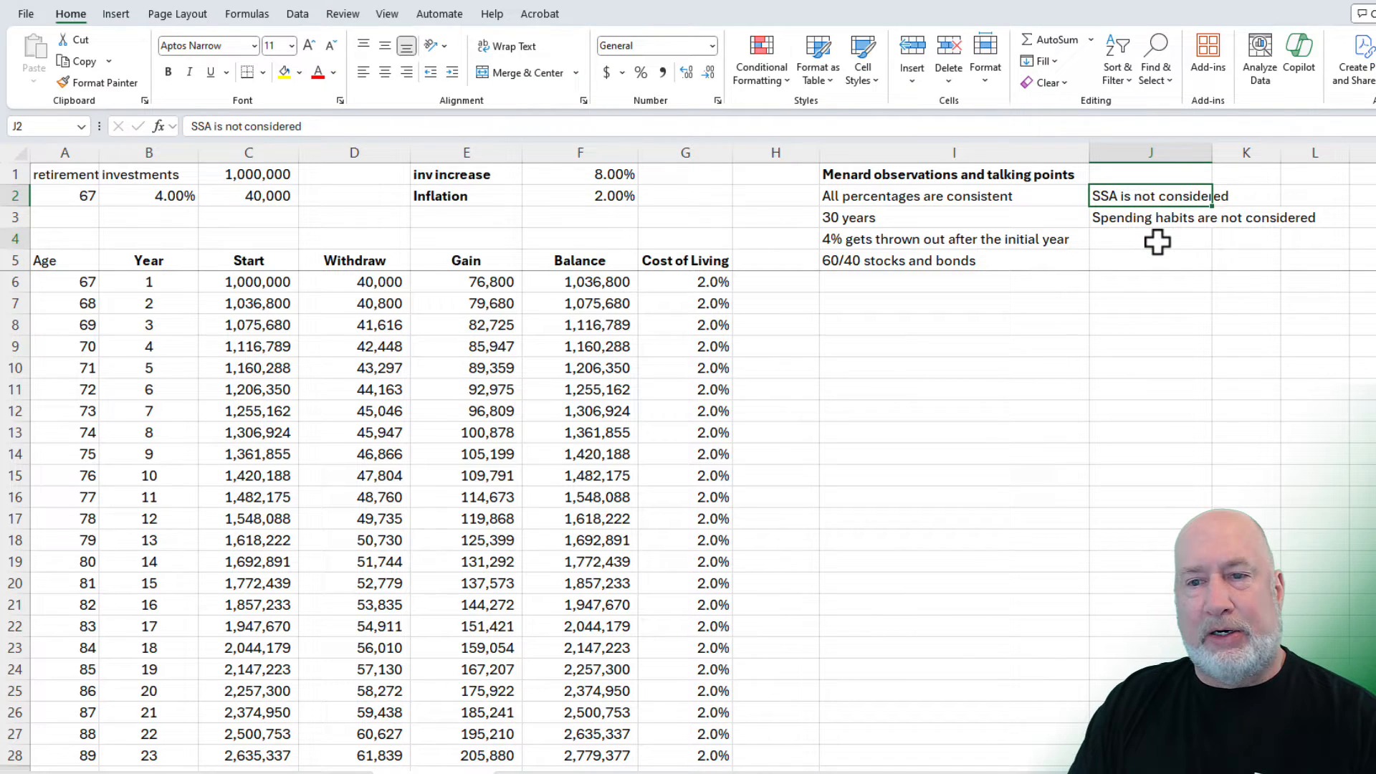
left_click(1150, 216)
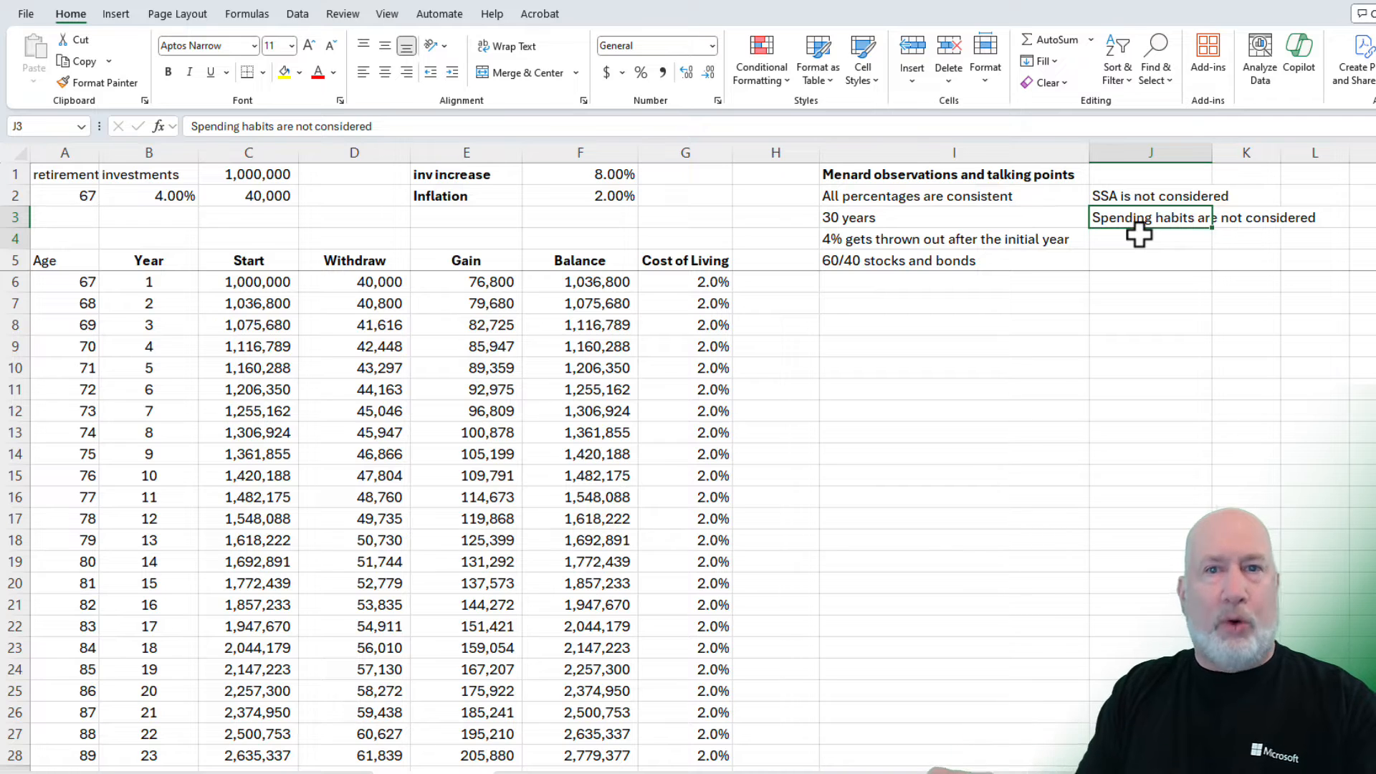
mouse_move(942, 200)
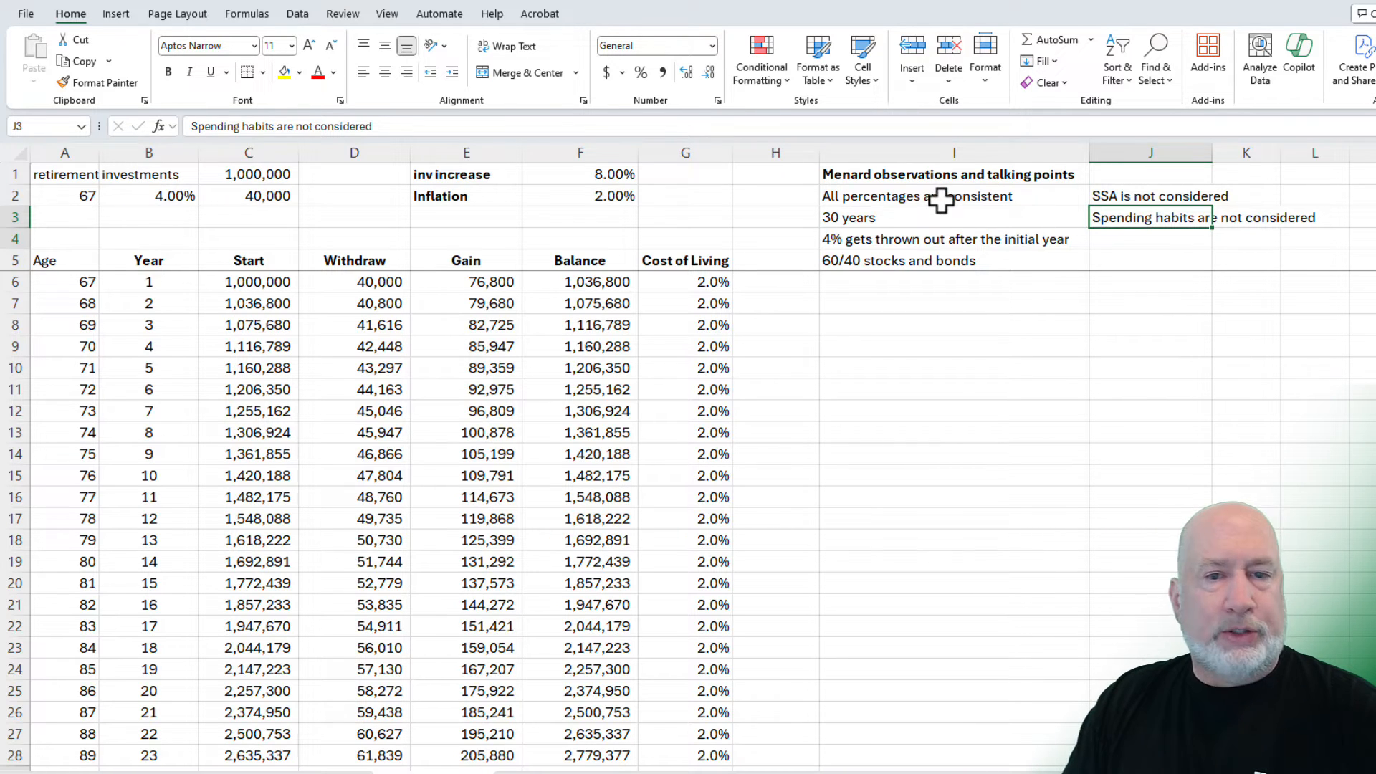
left_click(917, 196)
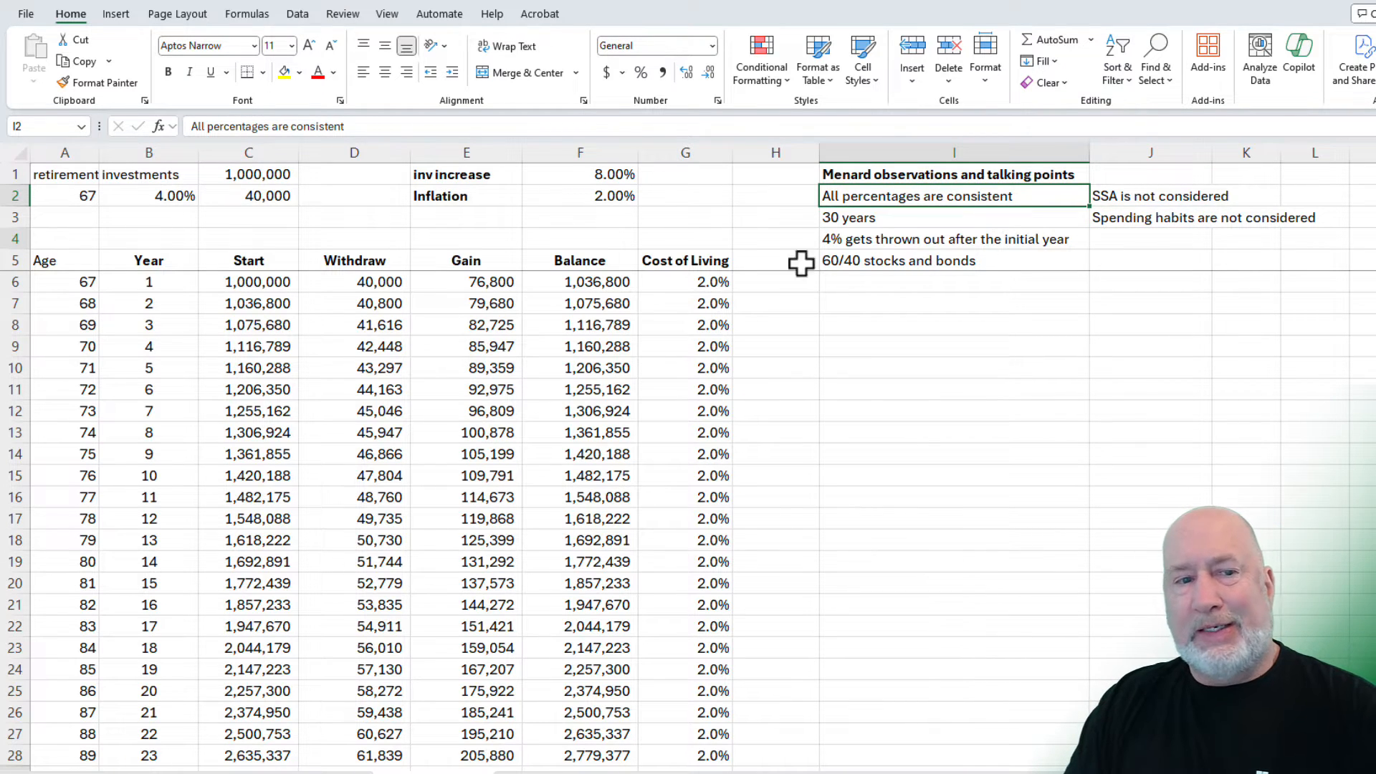
left_click(579, 173)
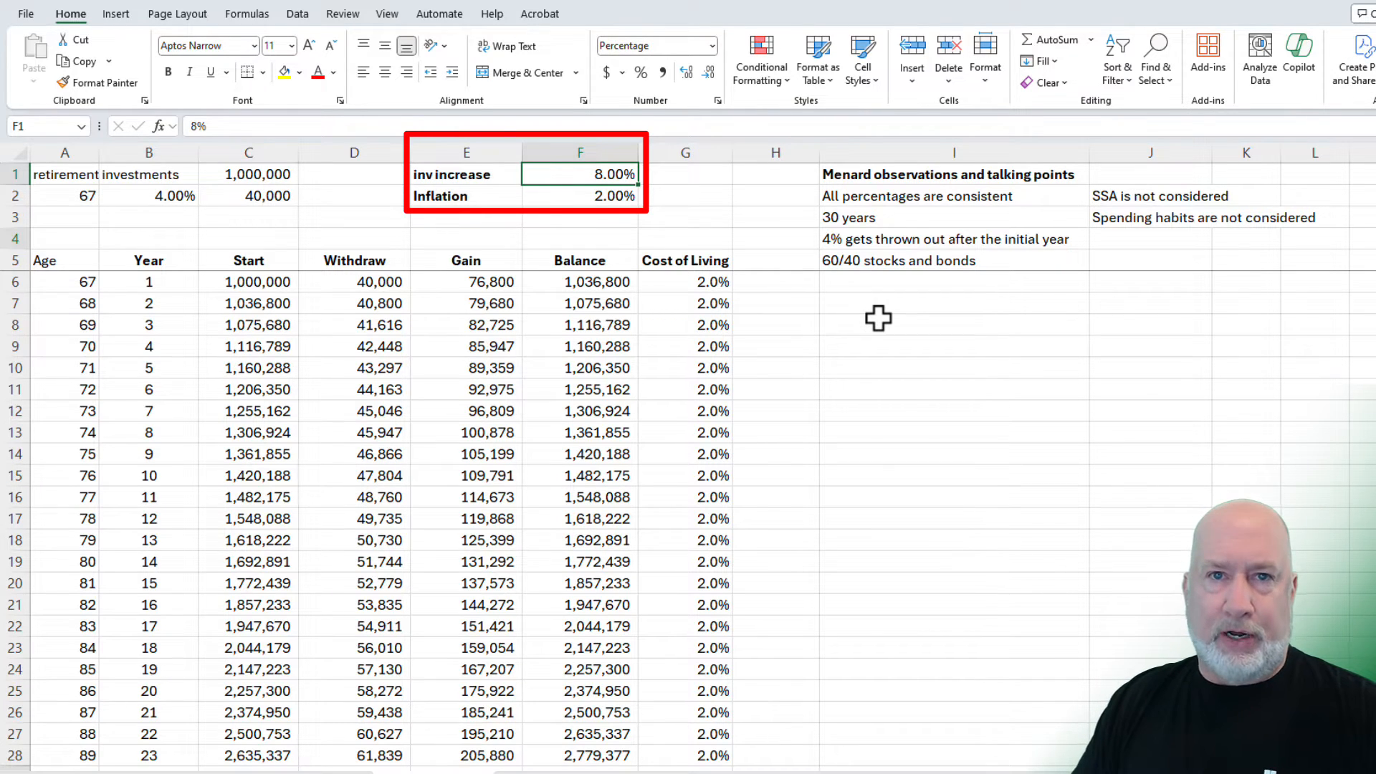
mouse_move(600, 208)
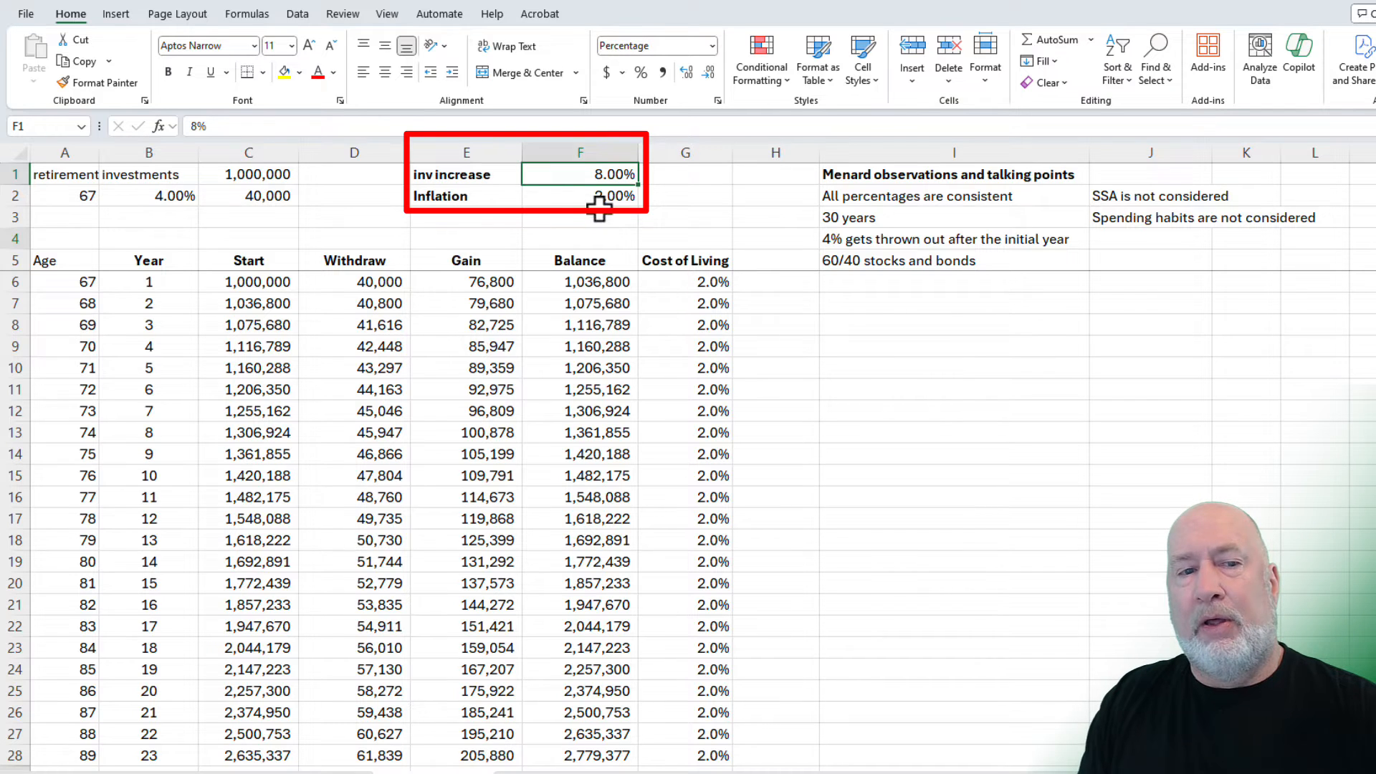
left_click(580, 196)
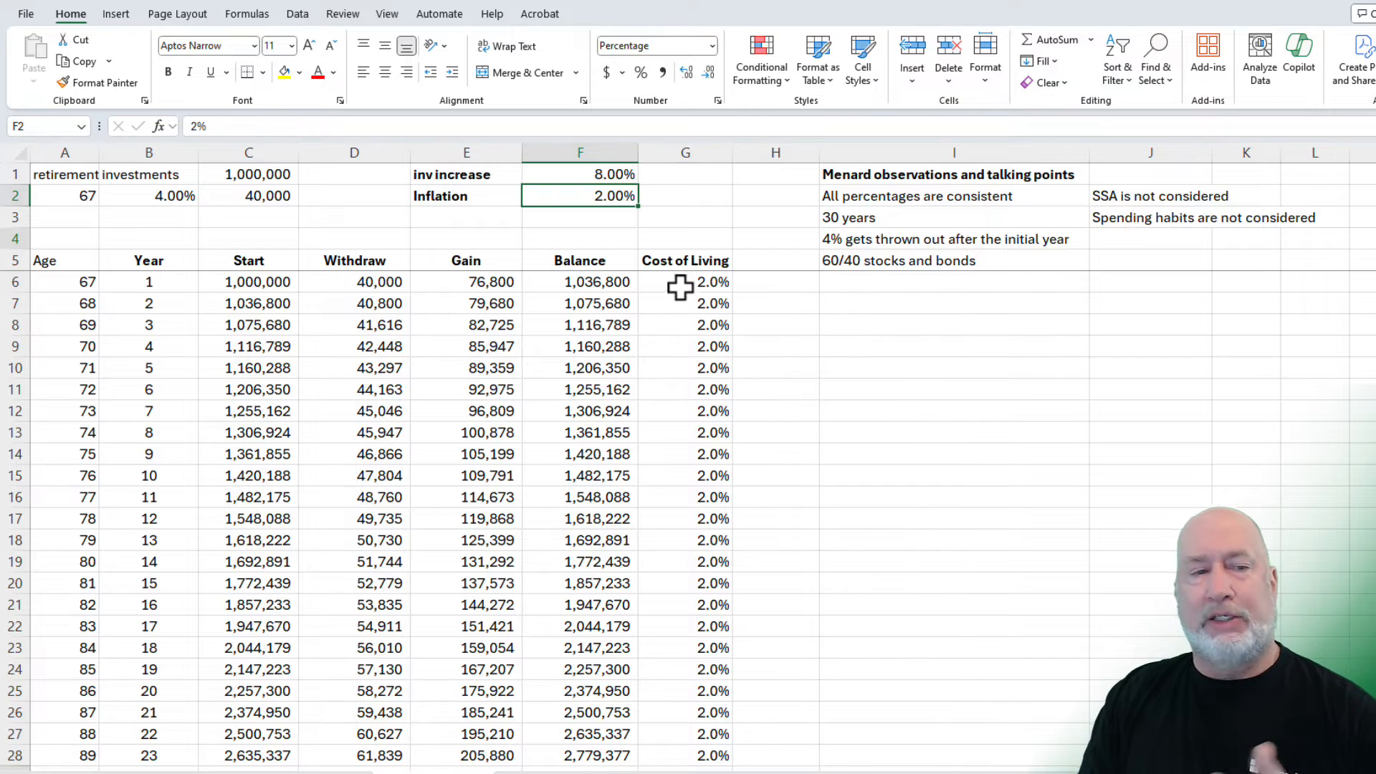
mouse_move(255, 282)
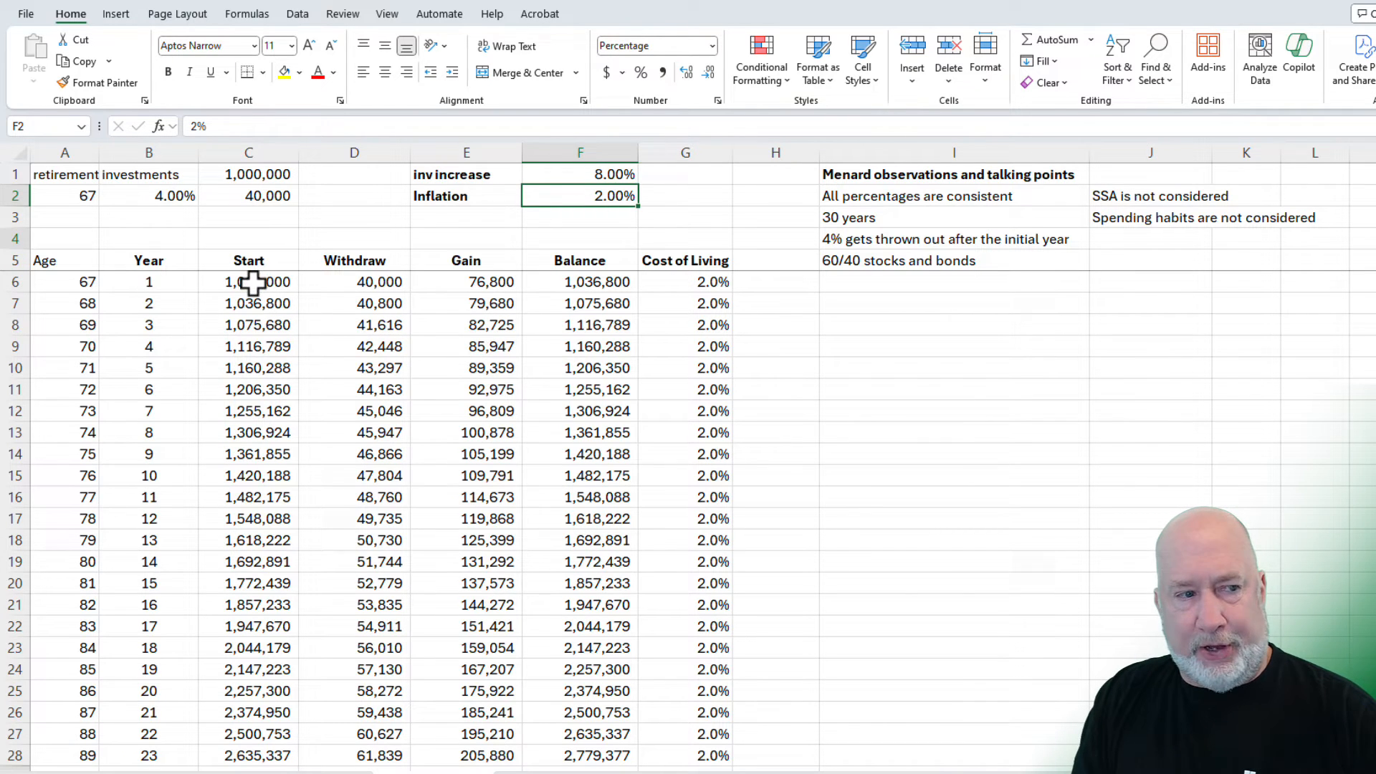
left_click(249, 281)
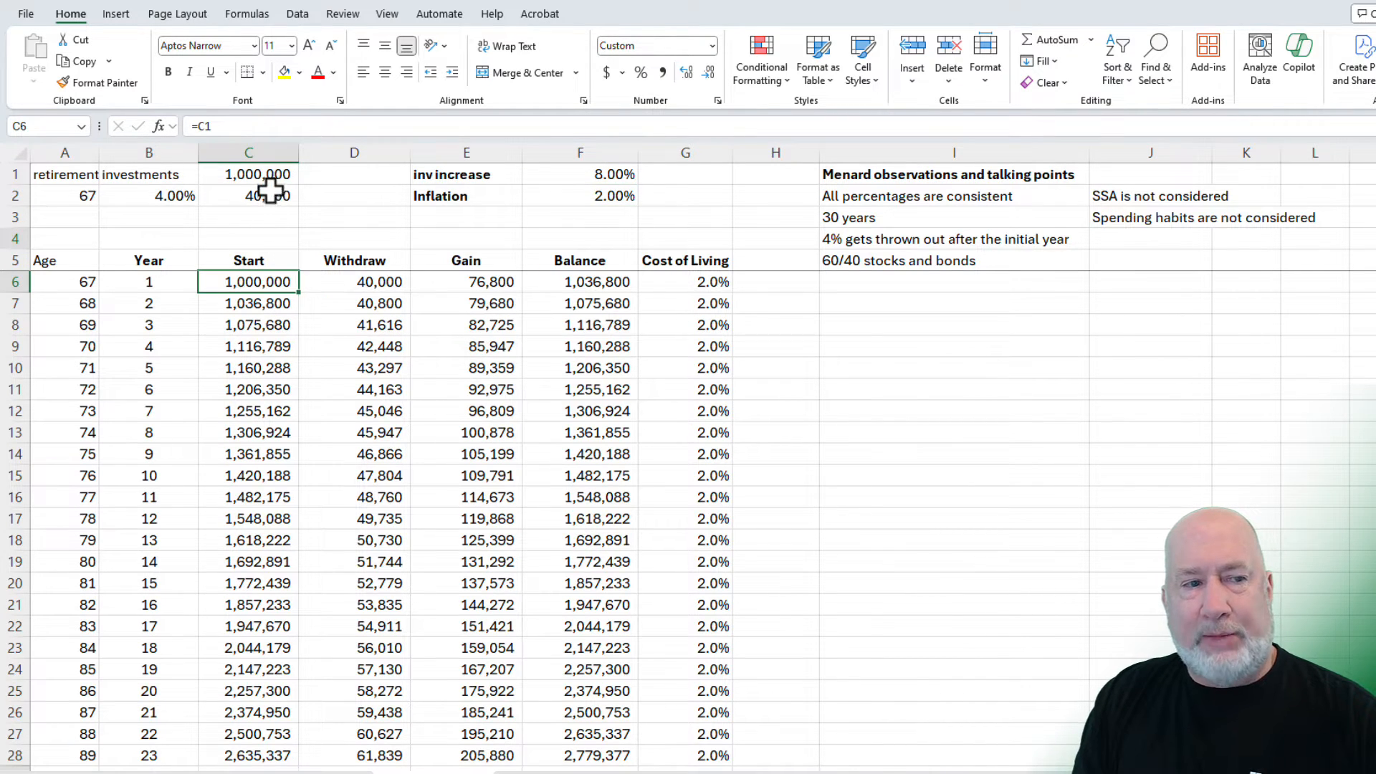
left_click(354, 282)
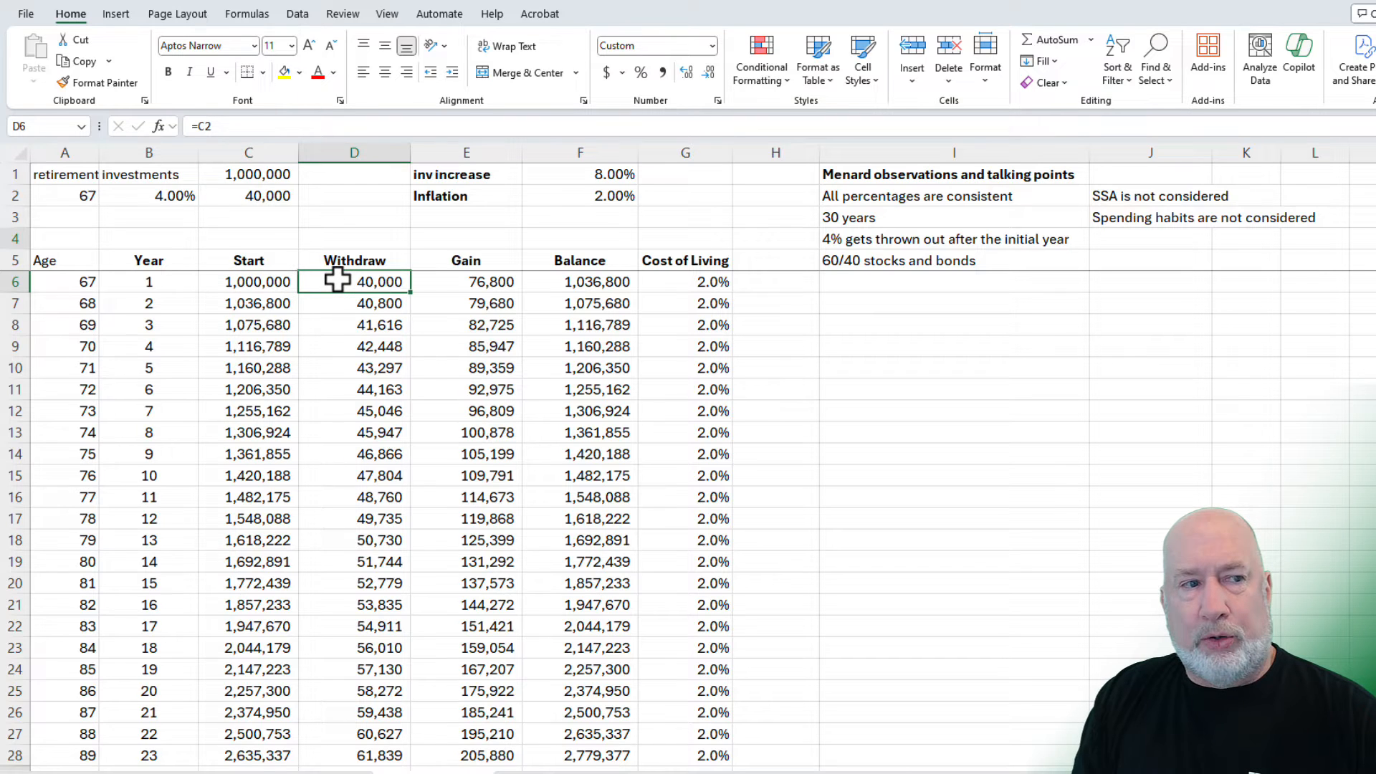
mouse_move(484, 294)
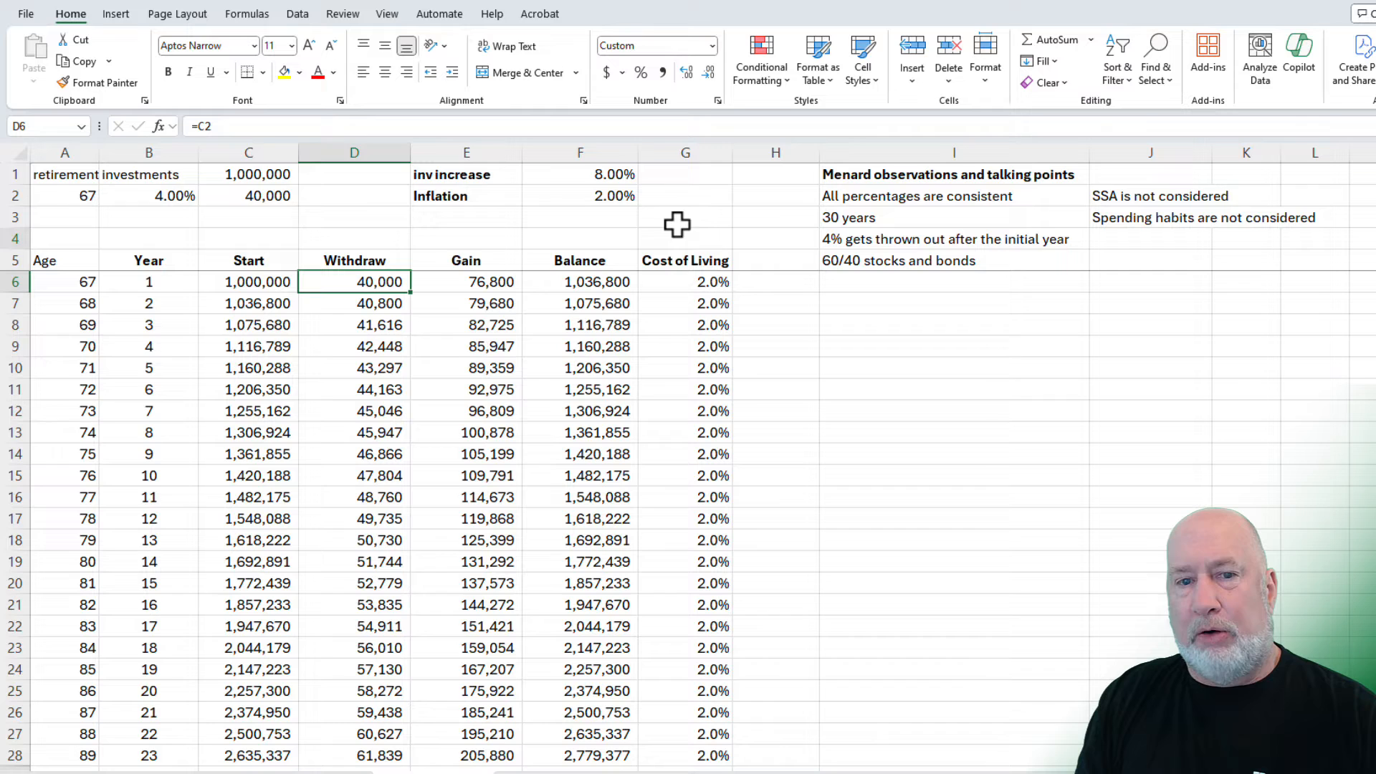
mouse_move(566, 302)
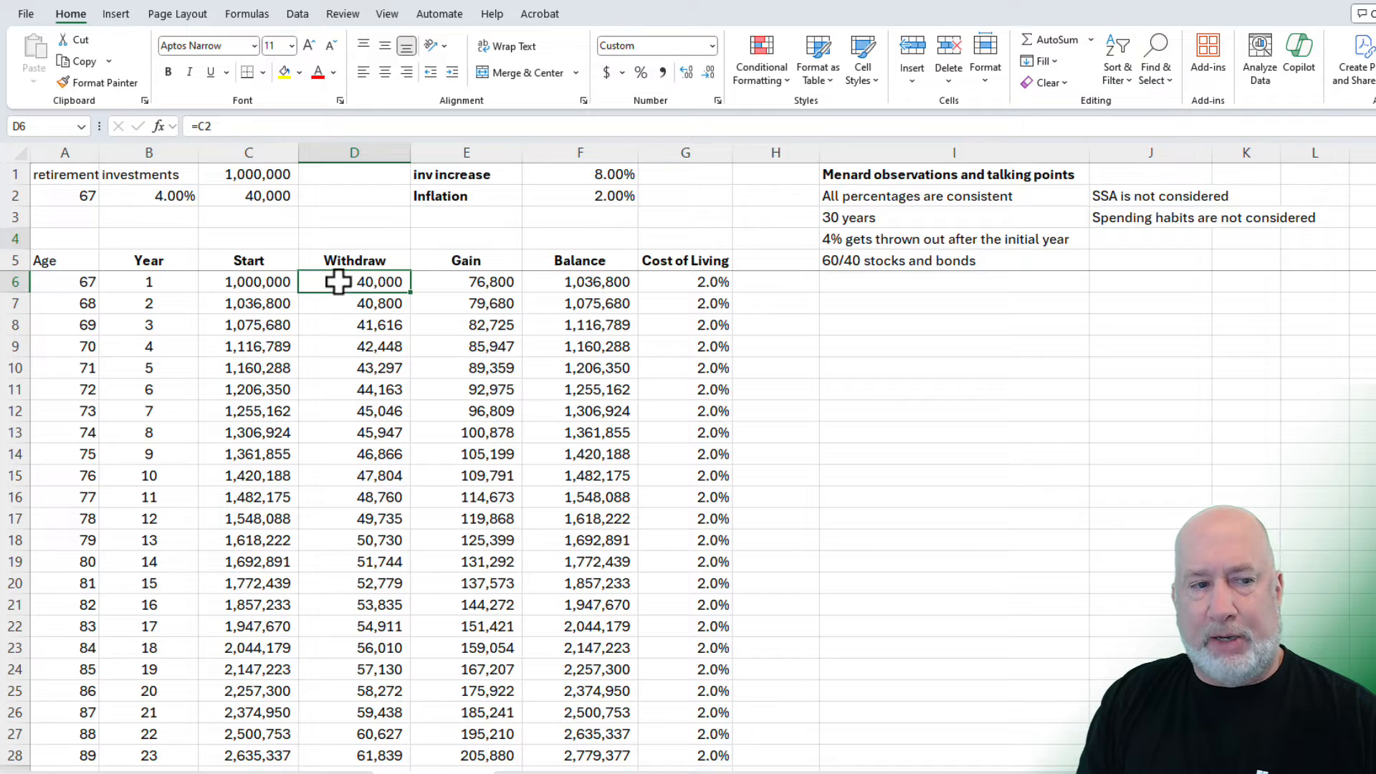
left_click(466, 281)
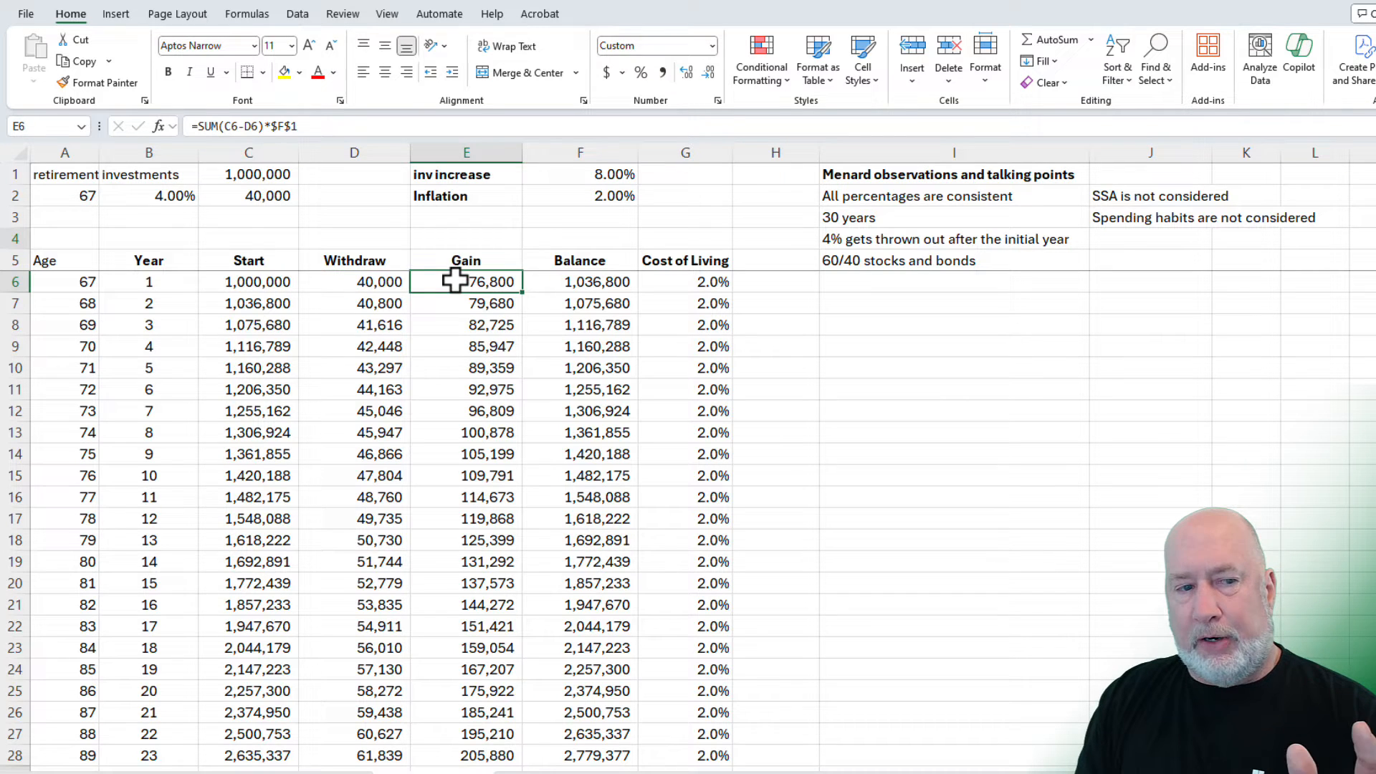
double_click(466, 282)
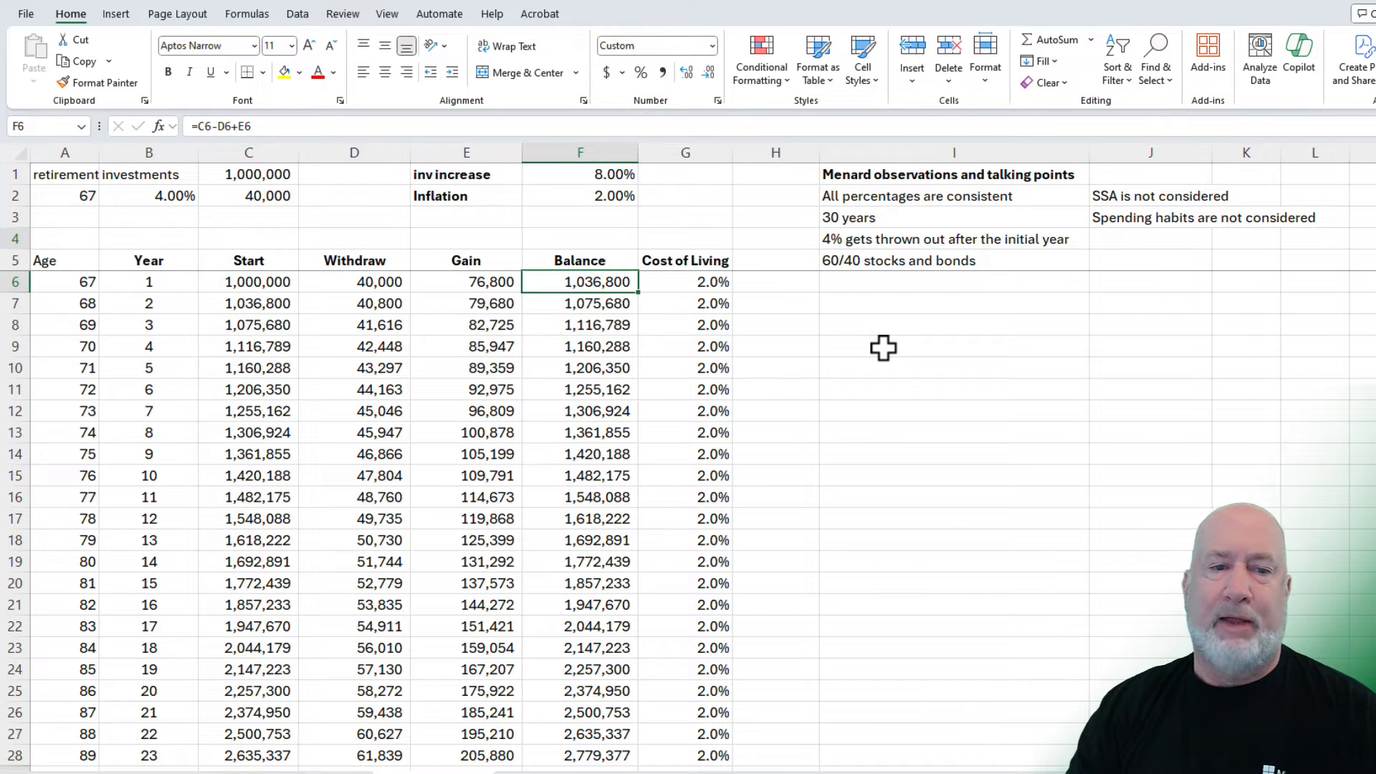
left_click(686, 282)
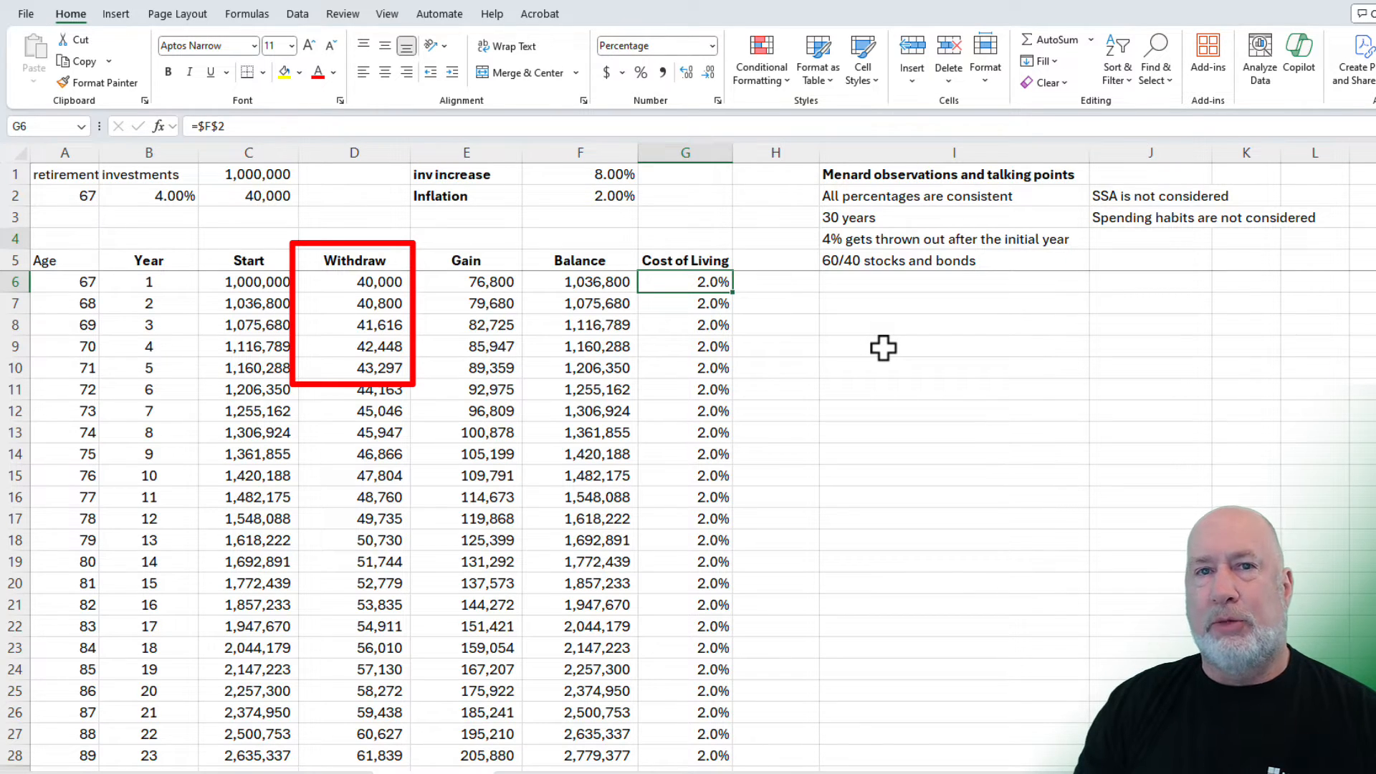
left_click(353, 302)
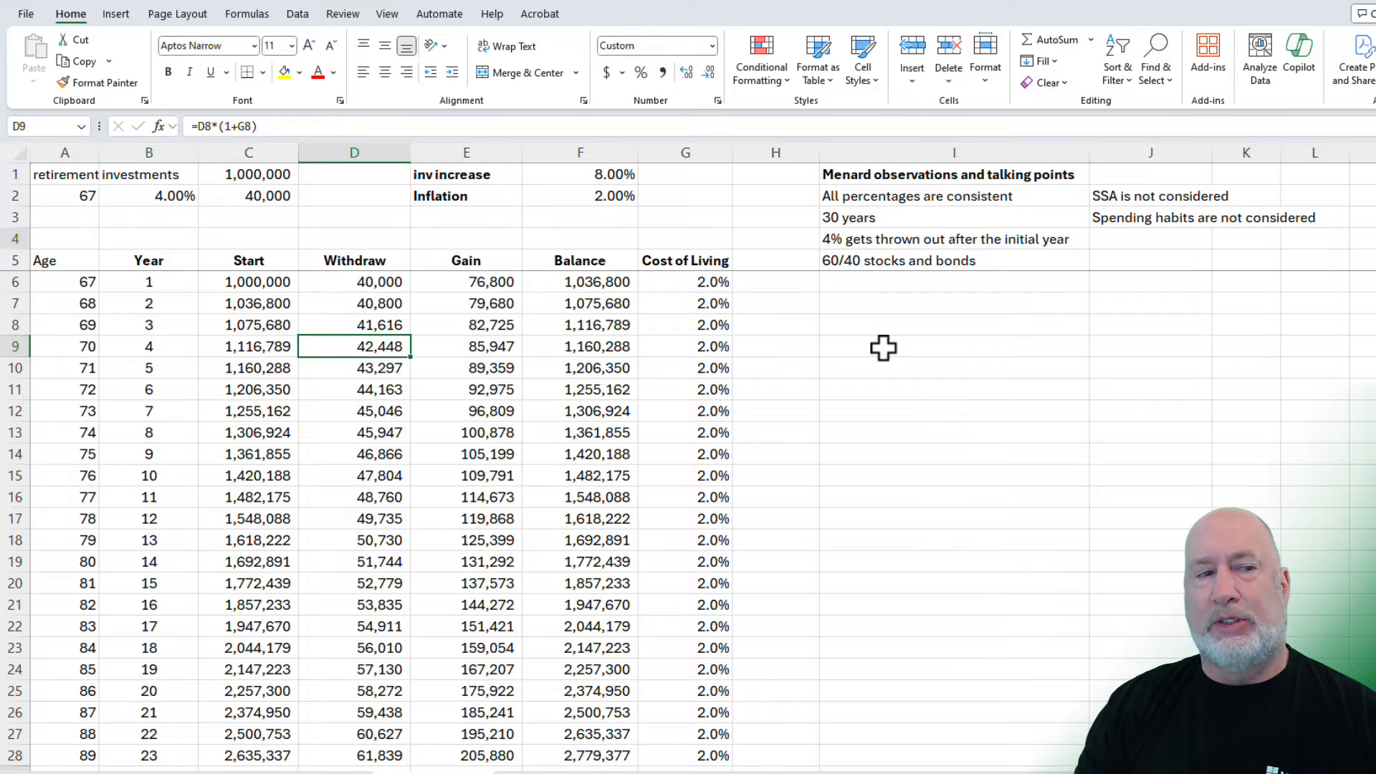
left_click(355, 303)
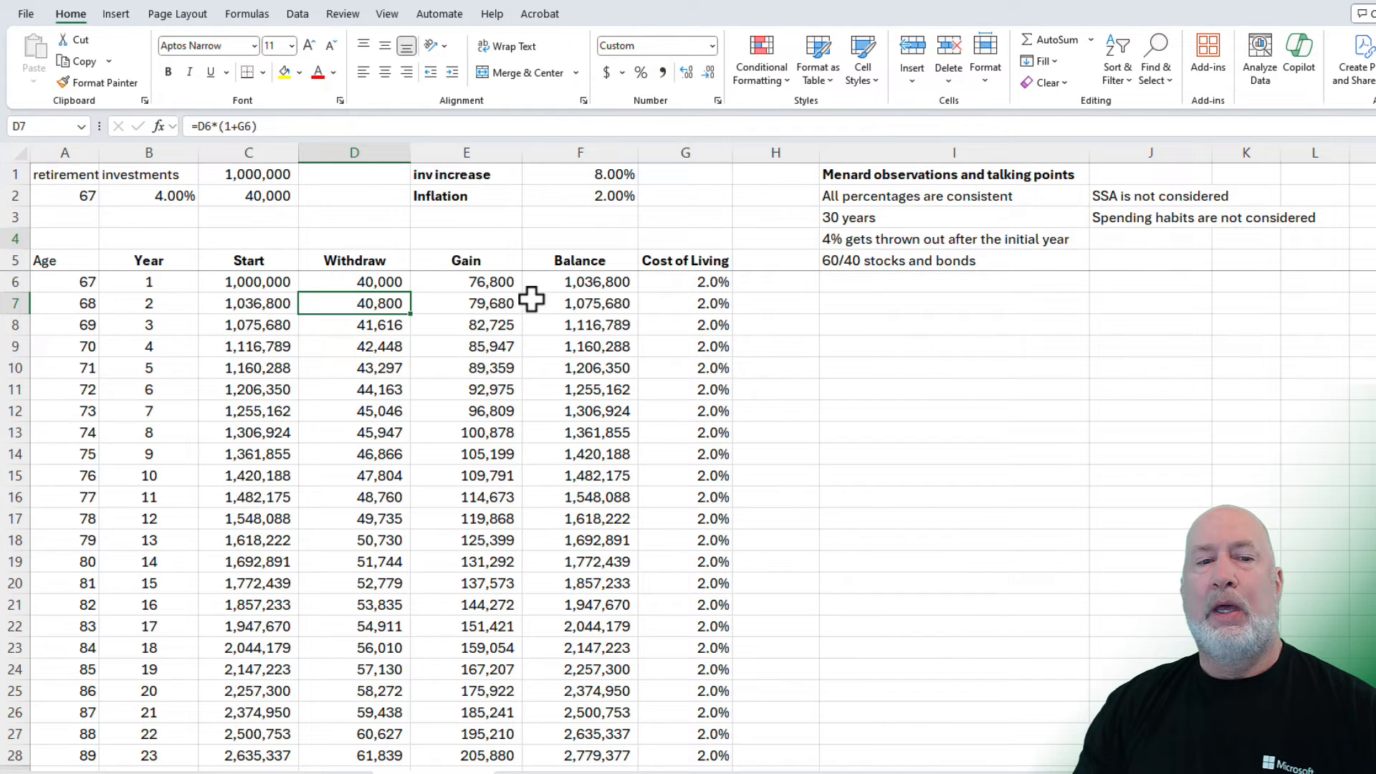
scroll("down", 3)
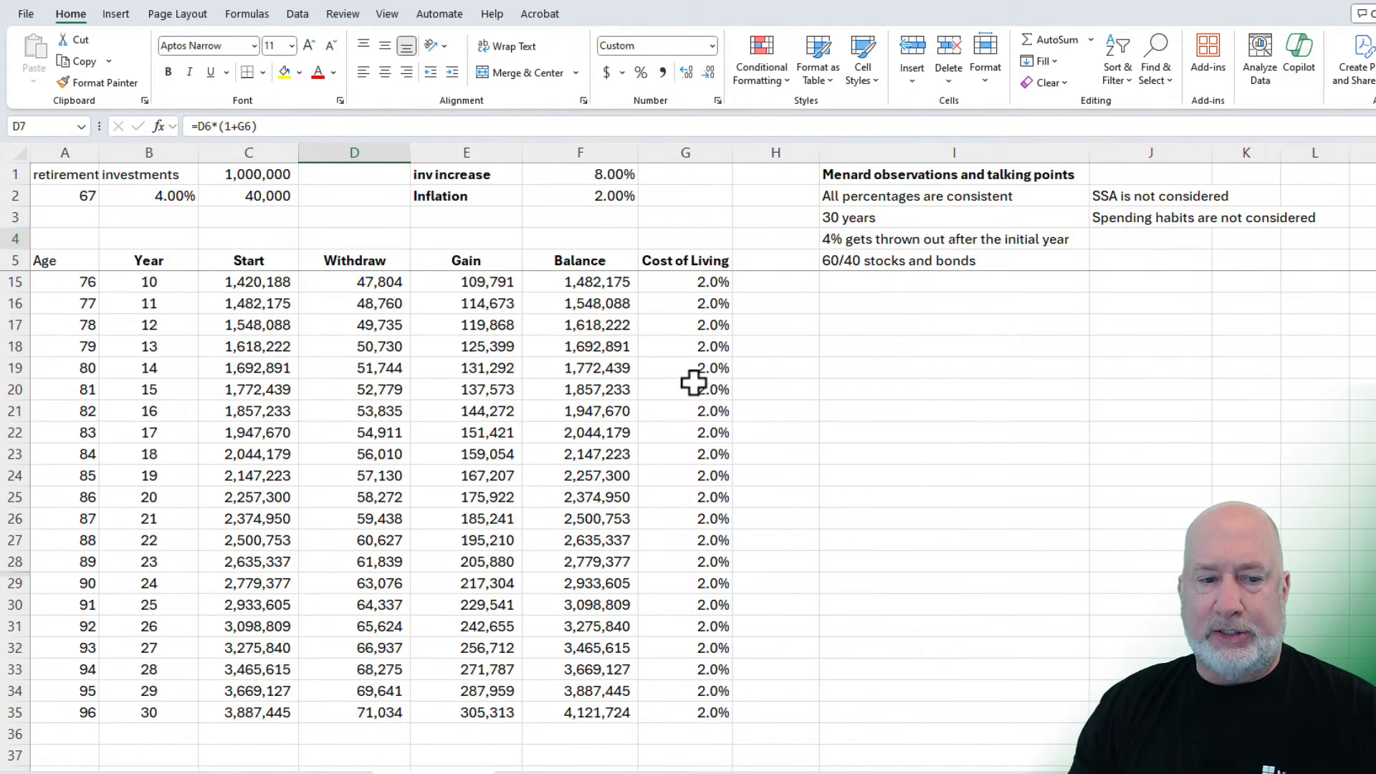
left_click(579, 648)
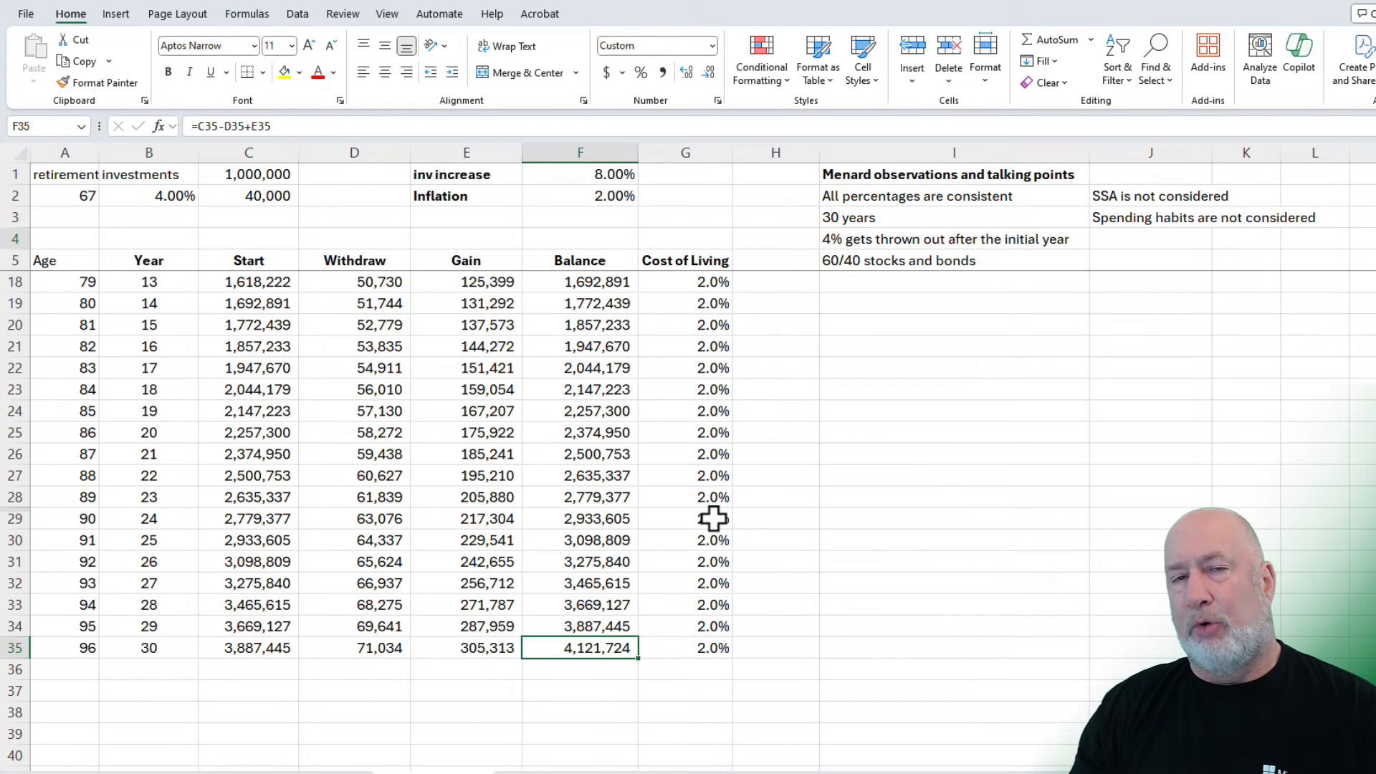
scroll("up", 3)
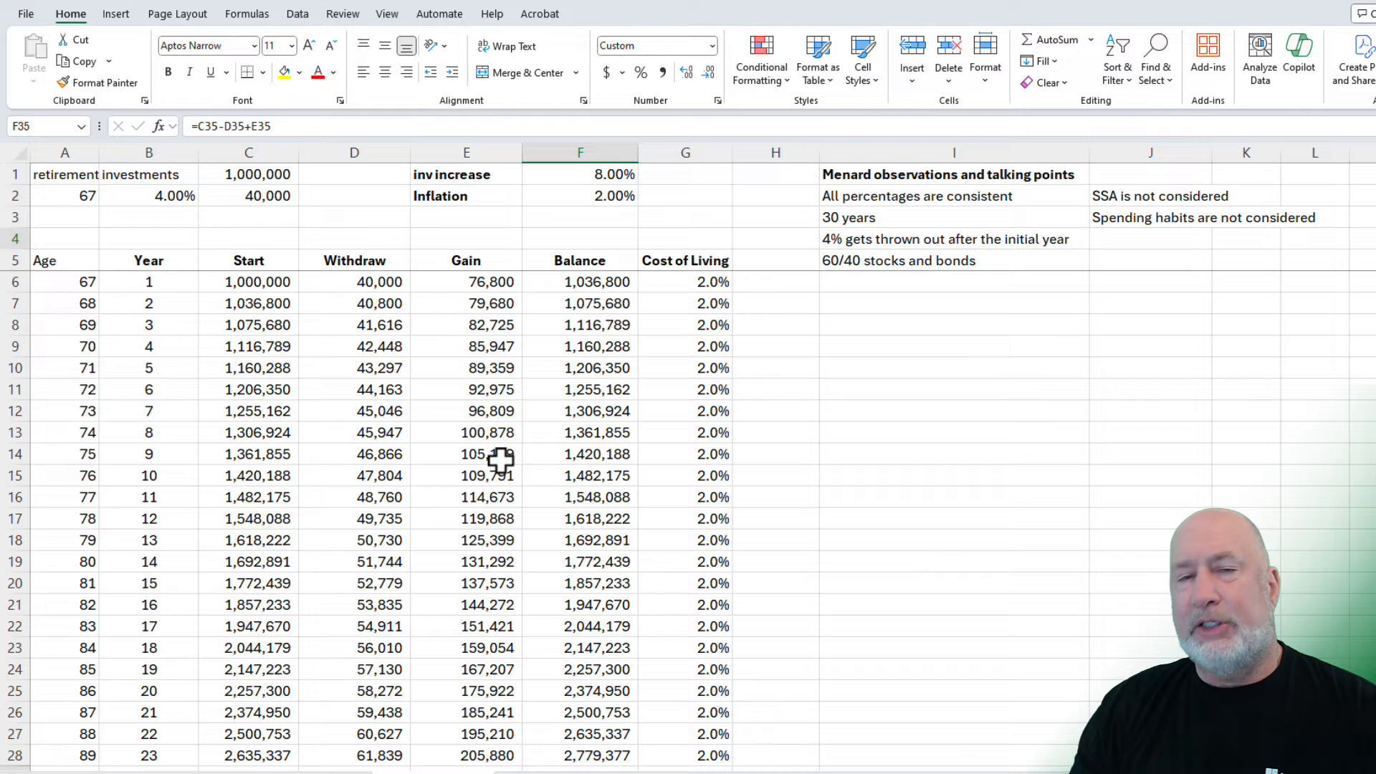
Step: Set inflation to 3% and investment increase to 7%, then check the final balance in F35
left_click(579, 196)
type("3")
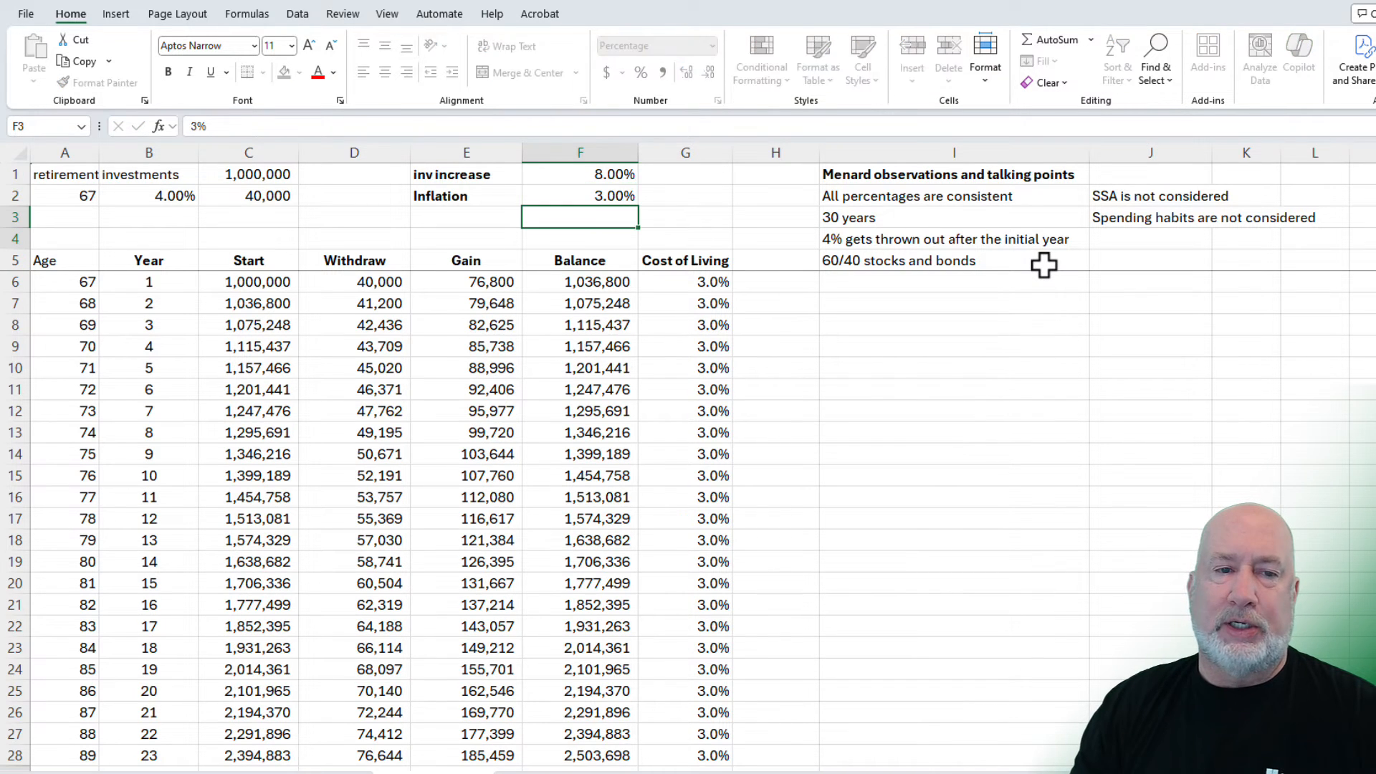
left_click(579, 174)
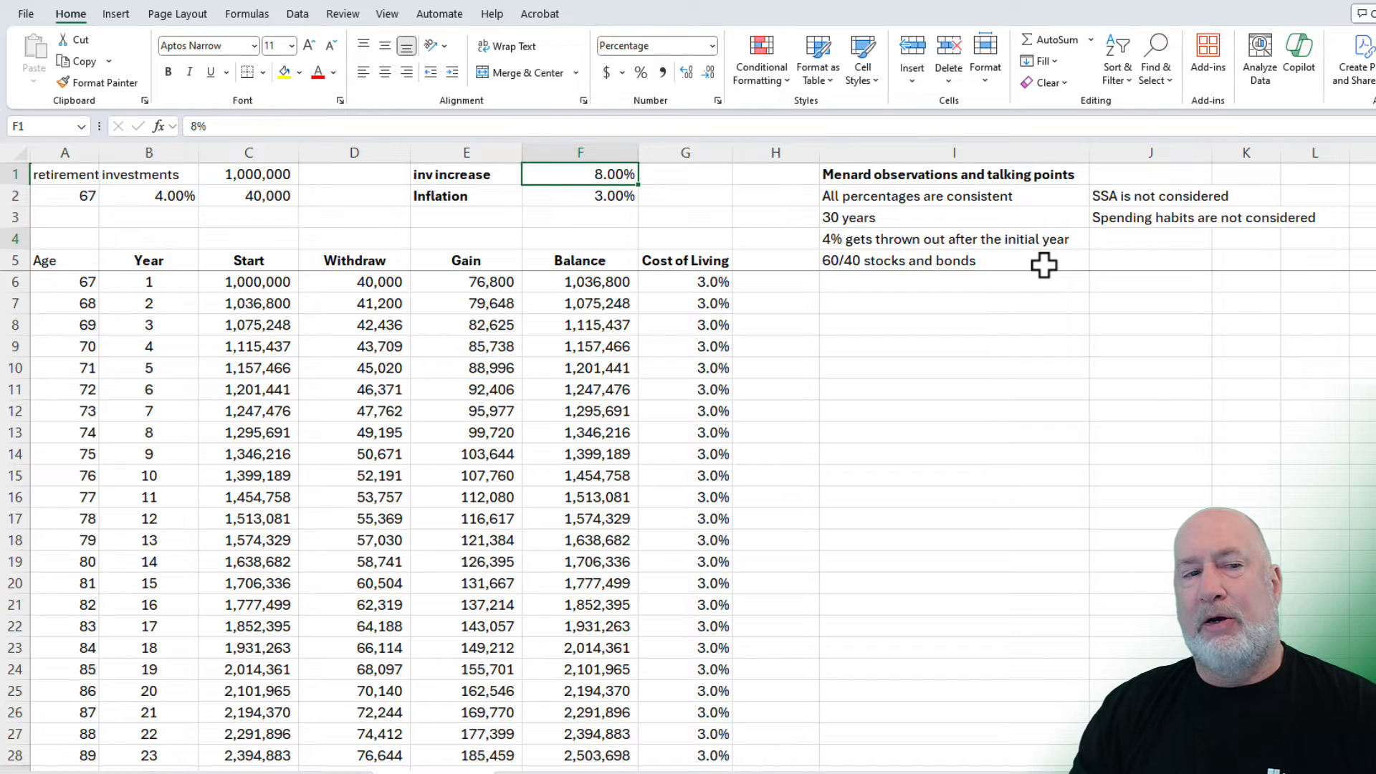
type("7")
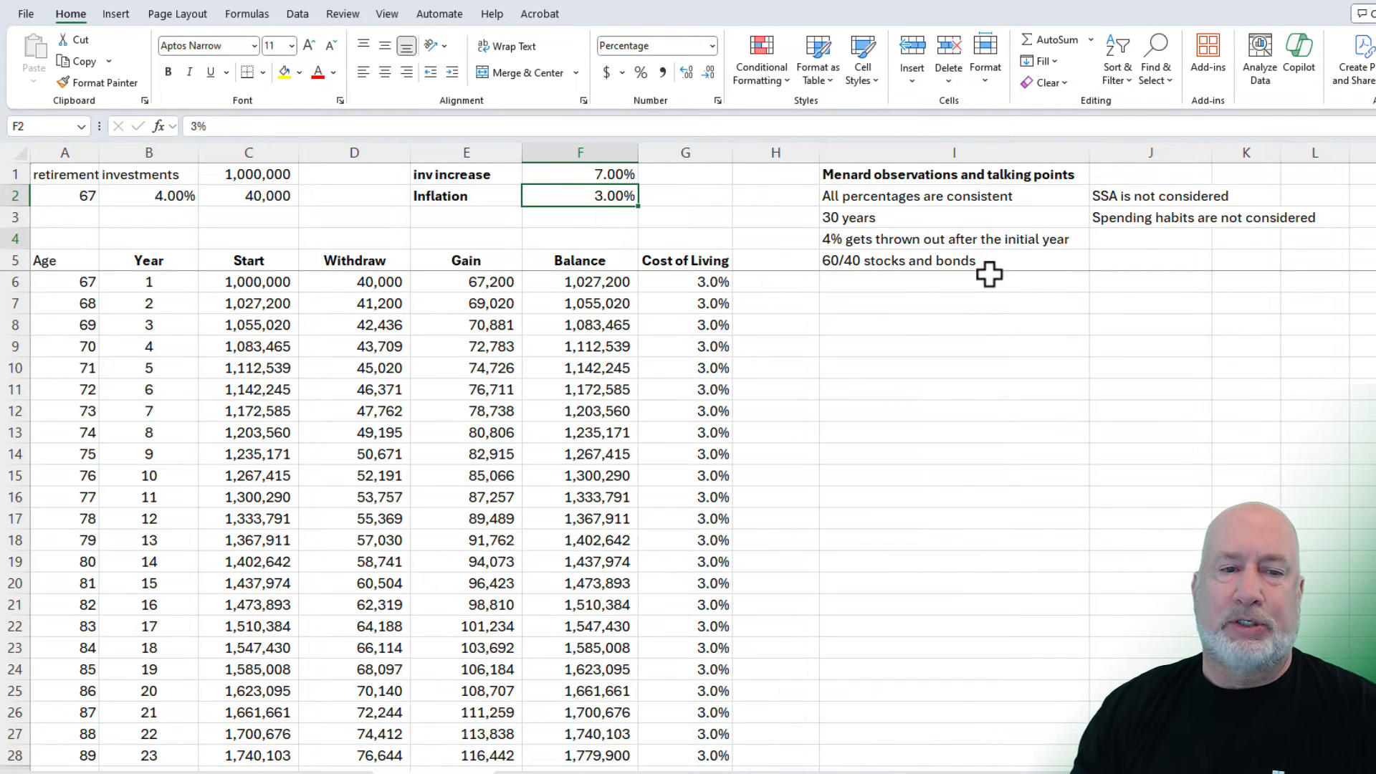
left_click(580, 583)
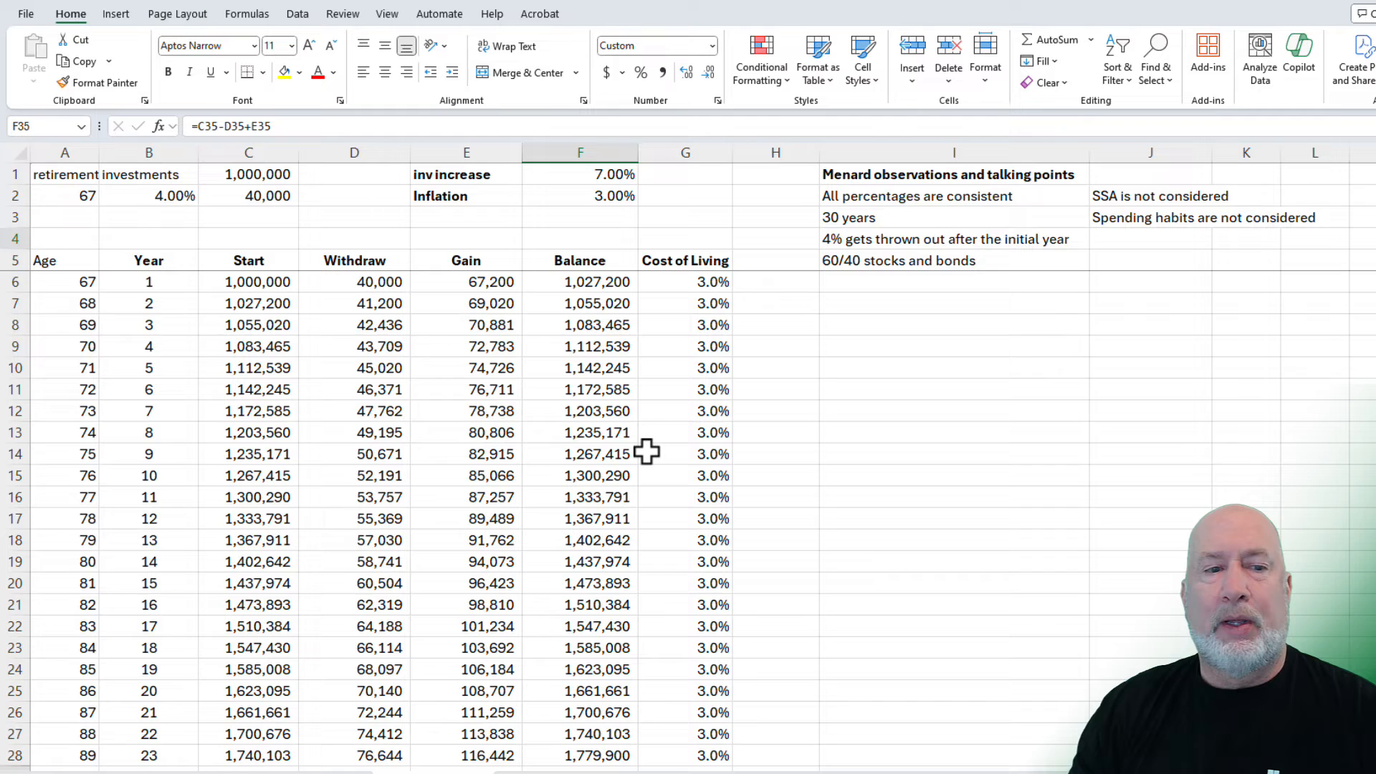
mouse_move(302, 260)
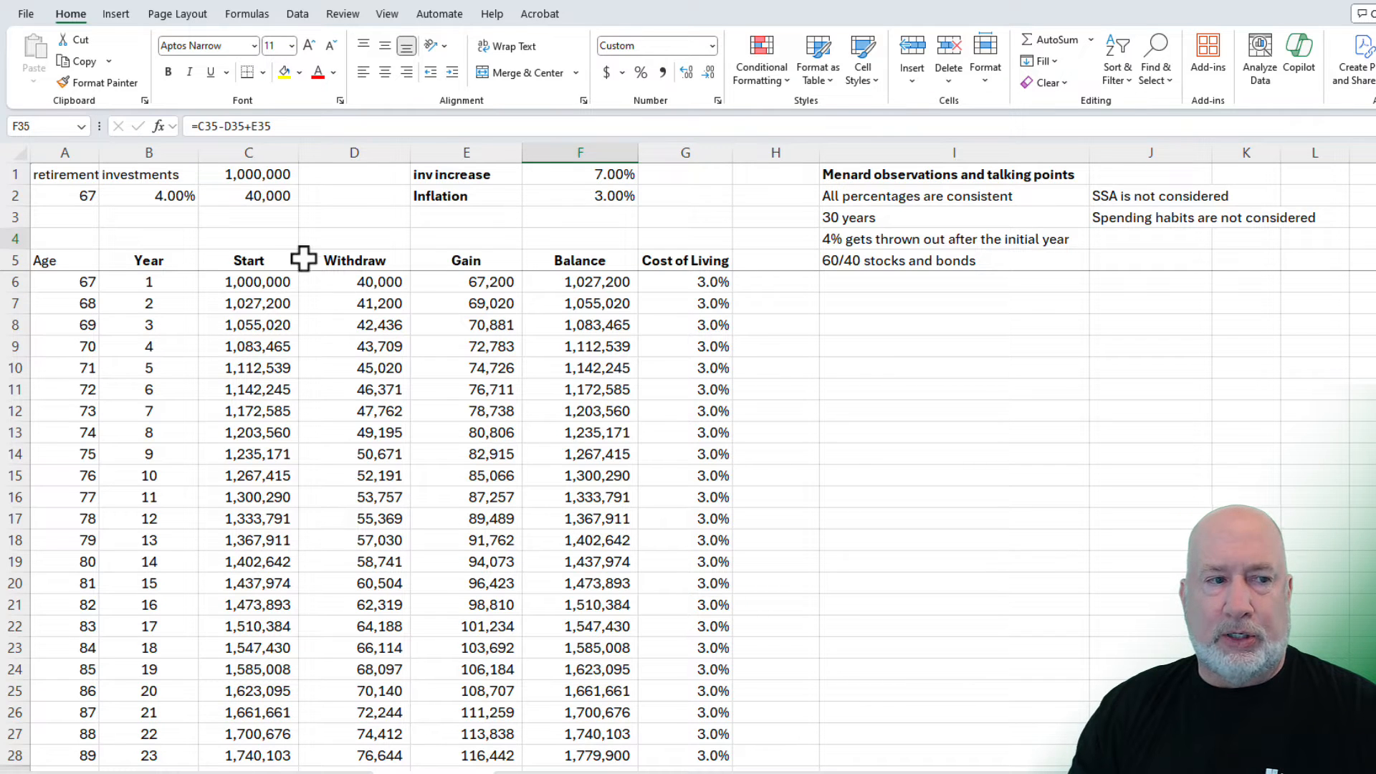
Step: Change the withdrawal rate in B2 to 6%
left_click(149, 196)
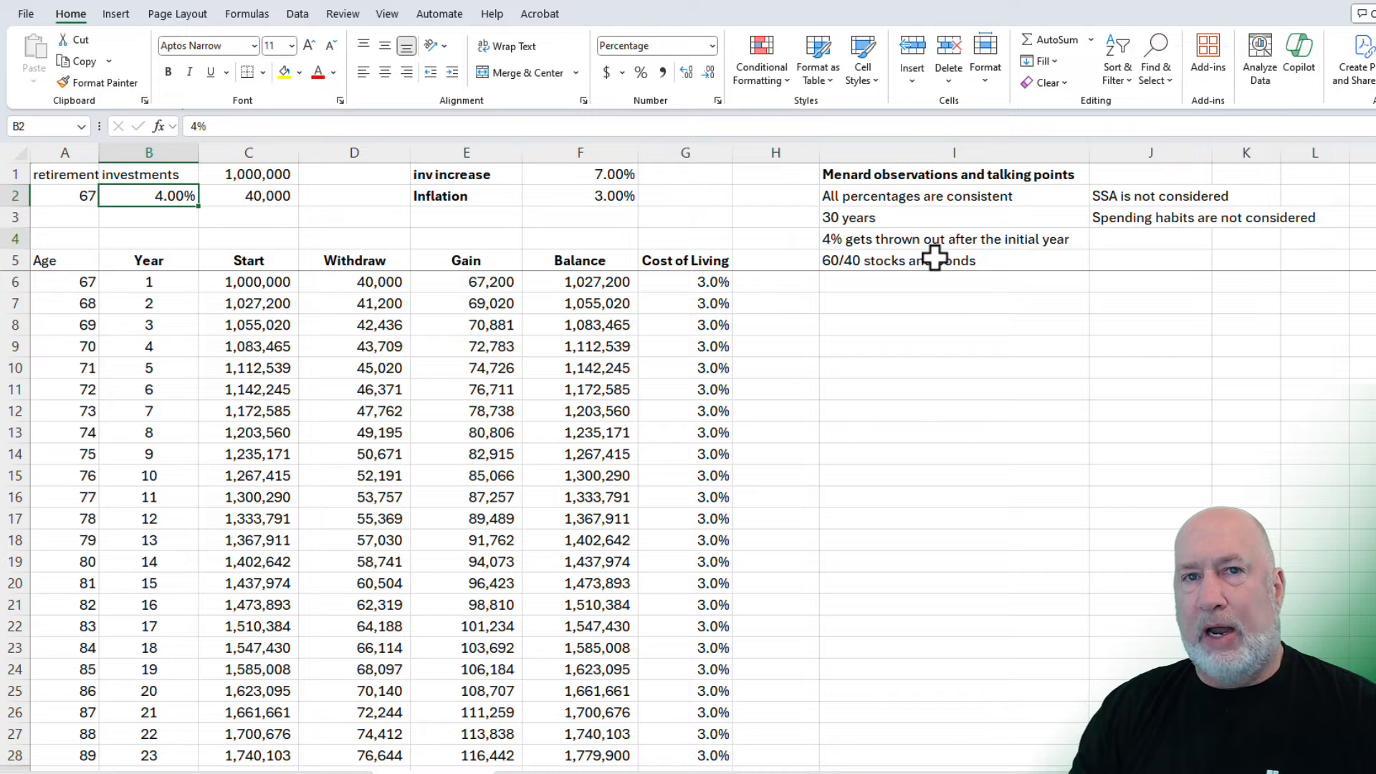
type("6%")
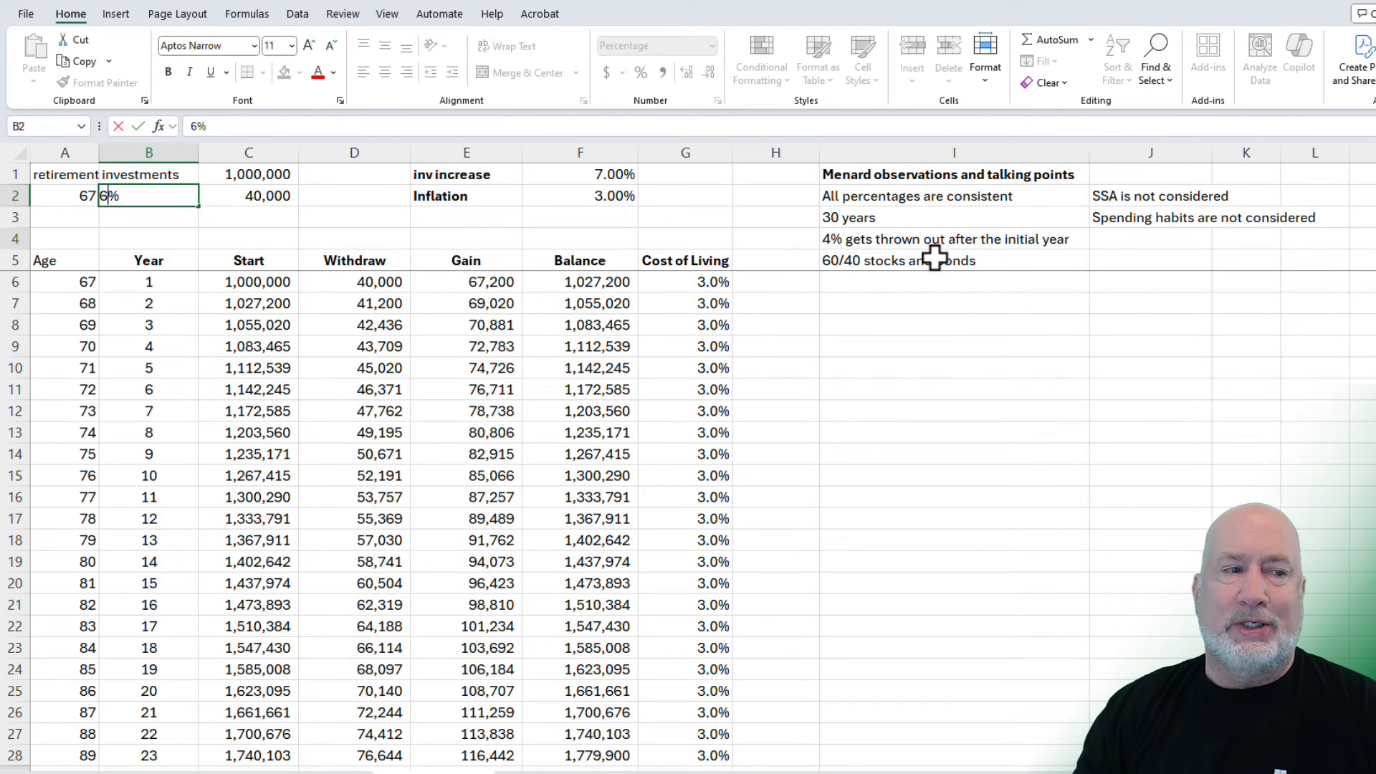
key("Return")
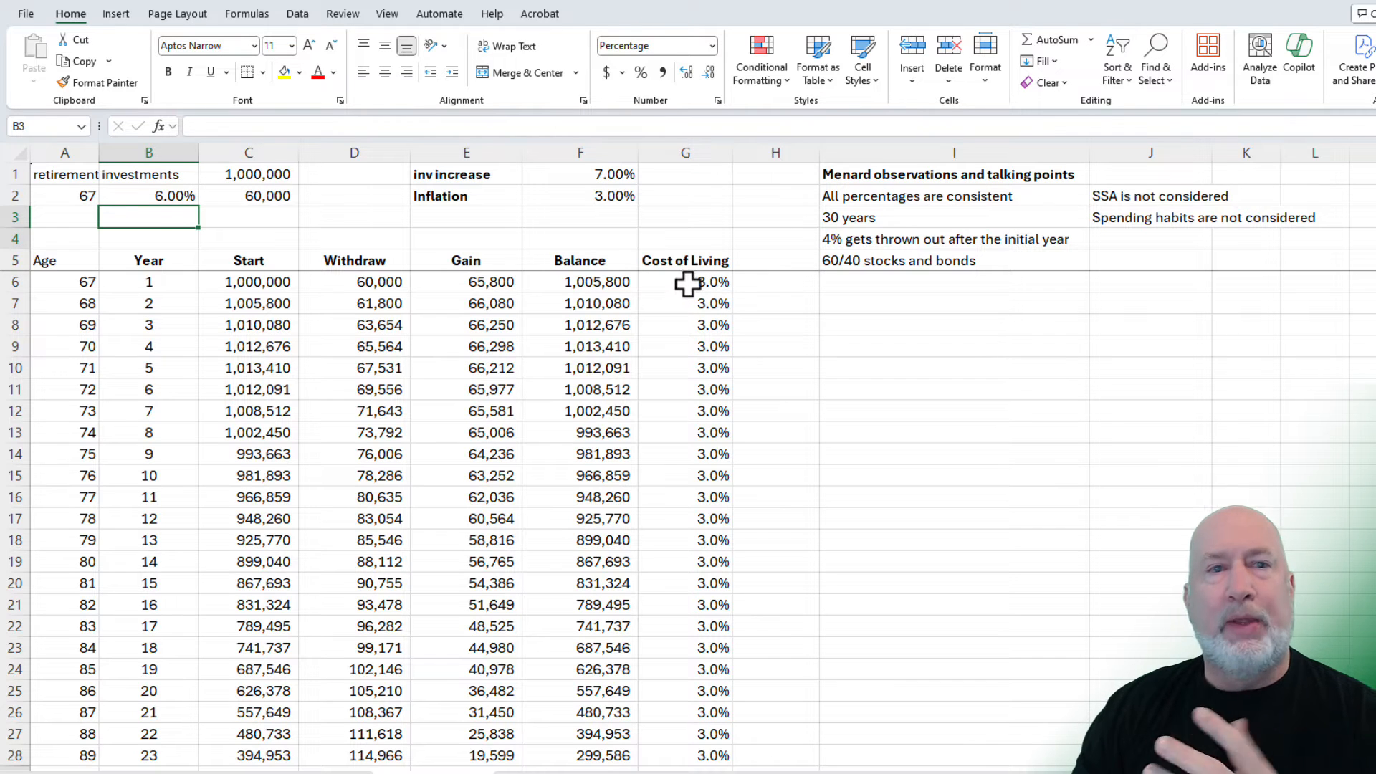
mouse_move(485, 292)
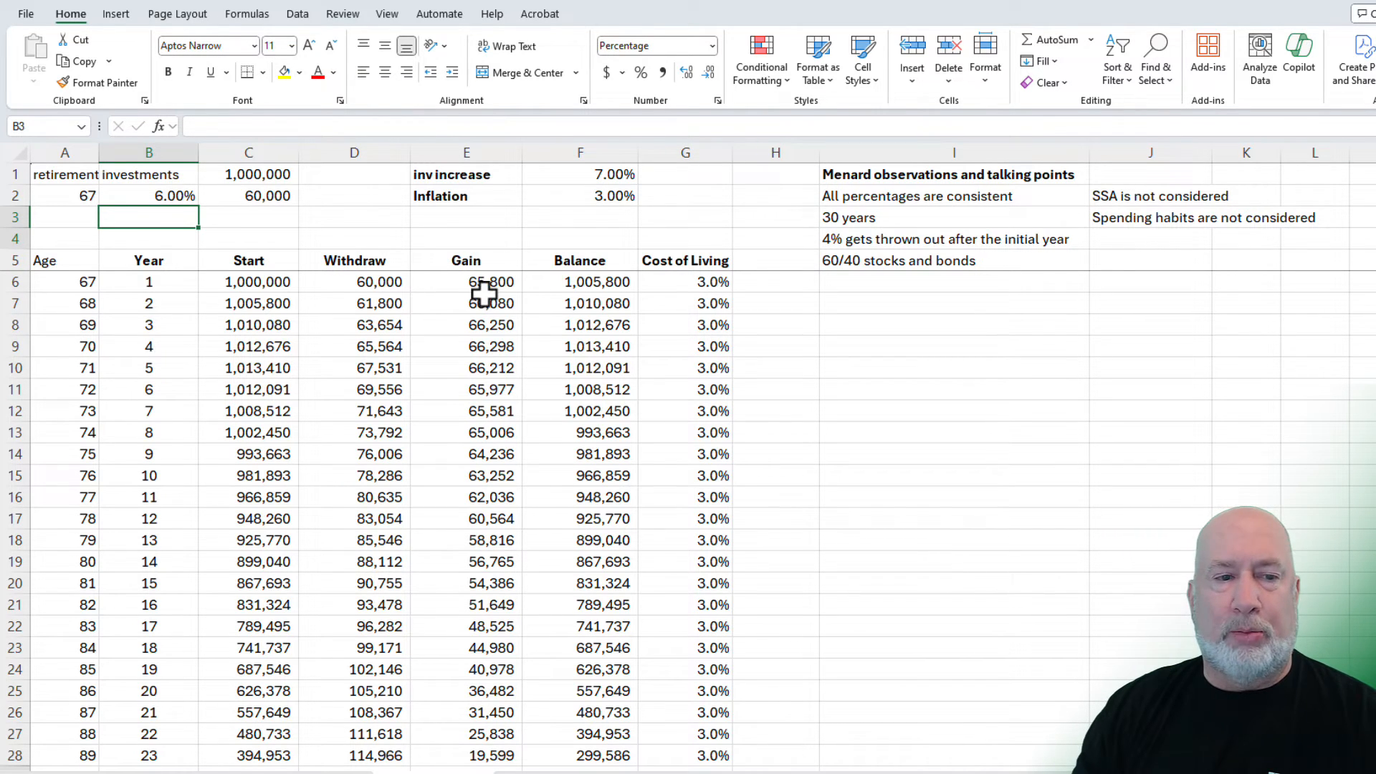
Step: Review the 6% trial's balances and mark the year the balance goes negative (year 26)
left_click(355, 282)
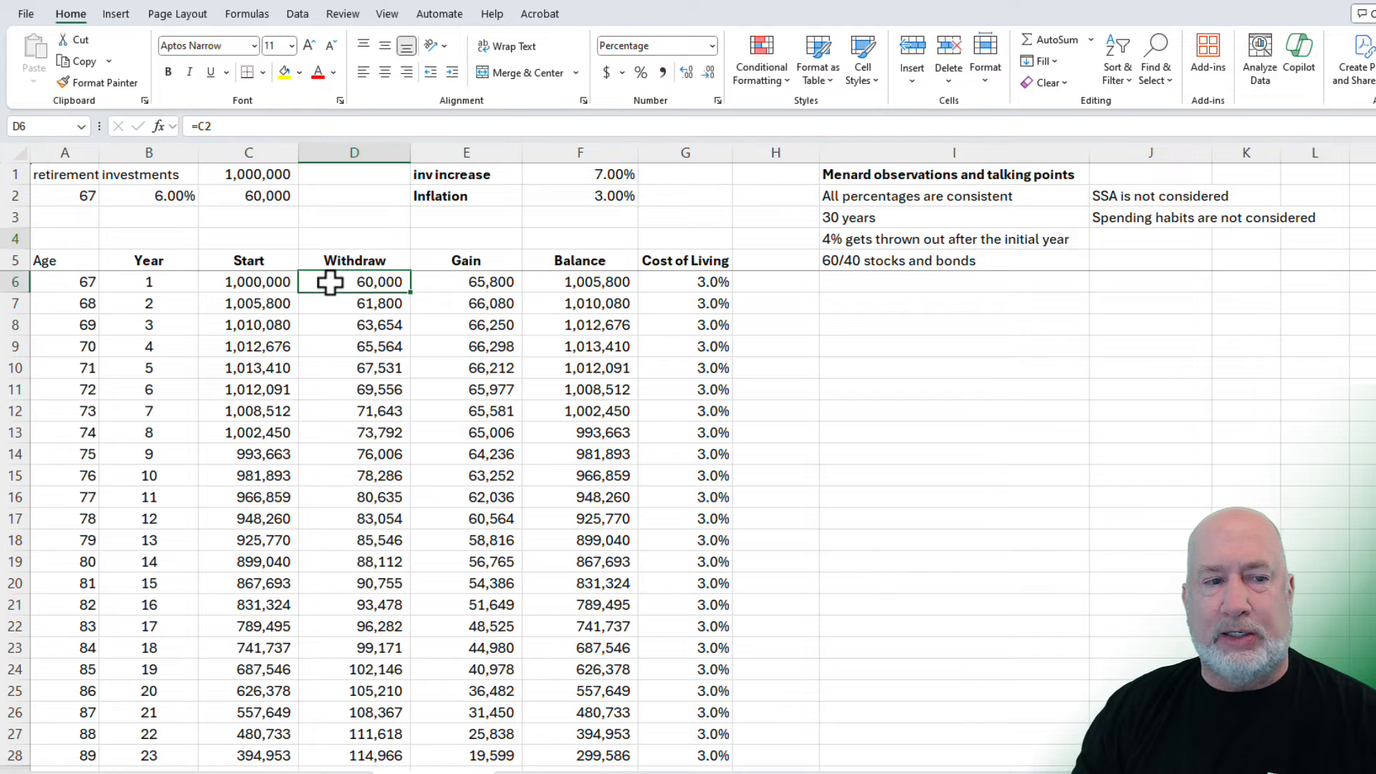
scroll("down", 3)
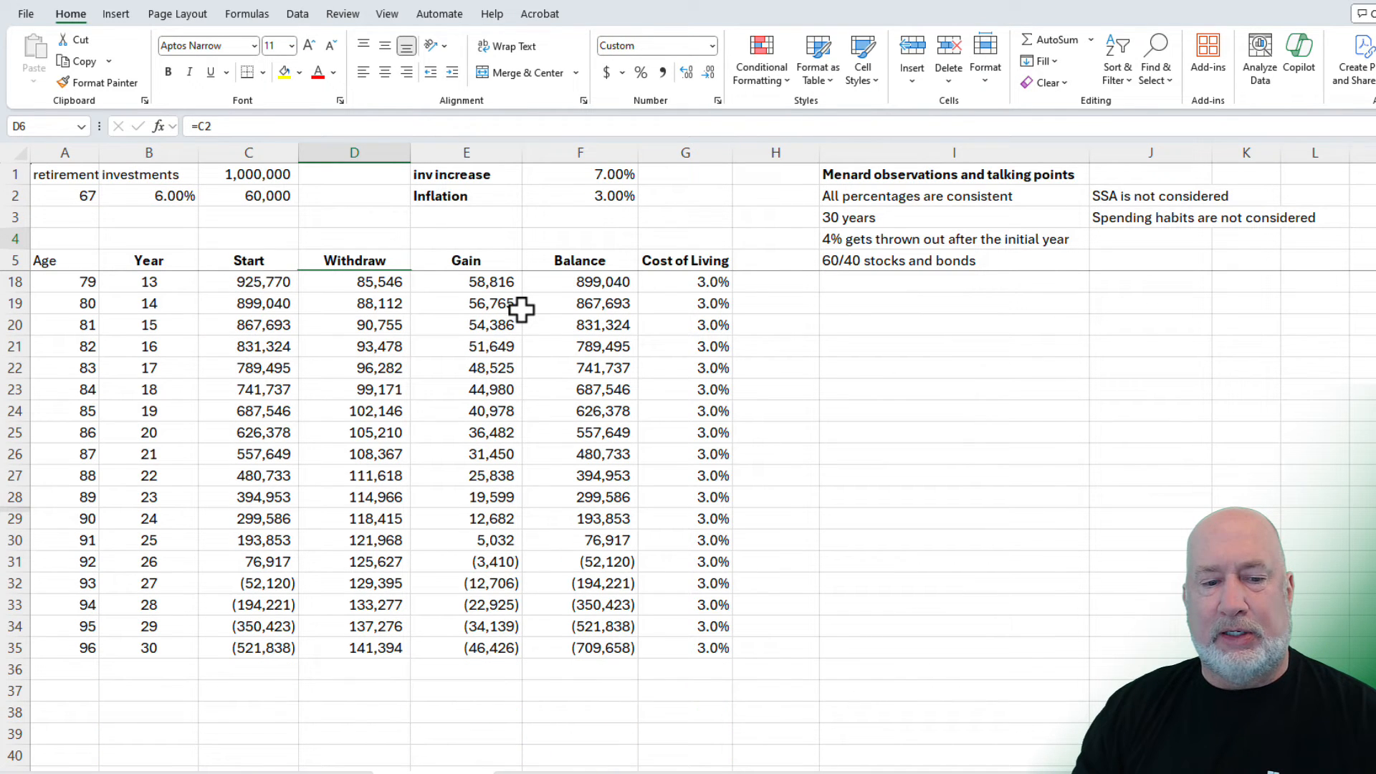
mouse_move(143, 583)
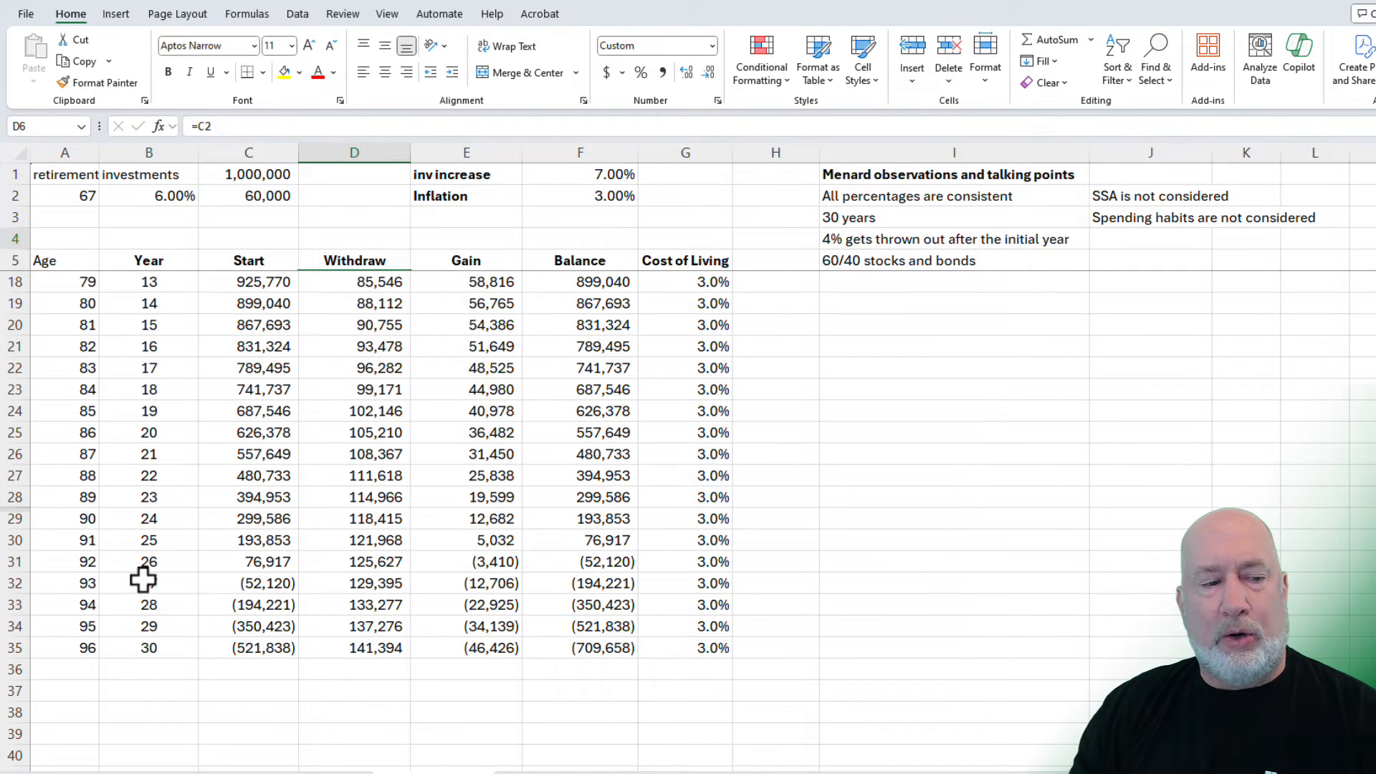
left_click(64, 562)
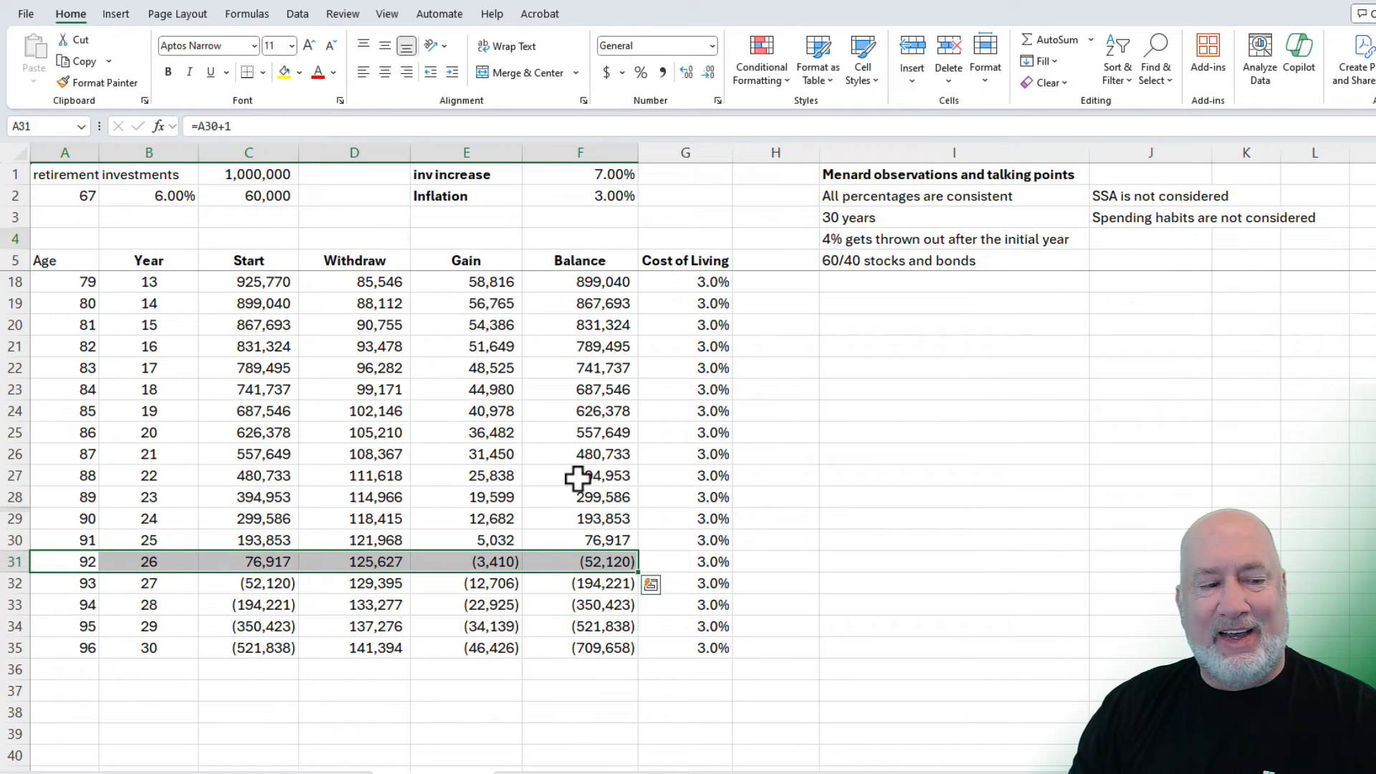
scroll("up", 3)
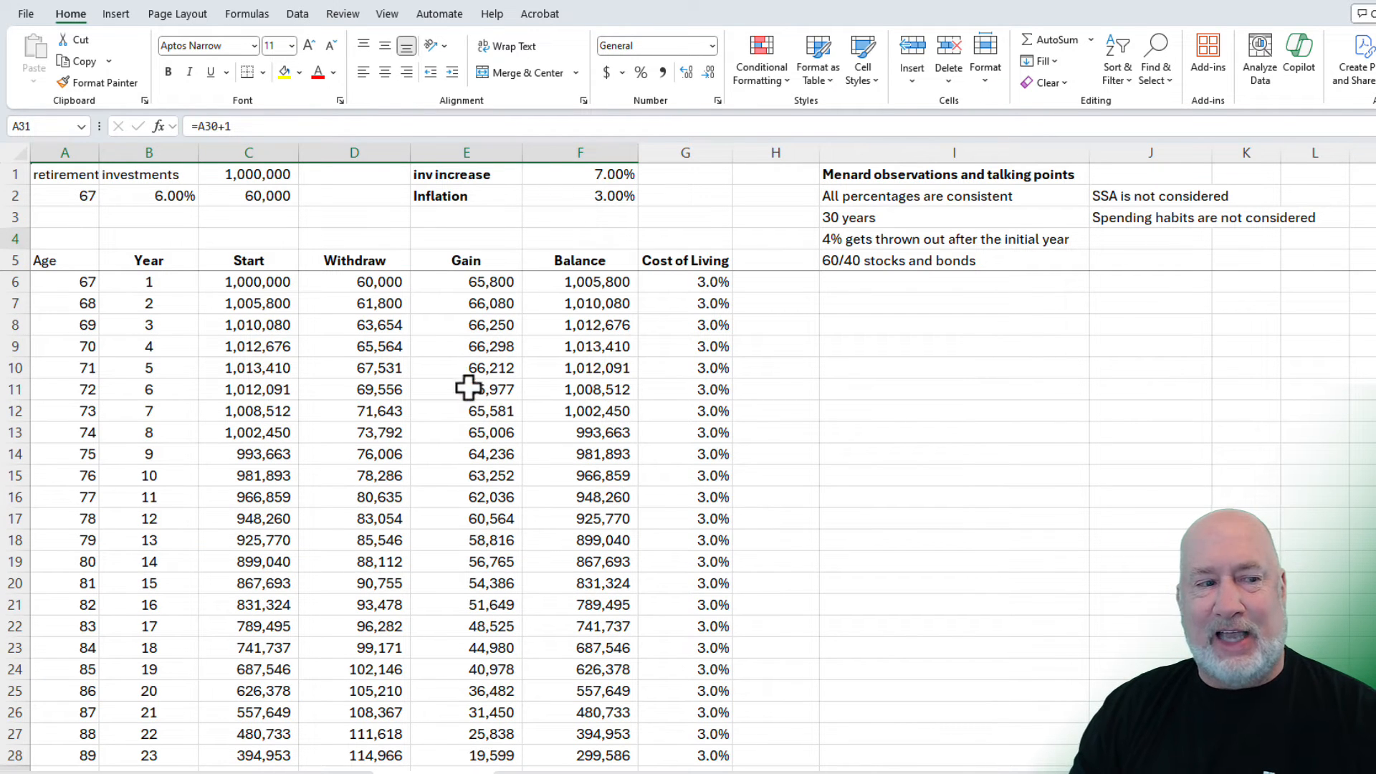
mouse_move(289, 217)
type("5.5")
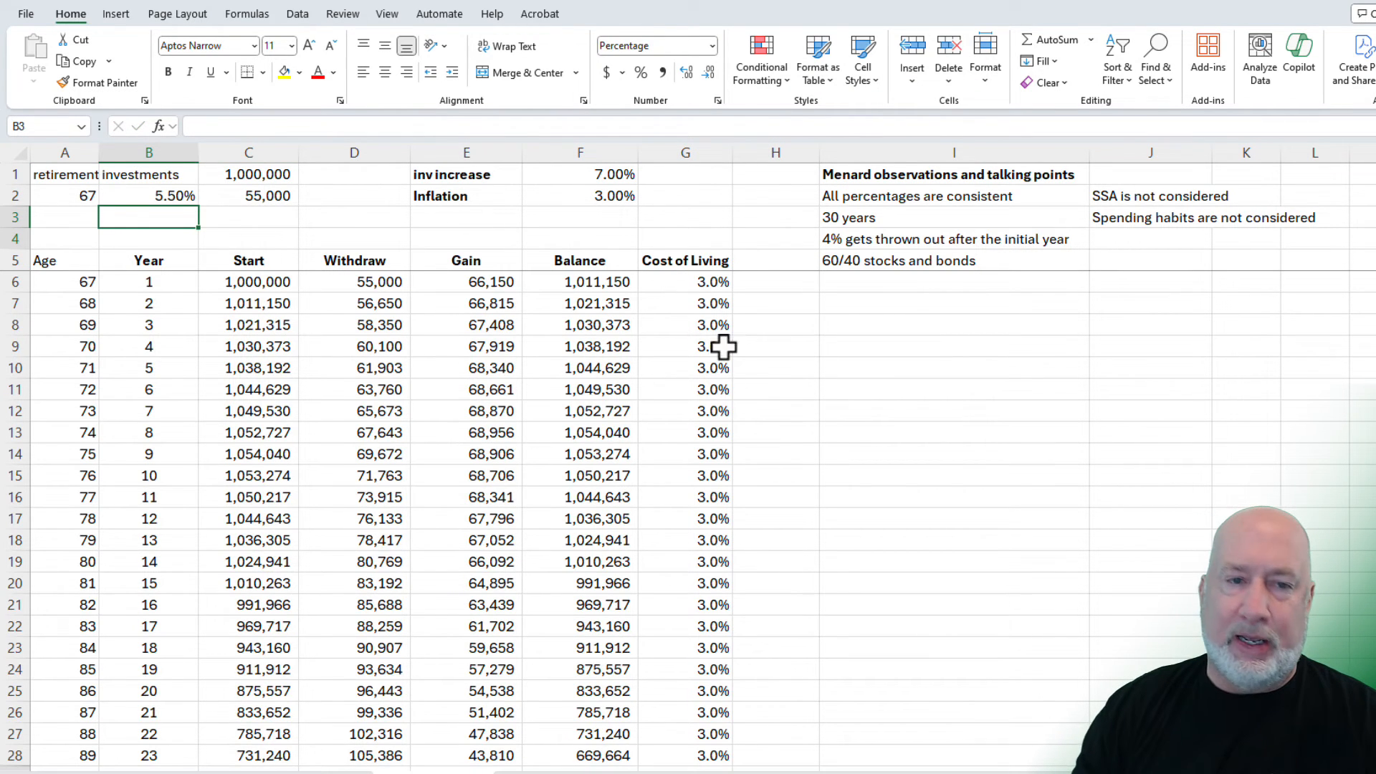
scroll("down", 3)
type("2")
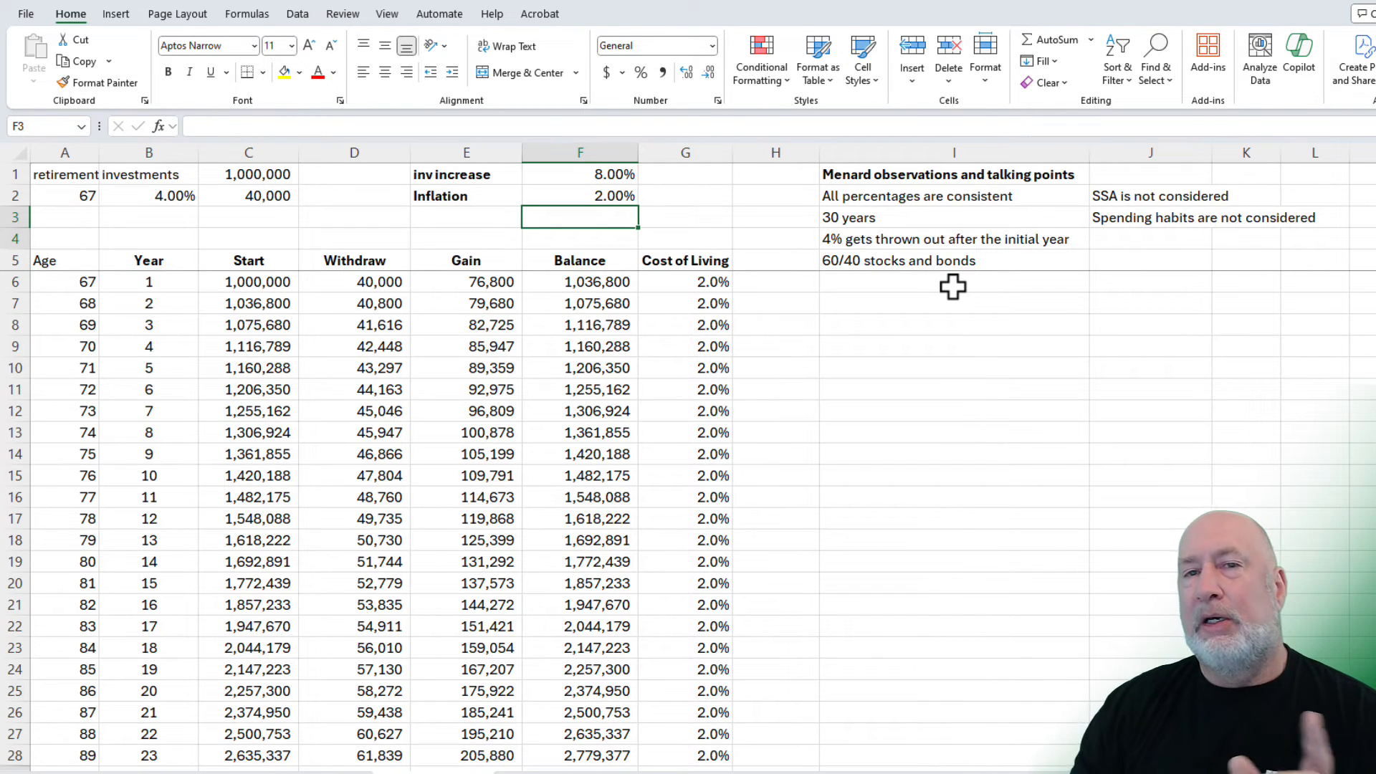
left_click(685, 304)
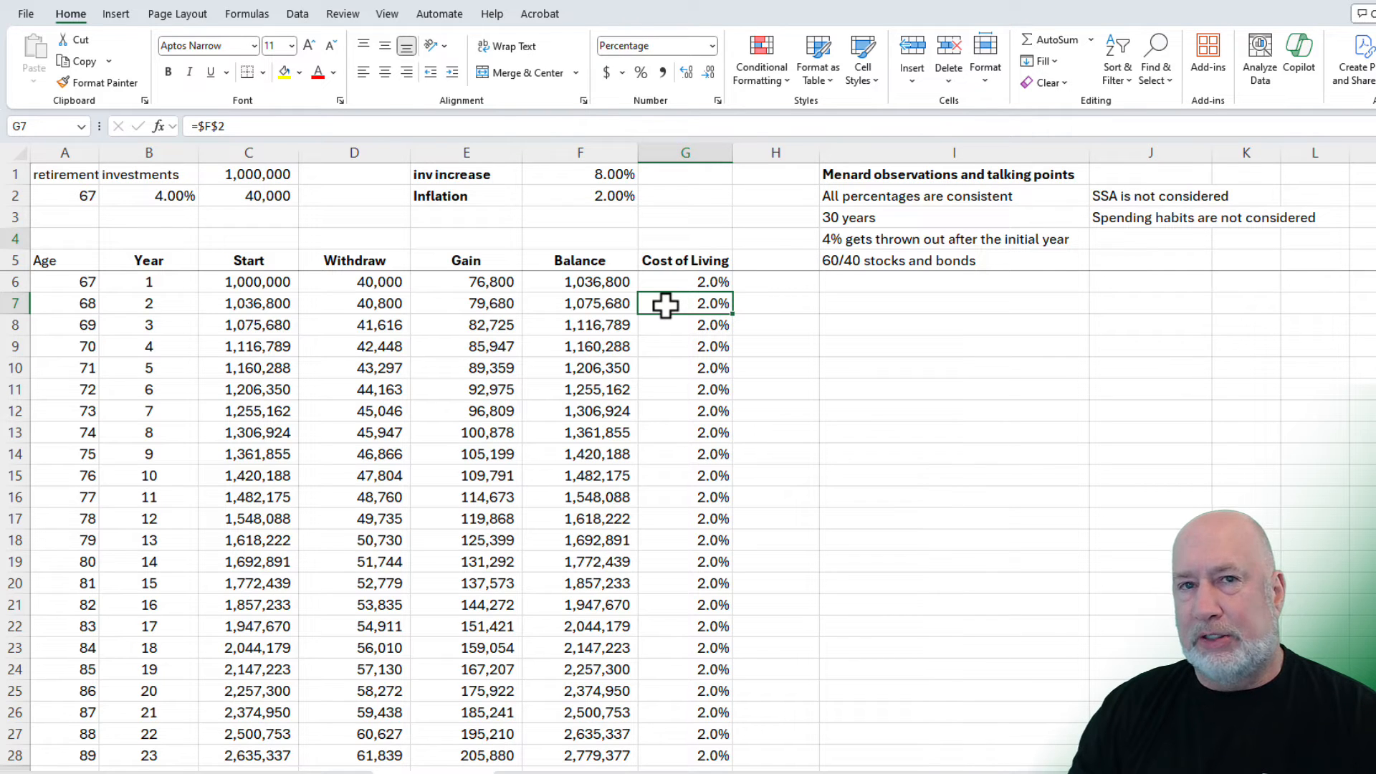
left_click(248, 303)
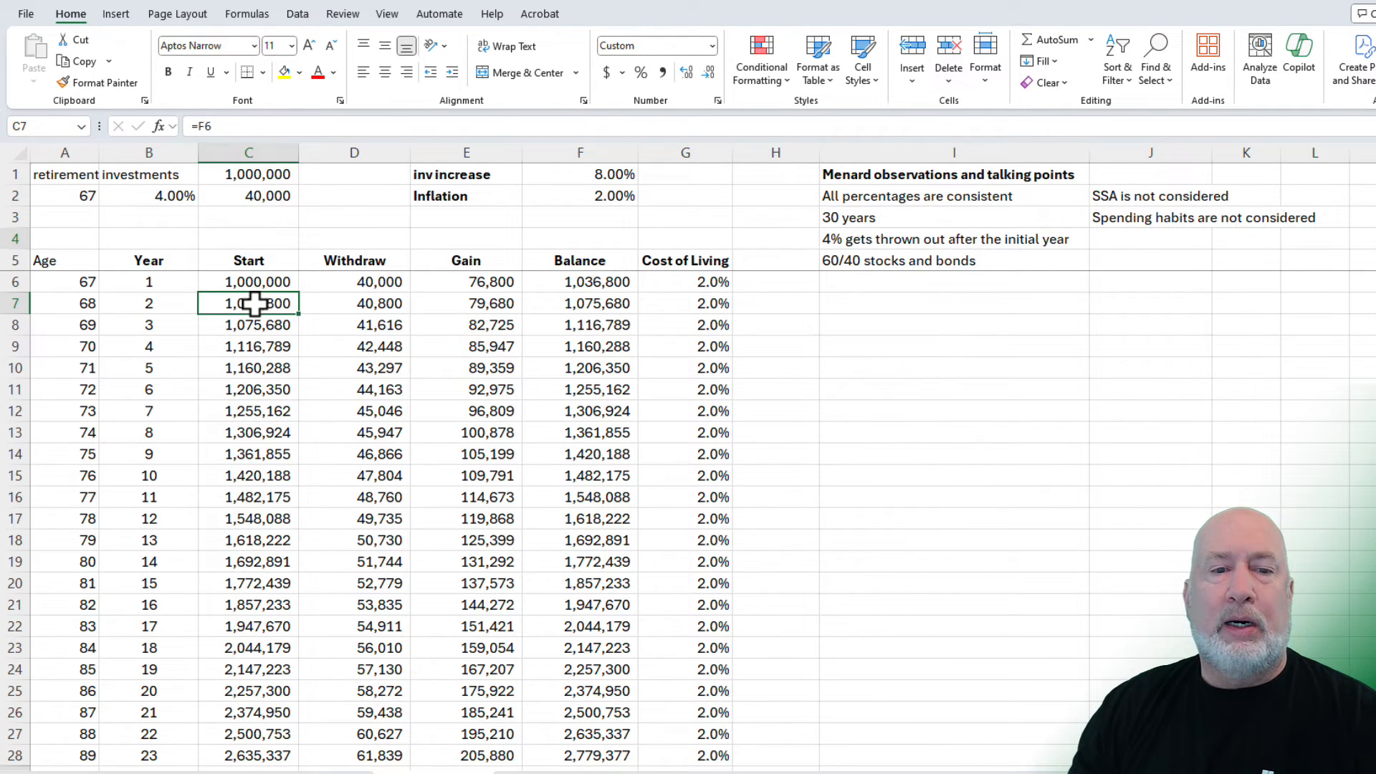
mouse_move(1324, 378)
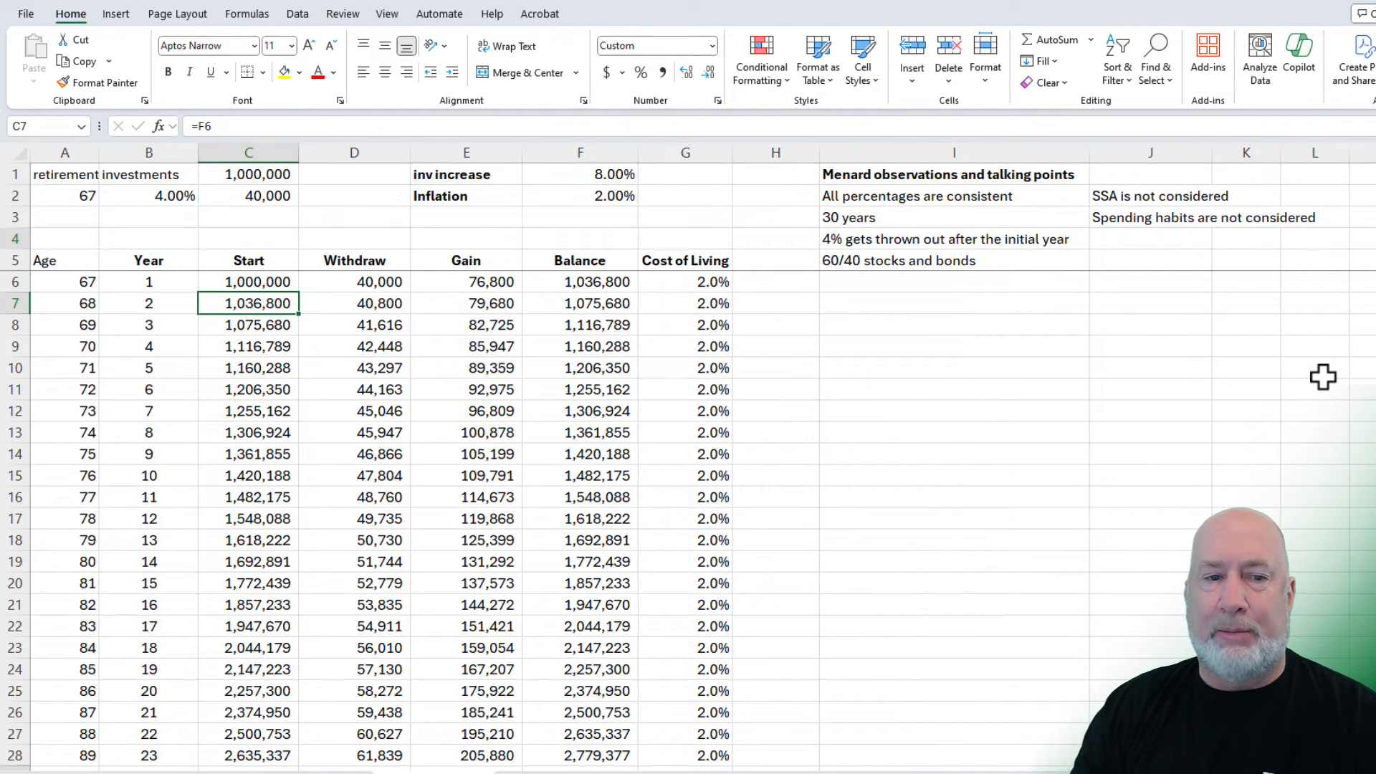
Step: Override year 2's starting balance in C7 with 700,000 and review the results
type("7")
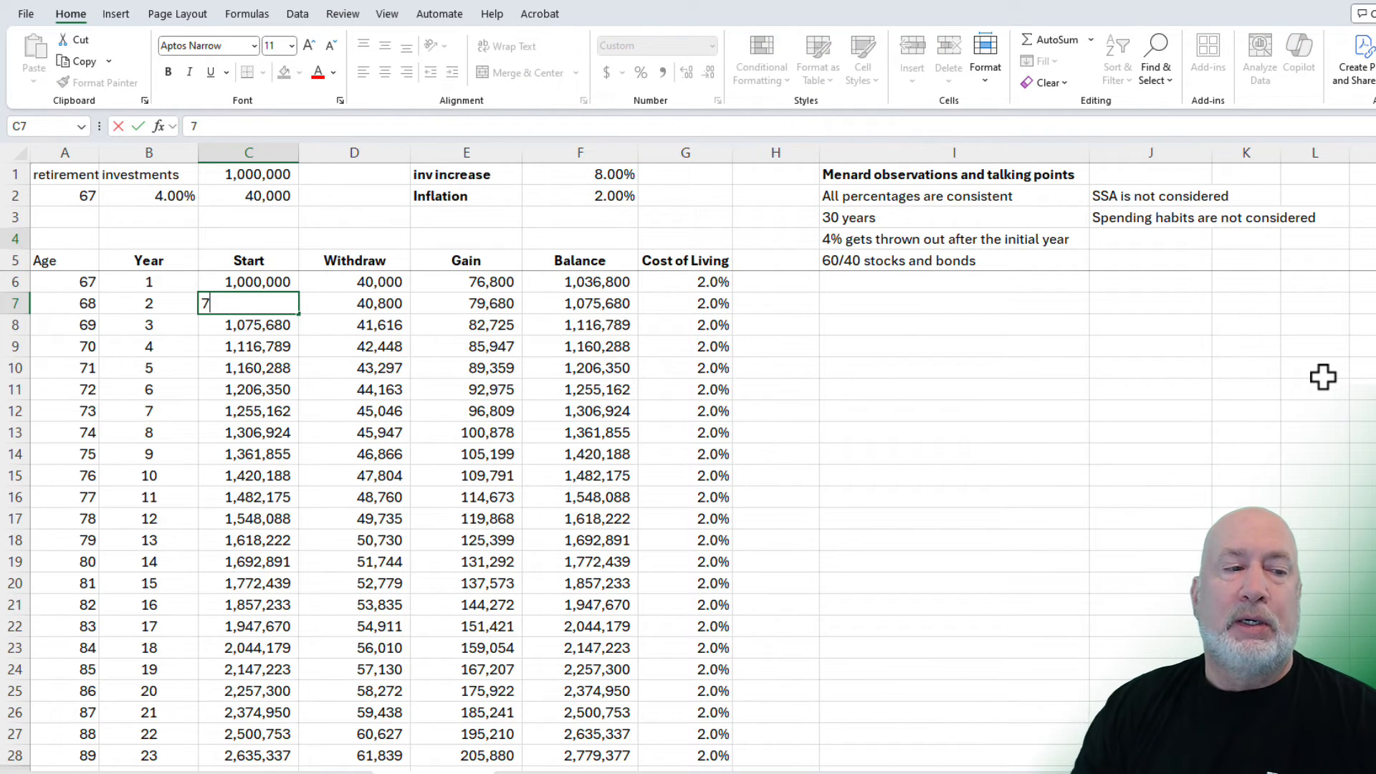
type("0000")
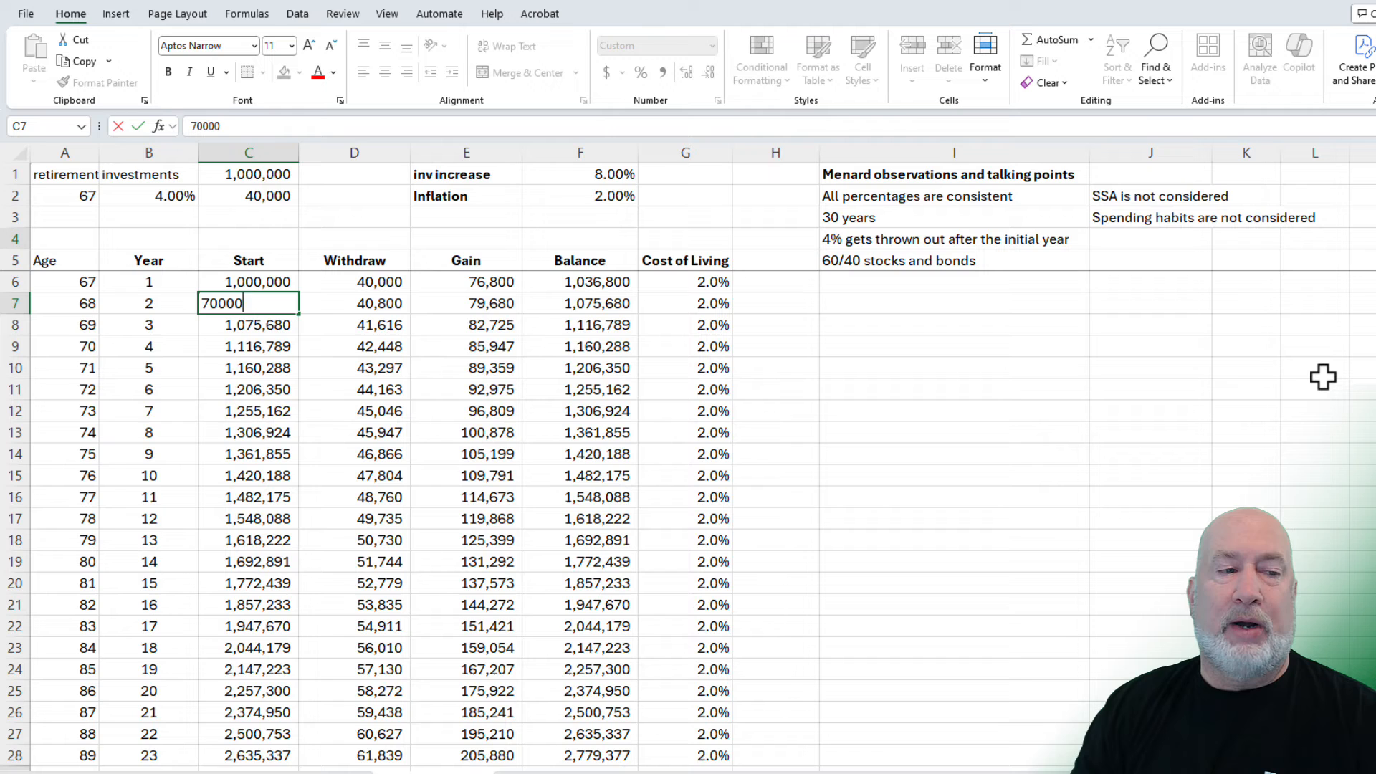
key("Return")
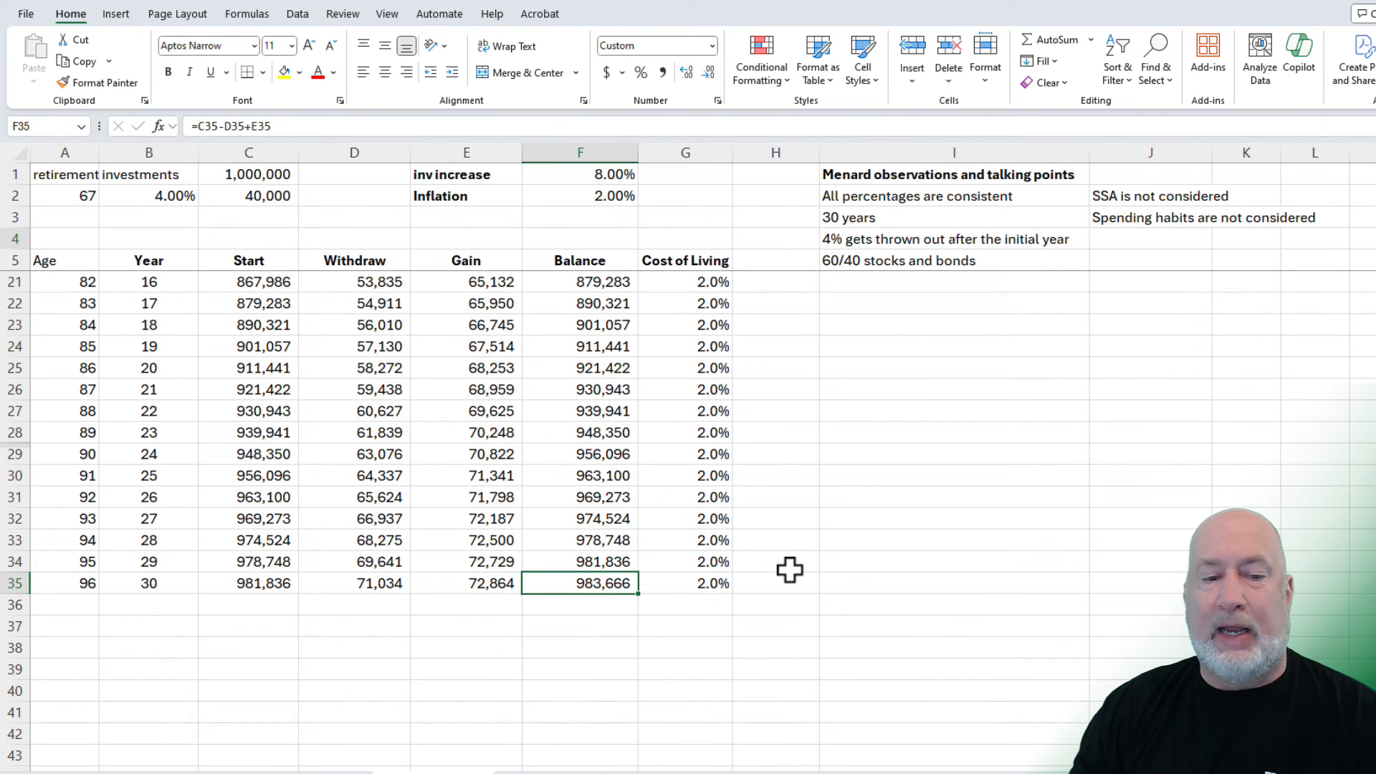
scroll("up", 3)
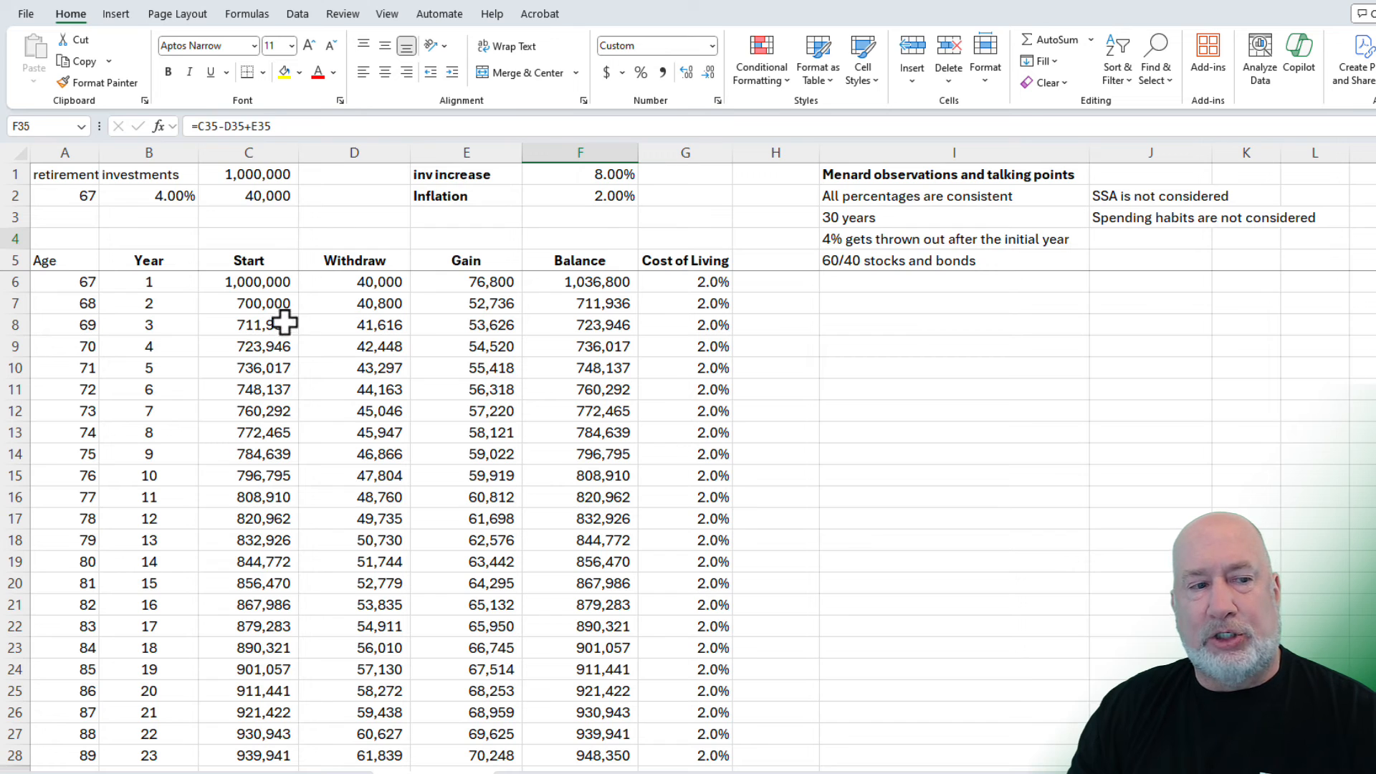
left_click(249, 303)
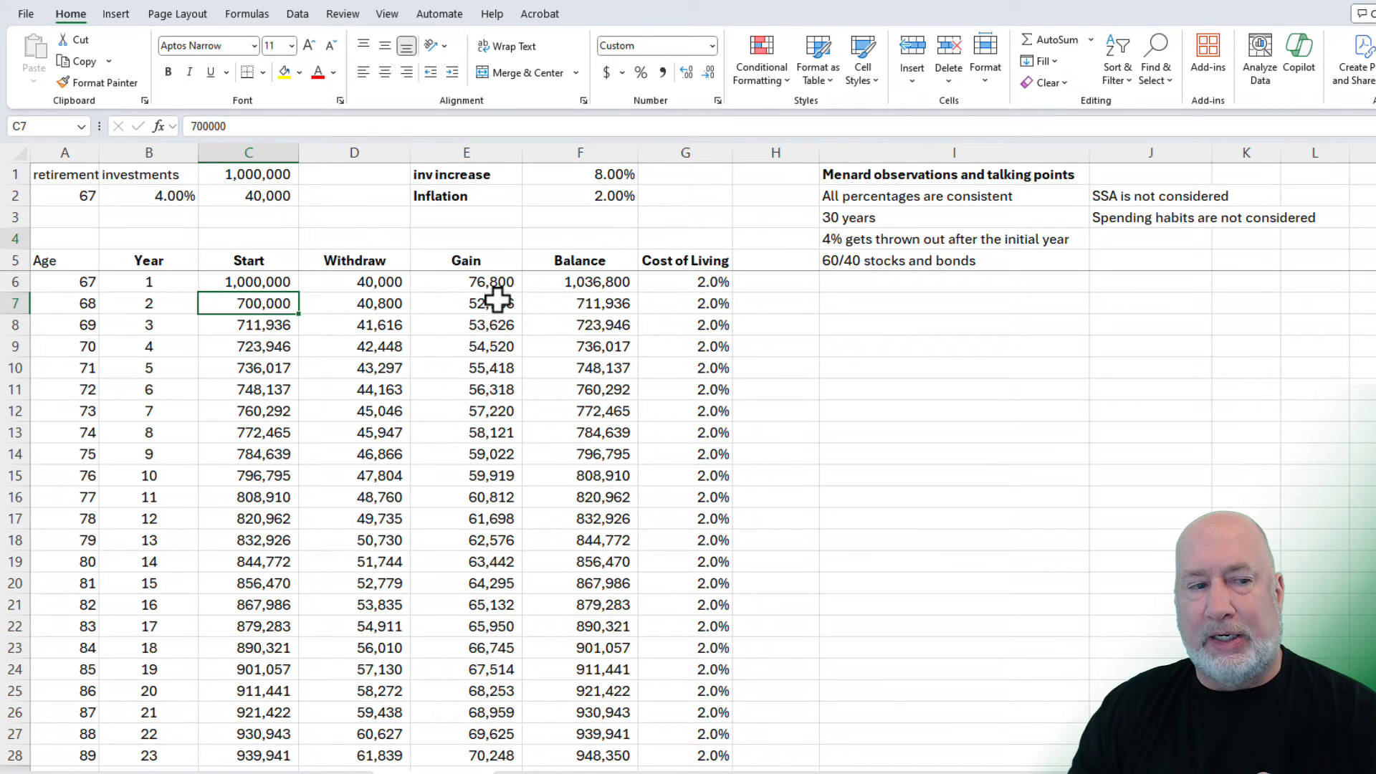
scroll("down", 3)
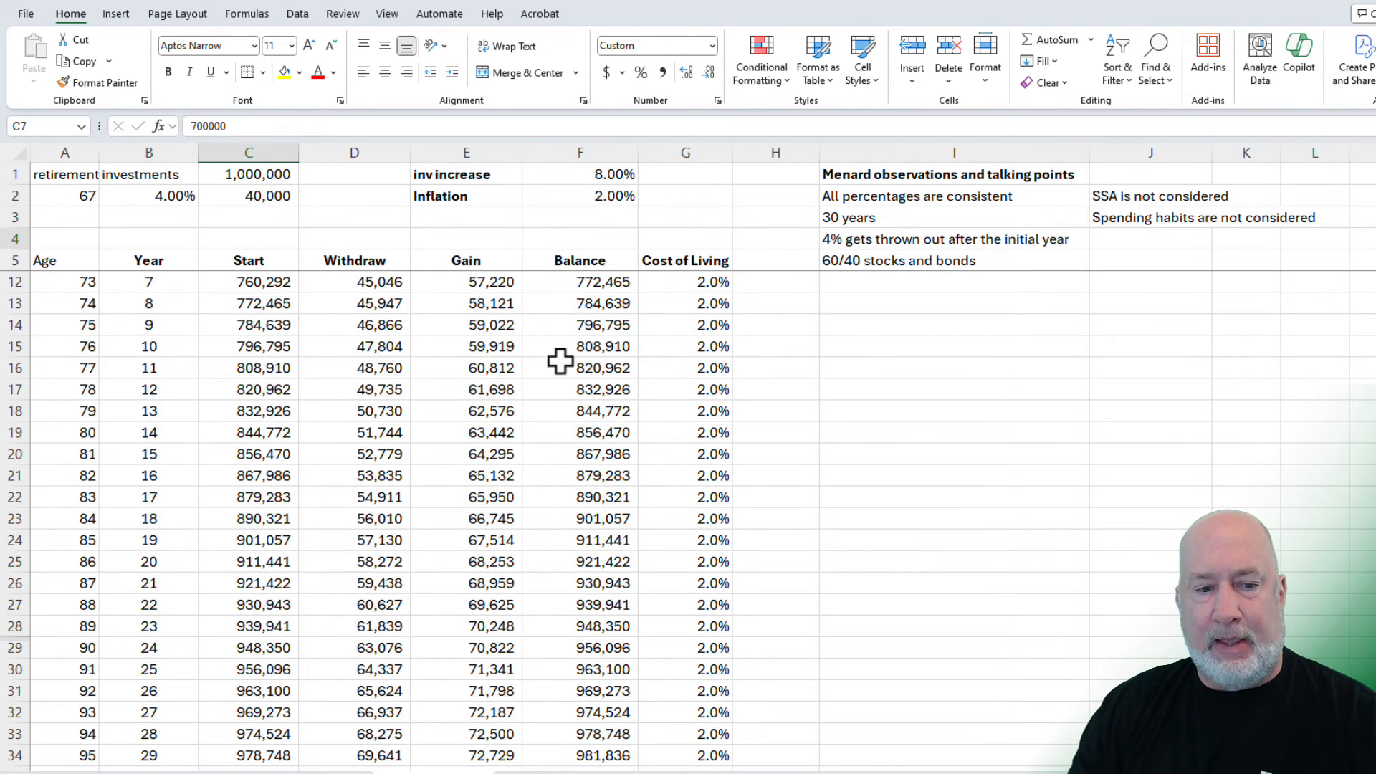
scroll("up", 3)
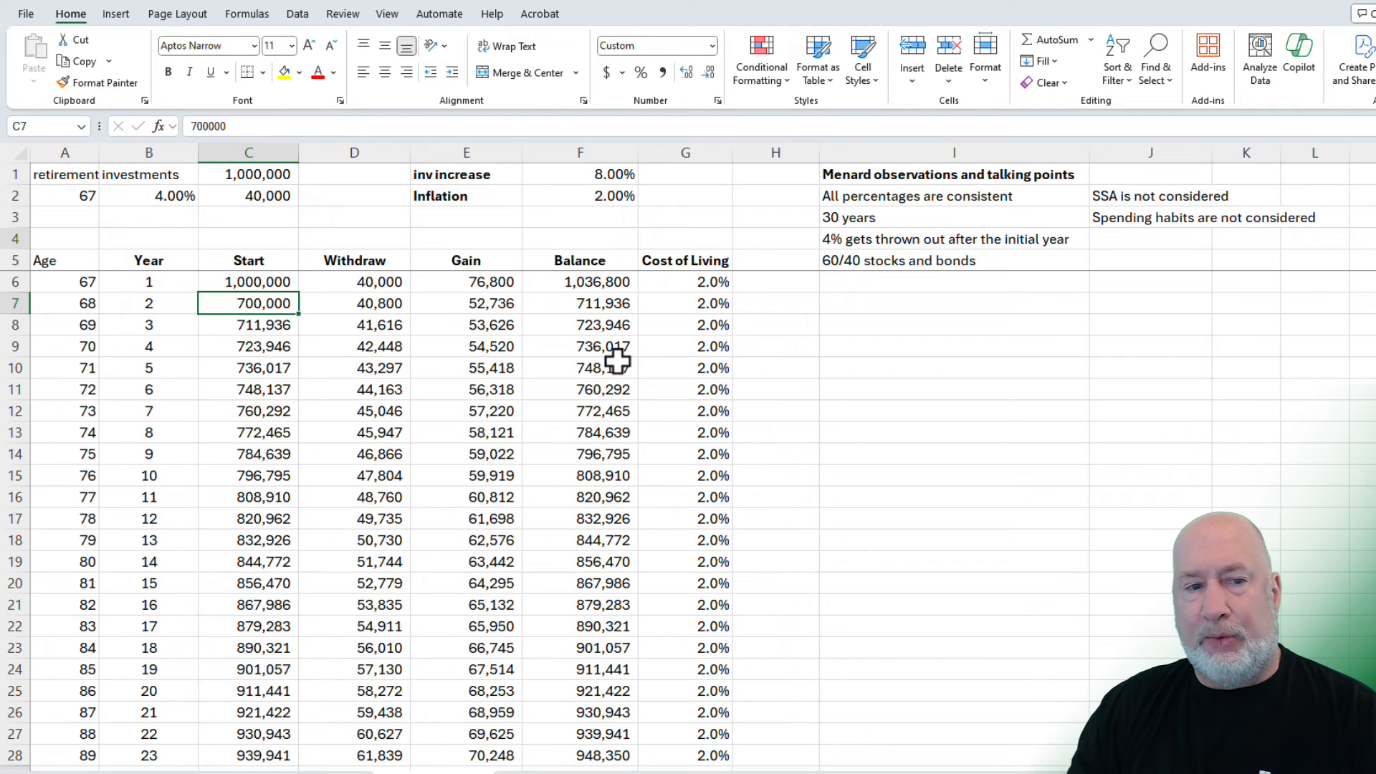
Step: Check the year 2 balance formula and relink C7 to =F6
left_click(579, 303)
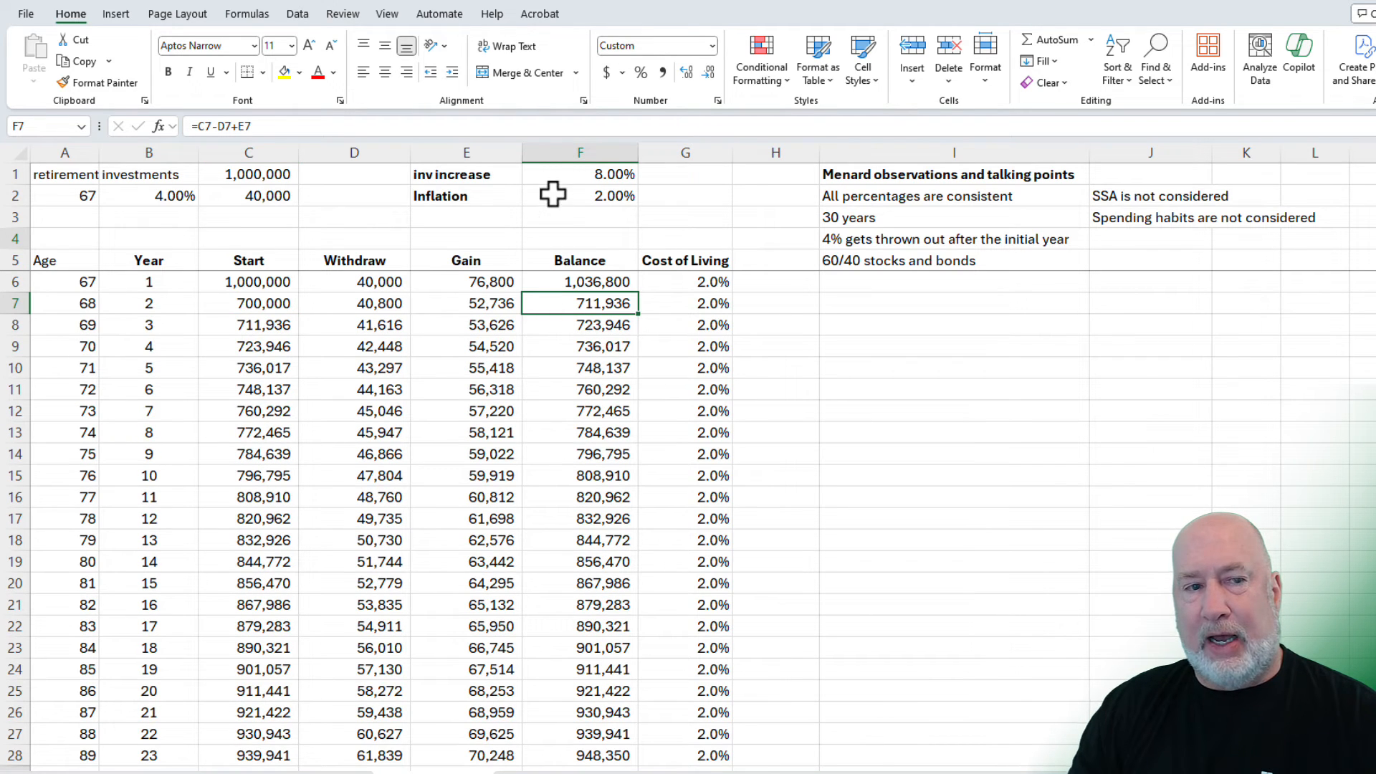
mouse_move(581, 337)
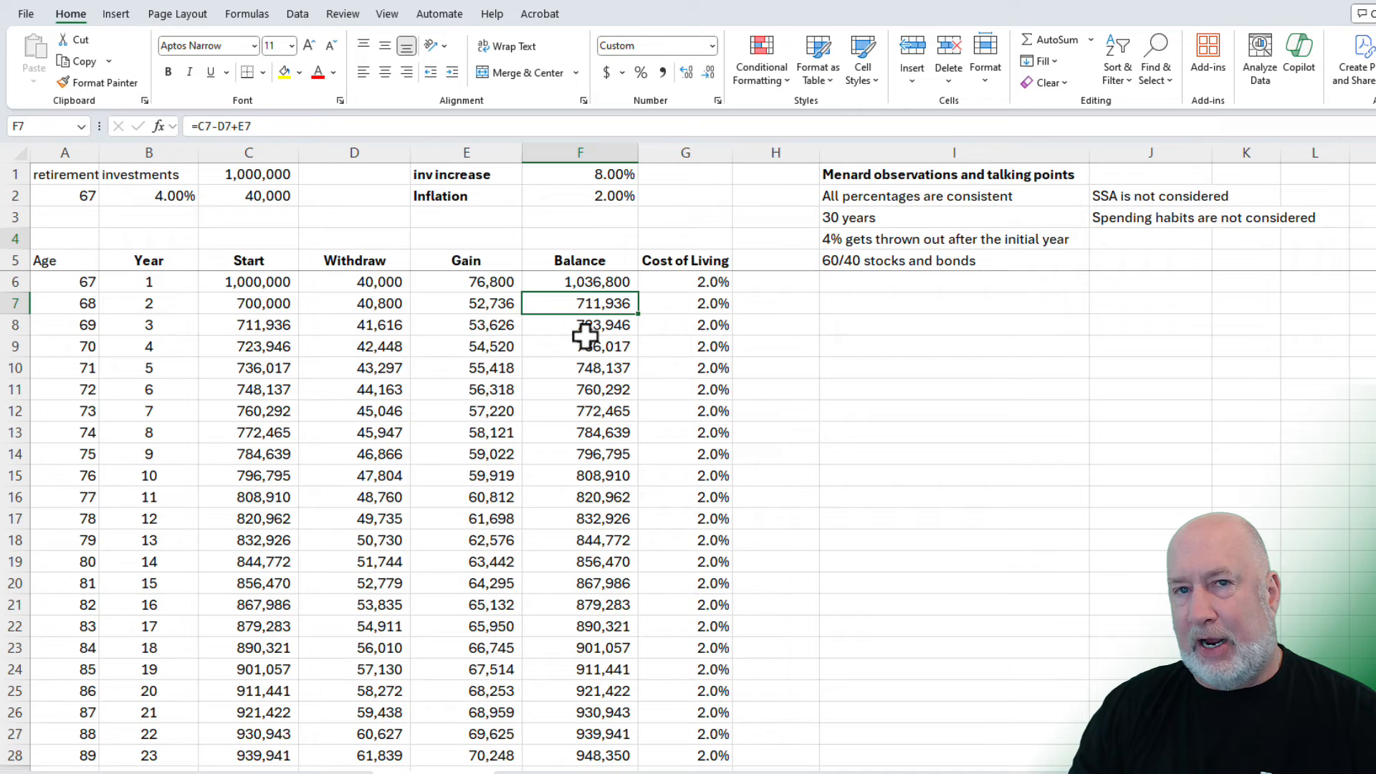
left_click(248, 302)
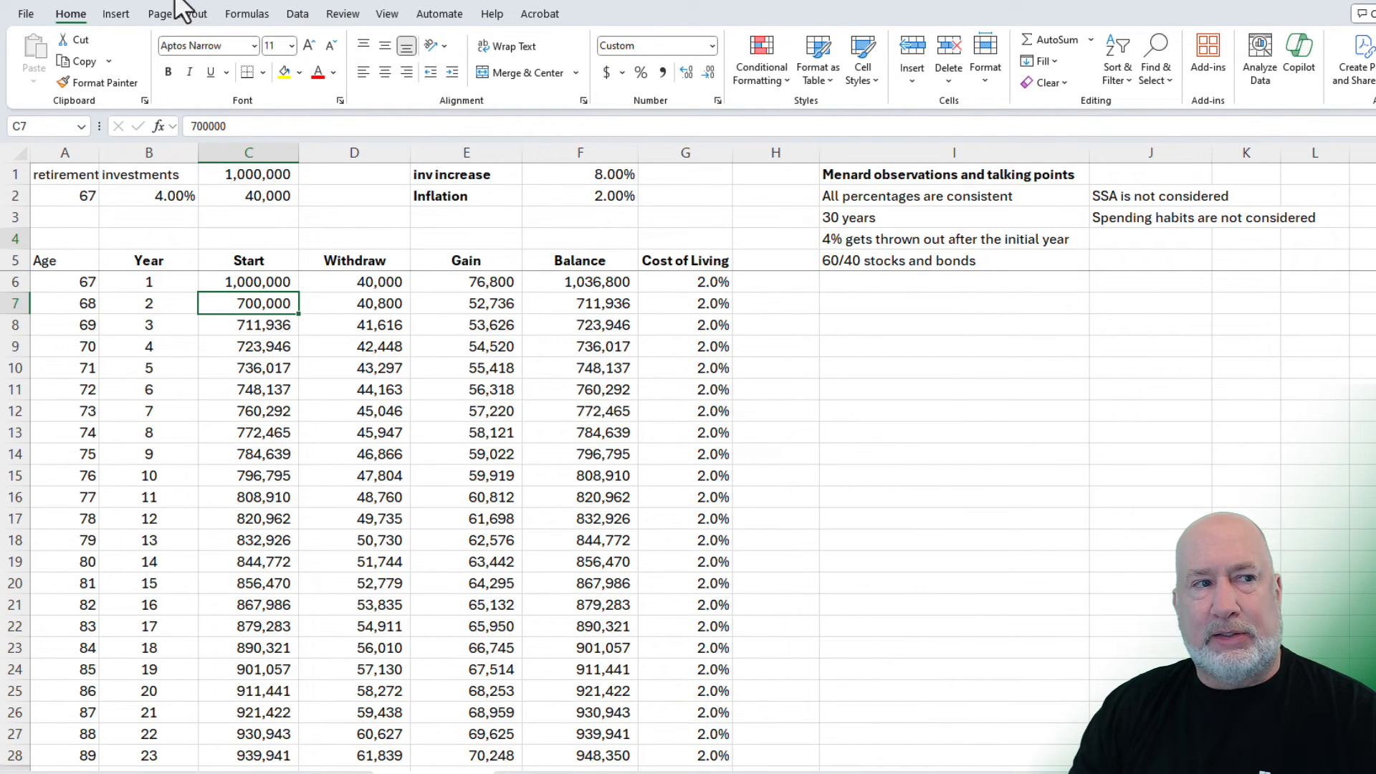
type("=F6")
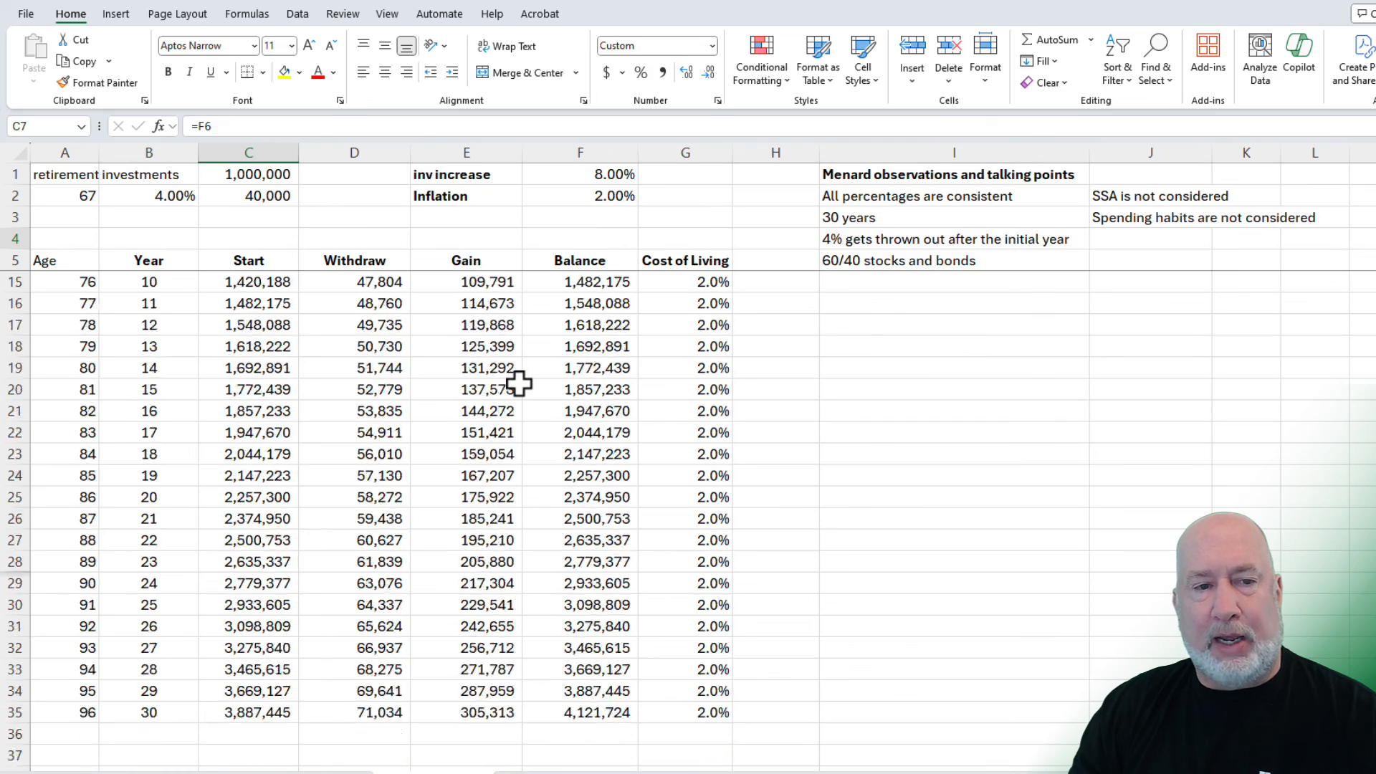